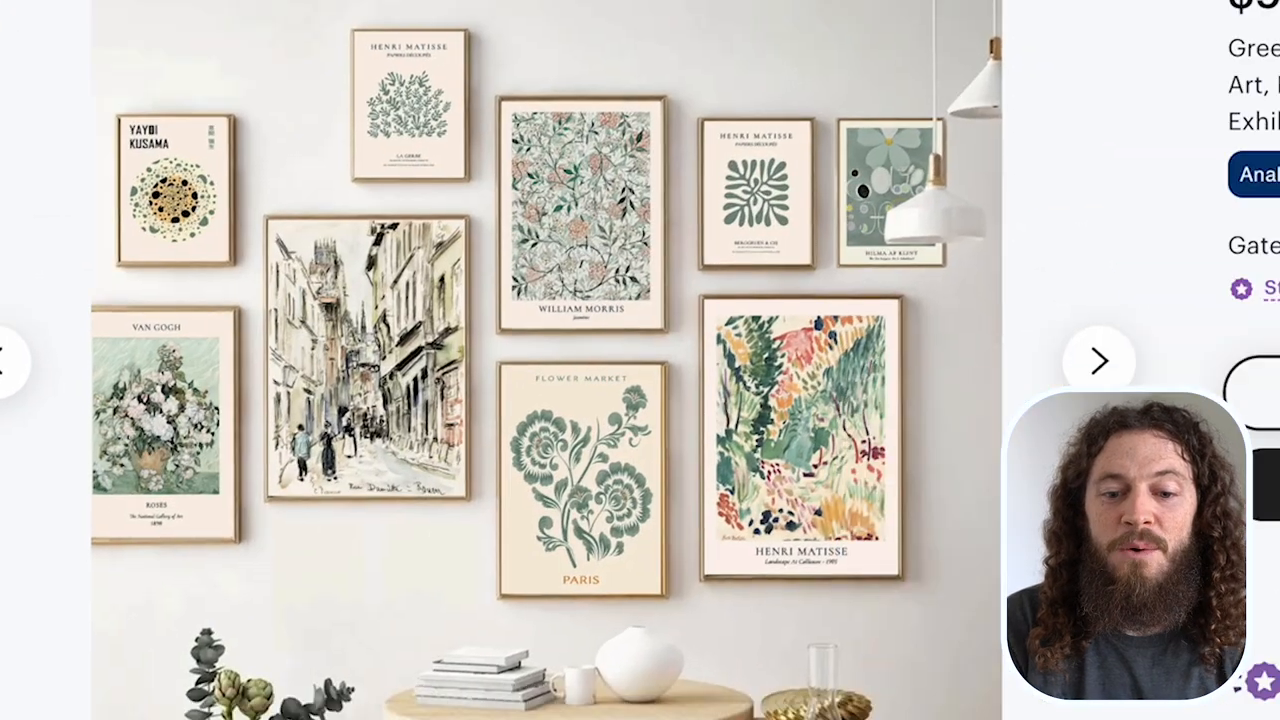
Scroll through the printable art listing's highlights and description, then move to the Kittl AI page
scroll("down", 3)
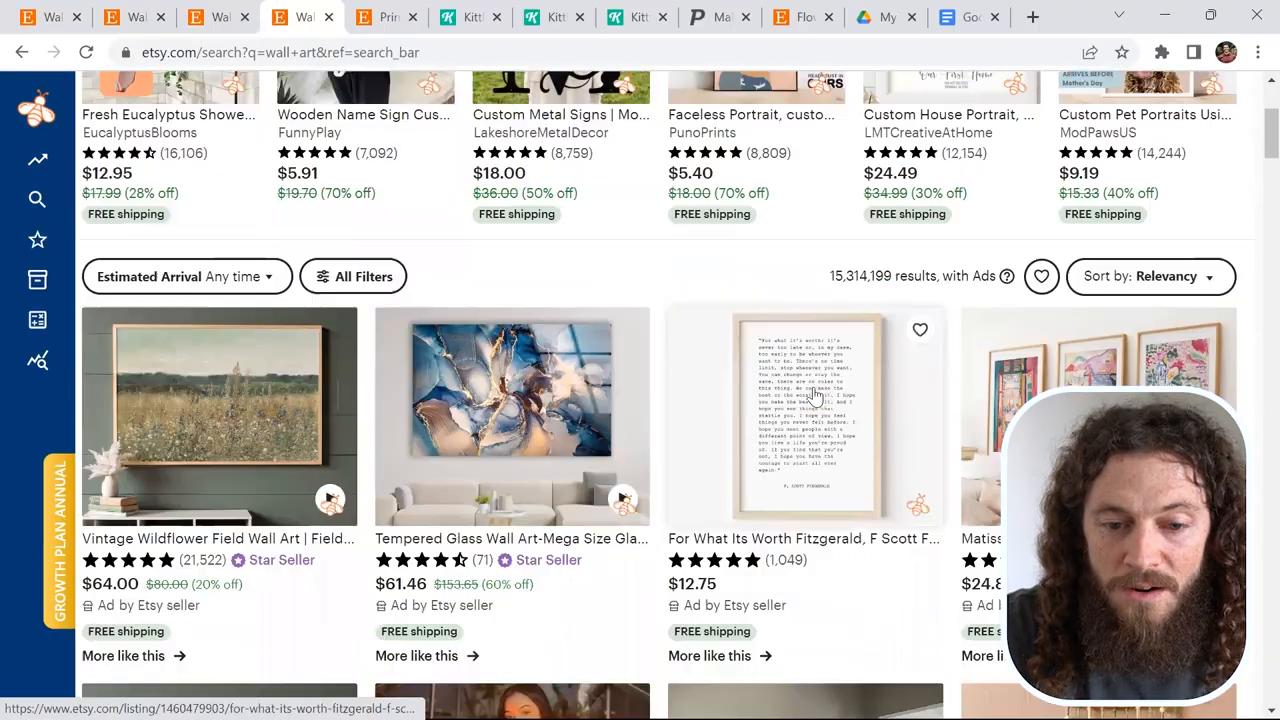
scroll("down", 3)
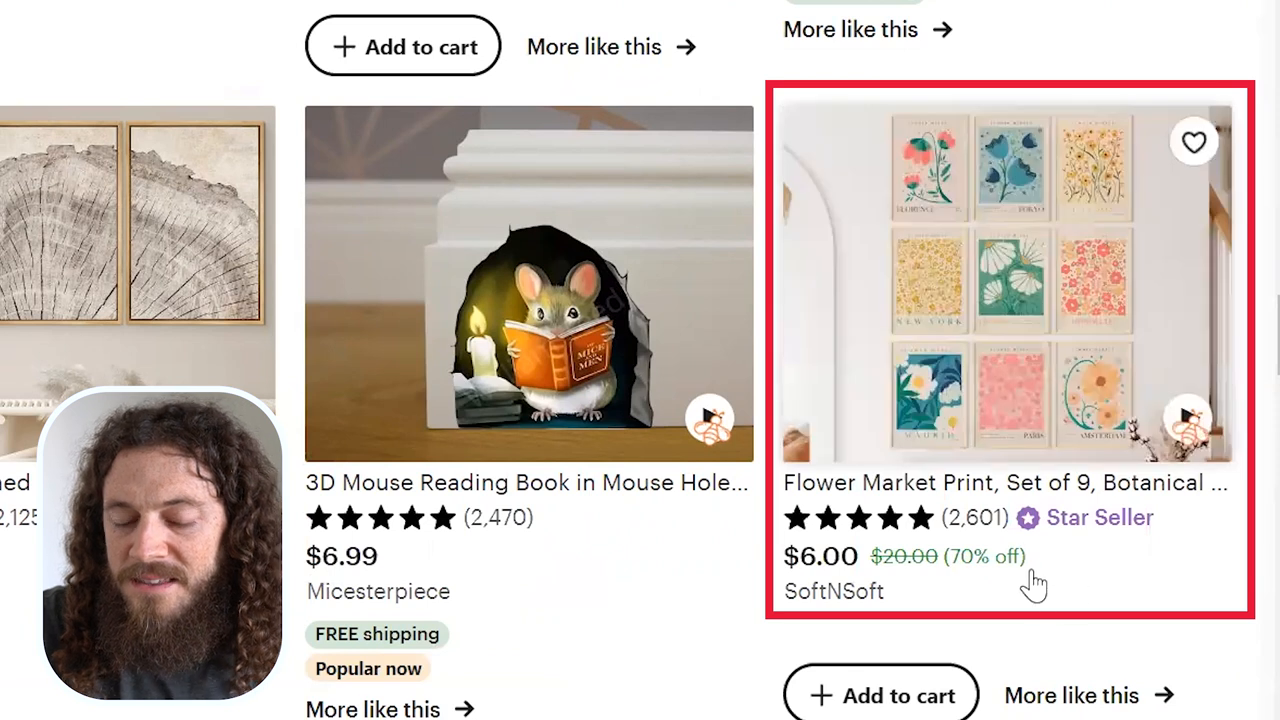
mouse_move(920, 592)
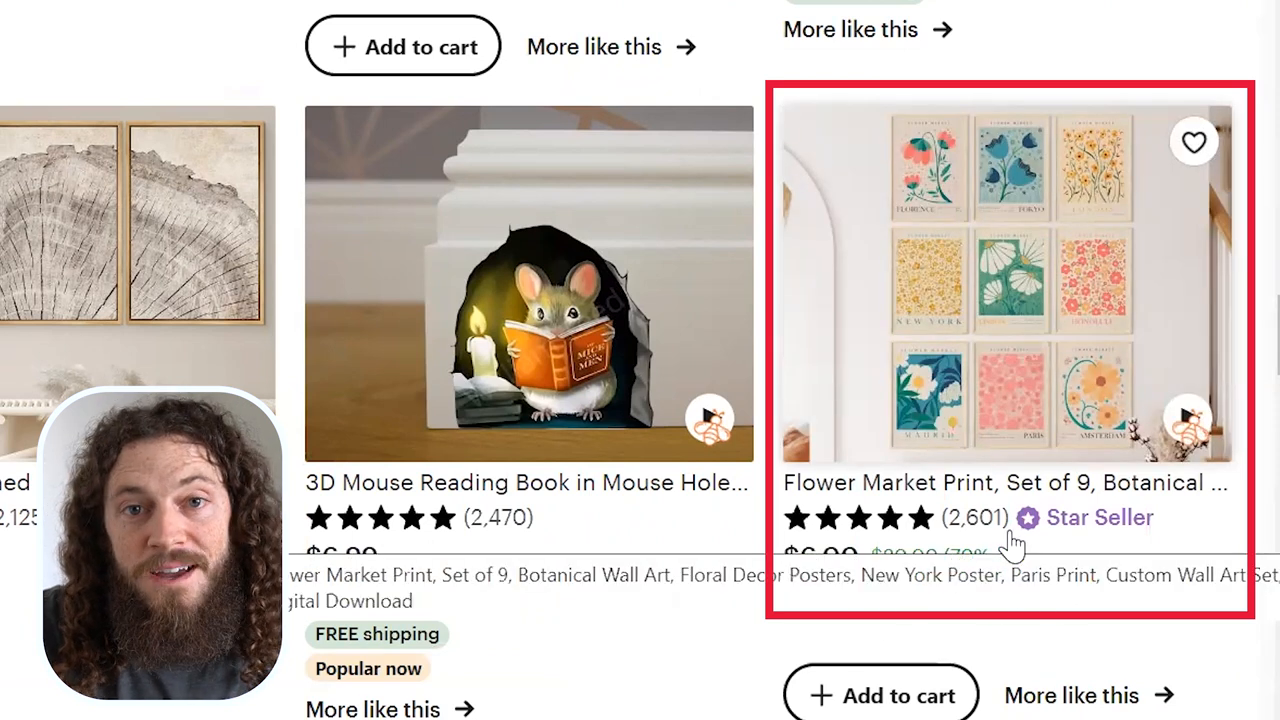
scroll("down", 3)
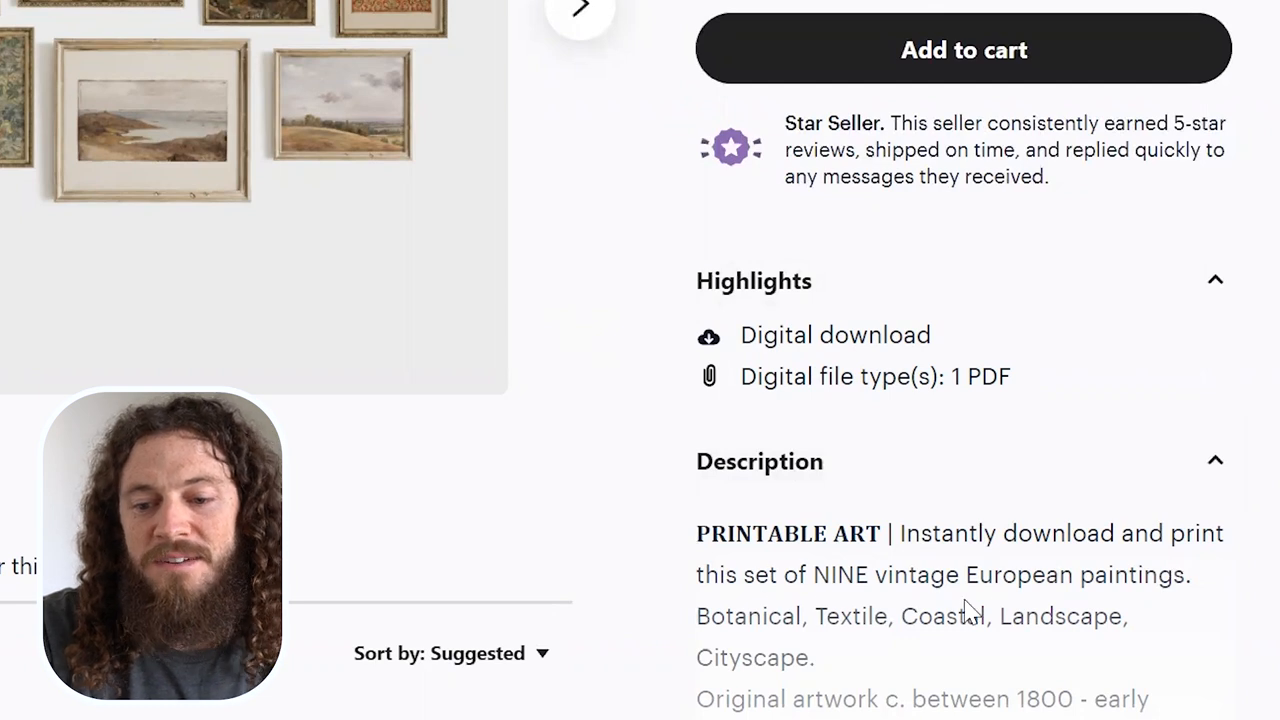
left_click(472, 16)
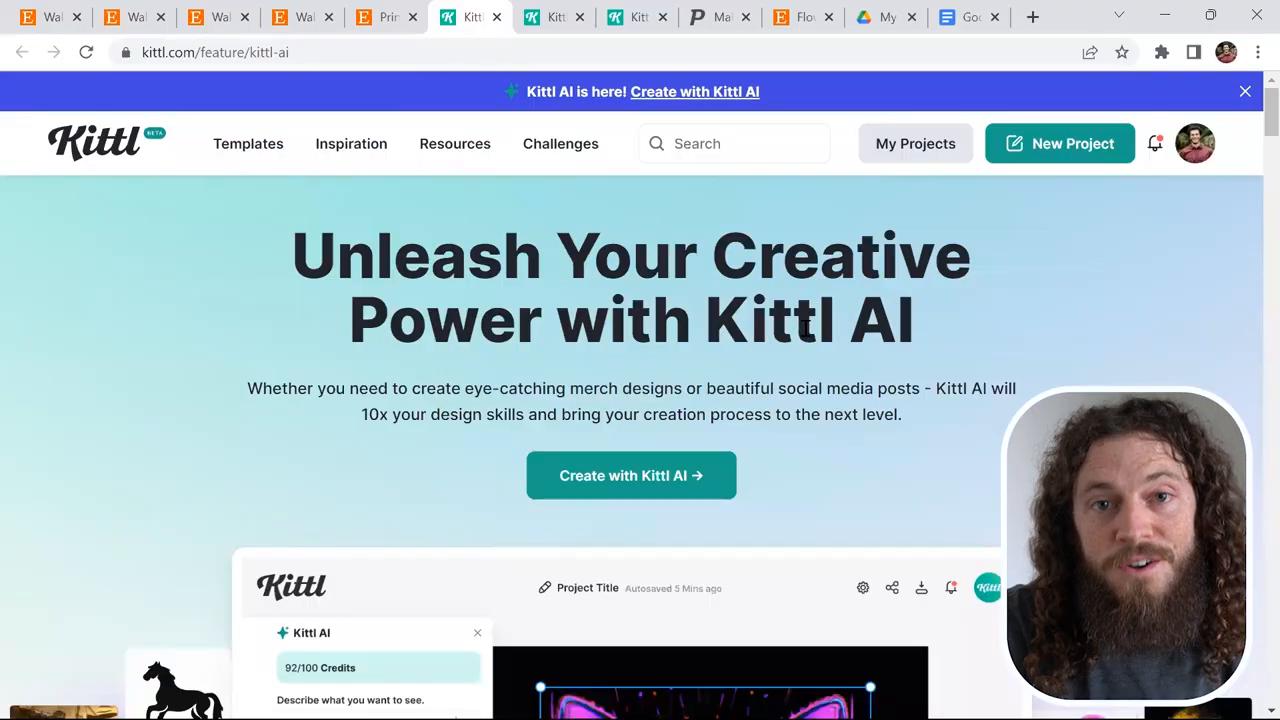
Scroll the Kittl AI page down to its 'How To Use Kittl AI' steps
scroll("down", 3)
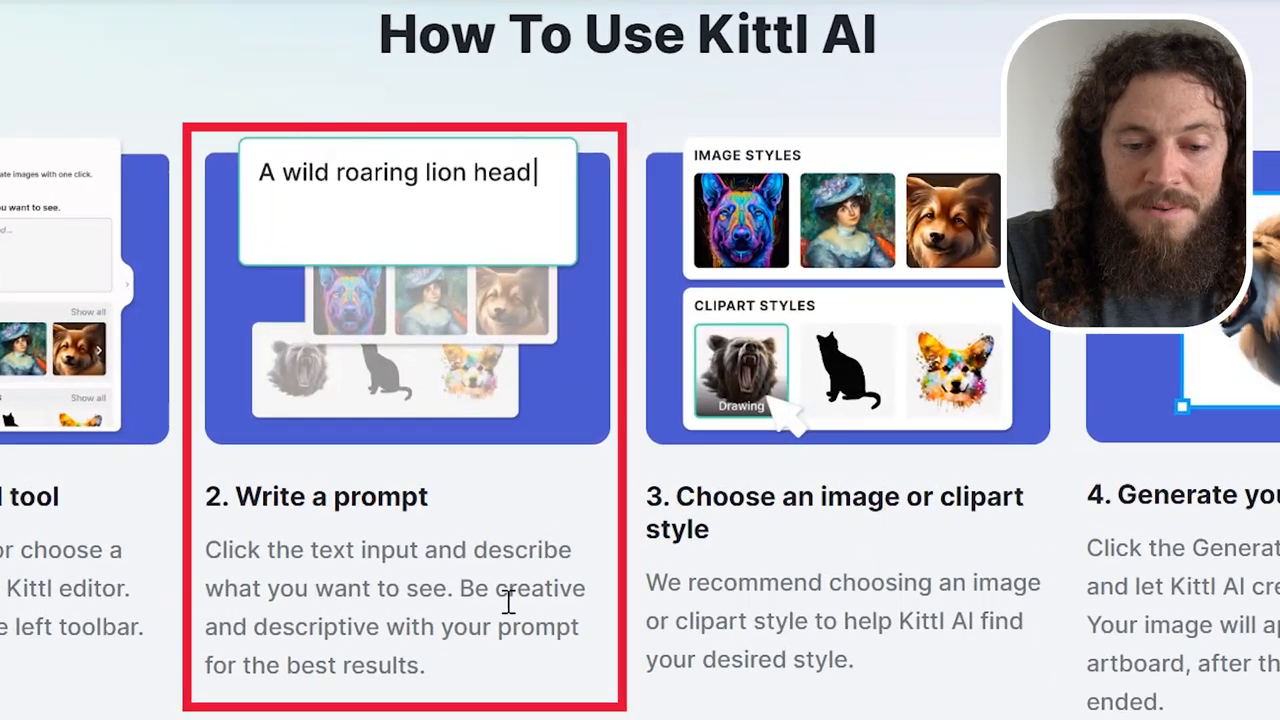
mouse_move(432, 616)
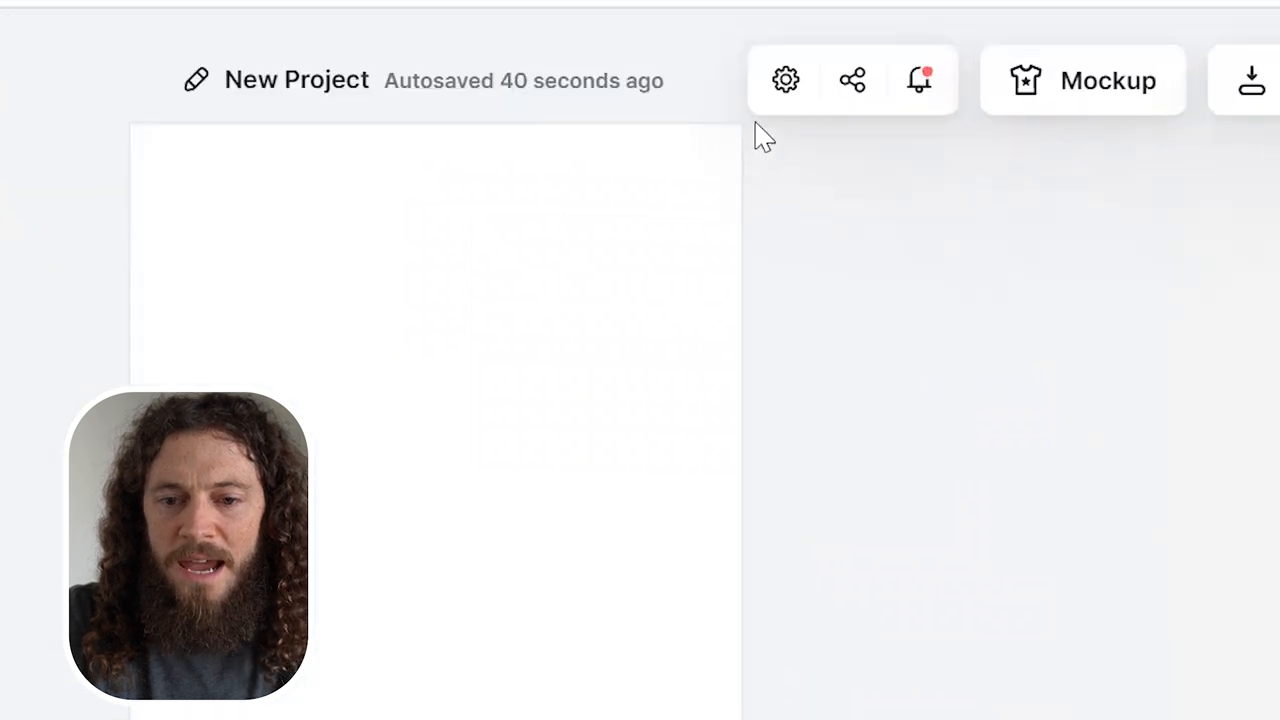
Set the new project's artboard to a 4:5 portrait print ratio via the project settings
left_click(784, 80)
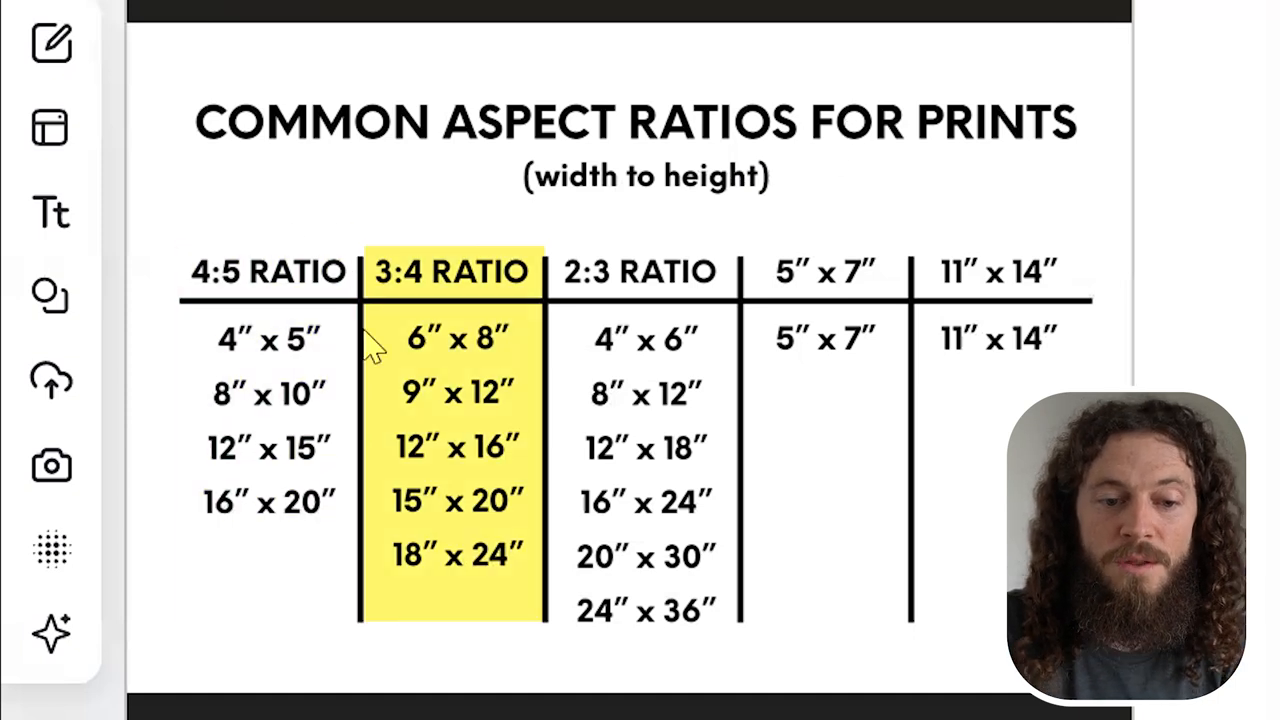
left_click(640, 272)
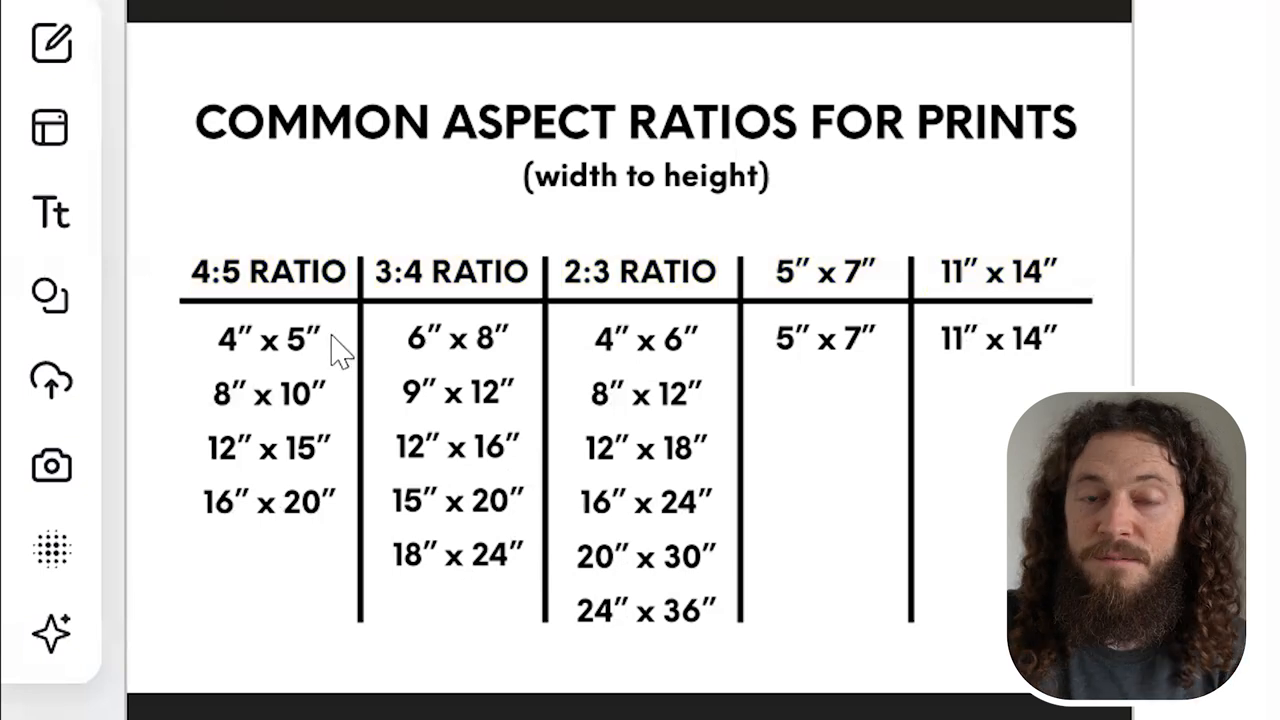
mouse_move(244, 420)
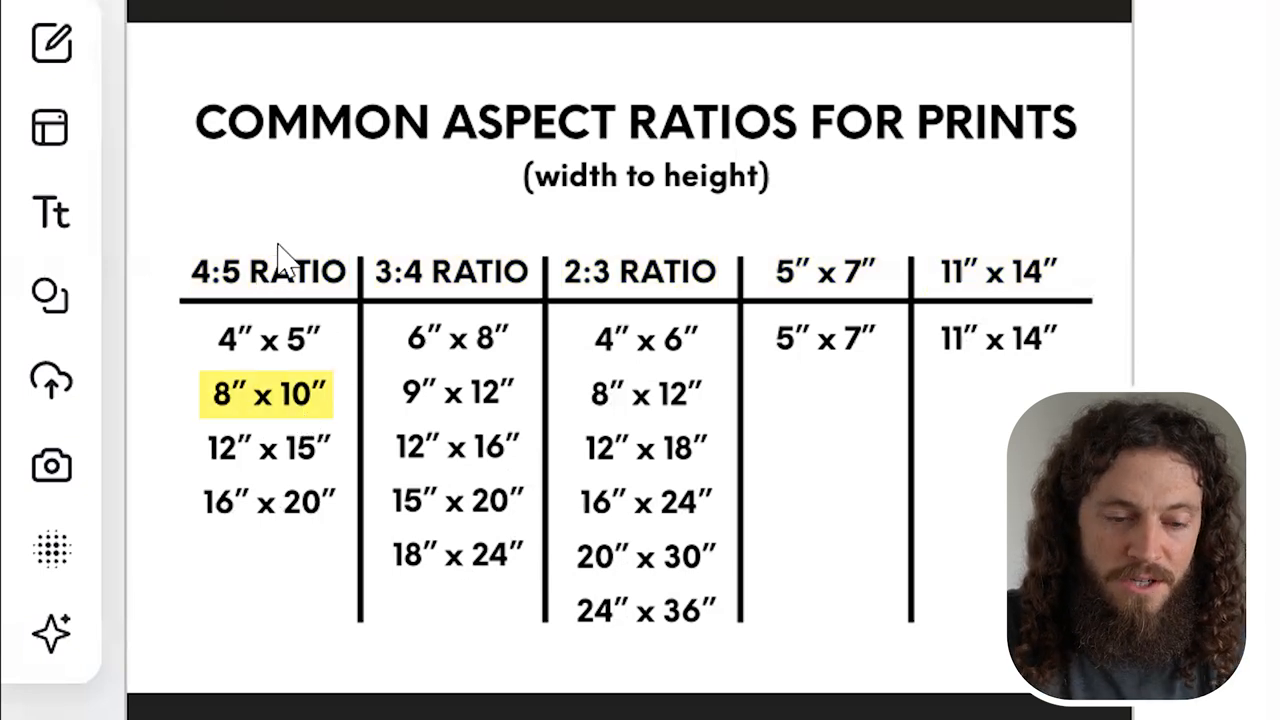
left_click(268, 500)
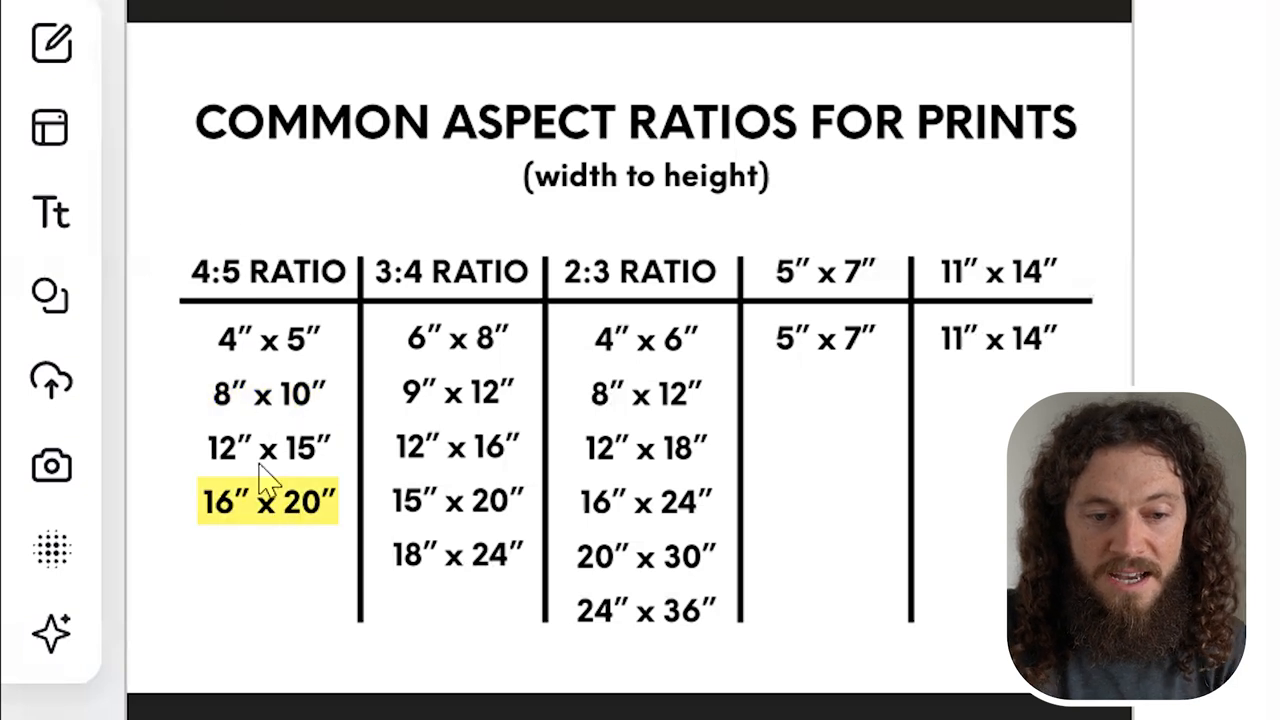
mouse_move(316, 544)
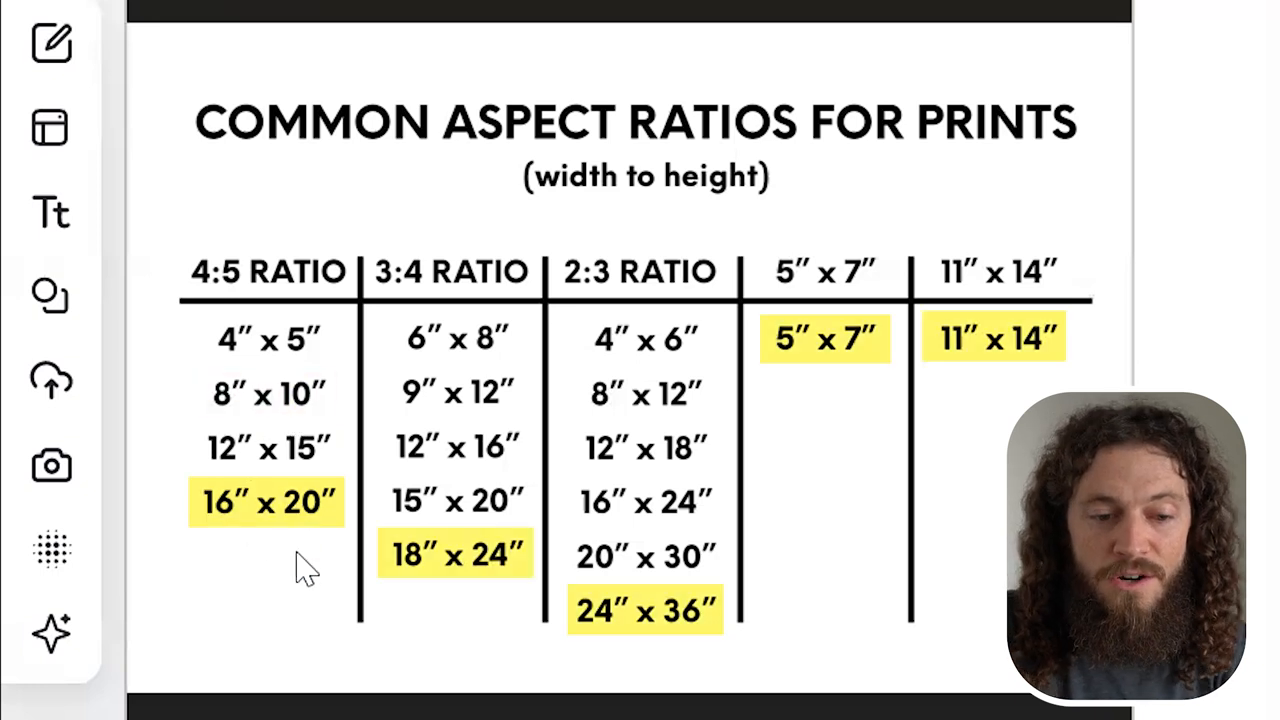
mouse_move(810, 376)
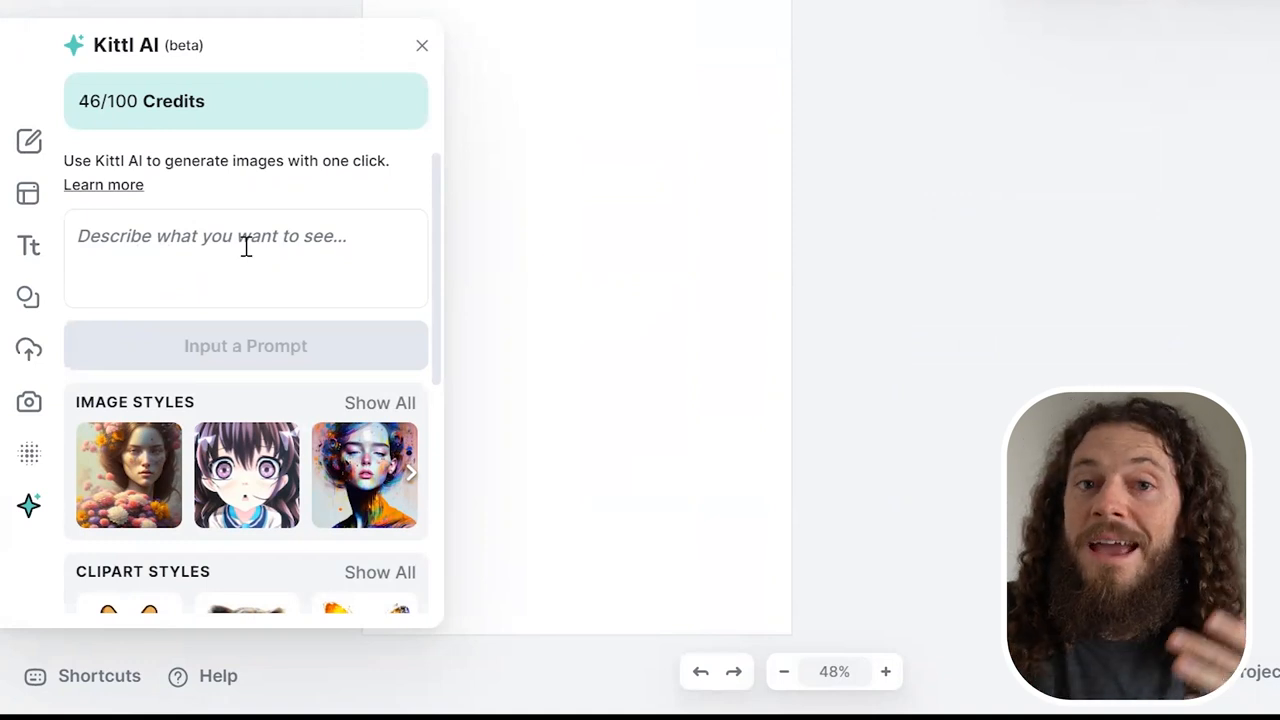
Generate a Kittl AI image from the prompt 'mountain' using the Digital Art style
left_click(244, 250)
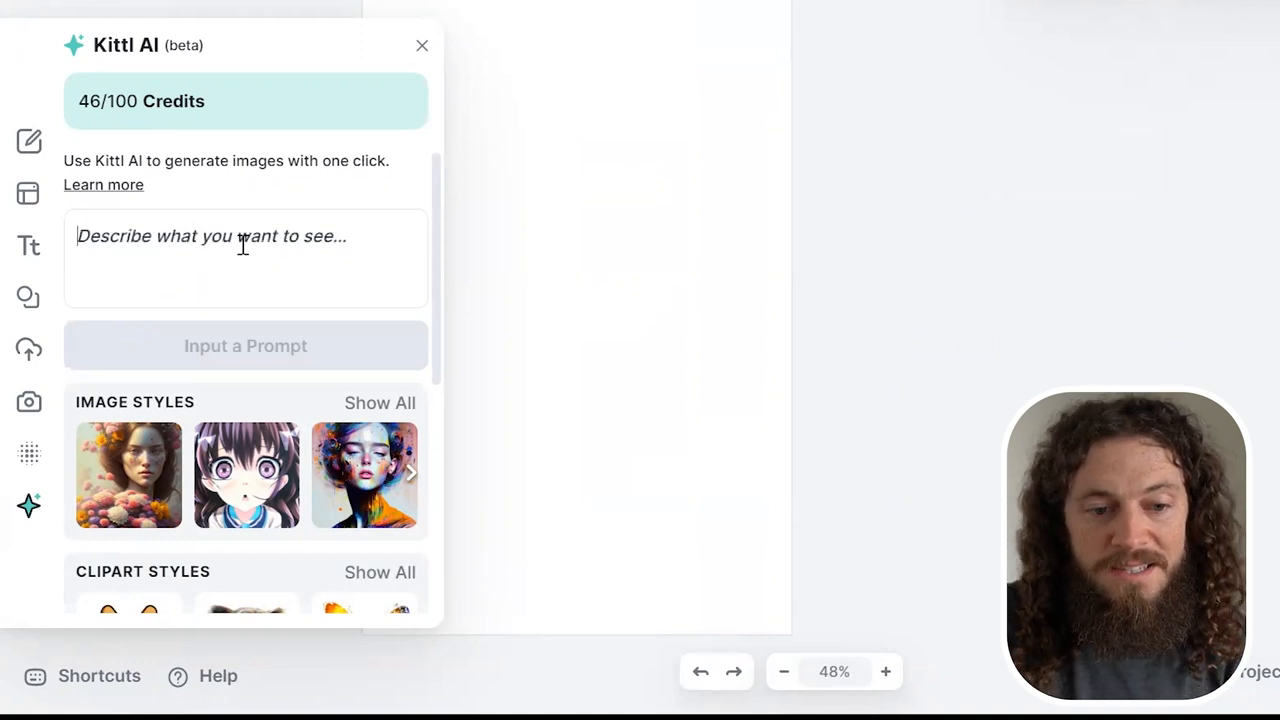
type("mountain")
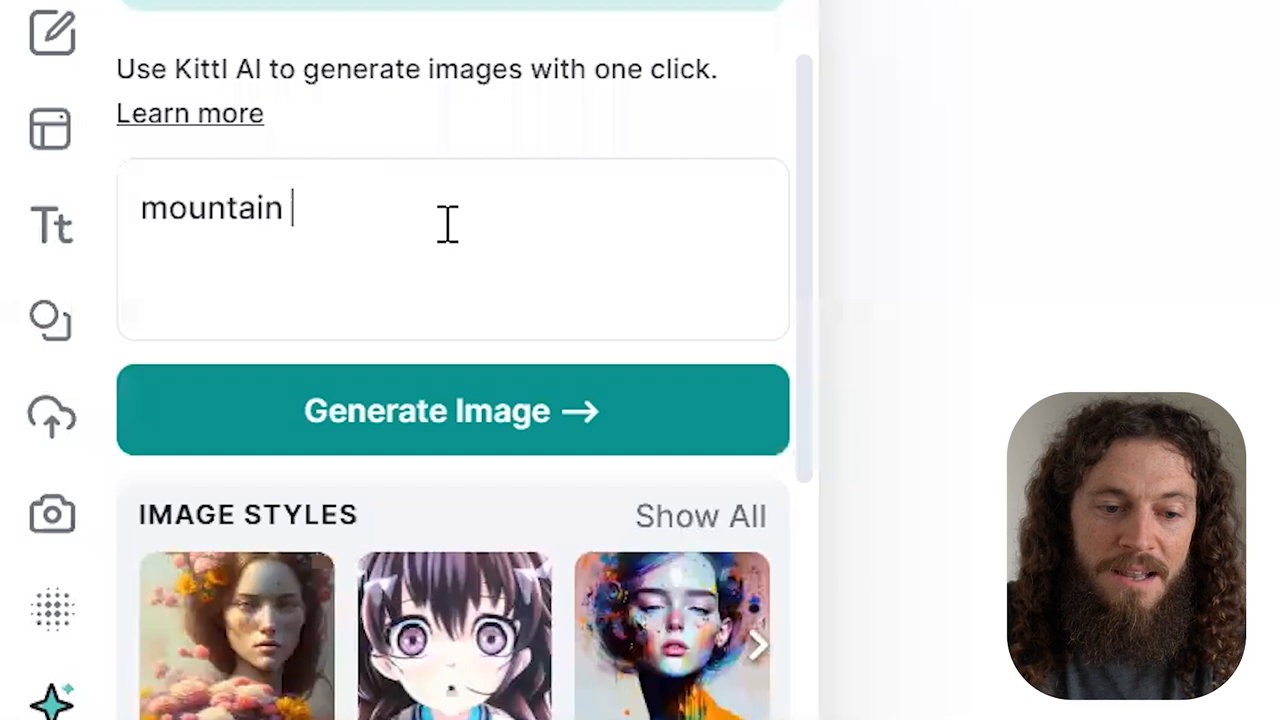
scroll("down", 3)
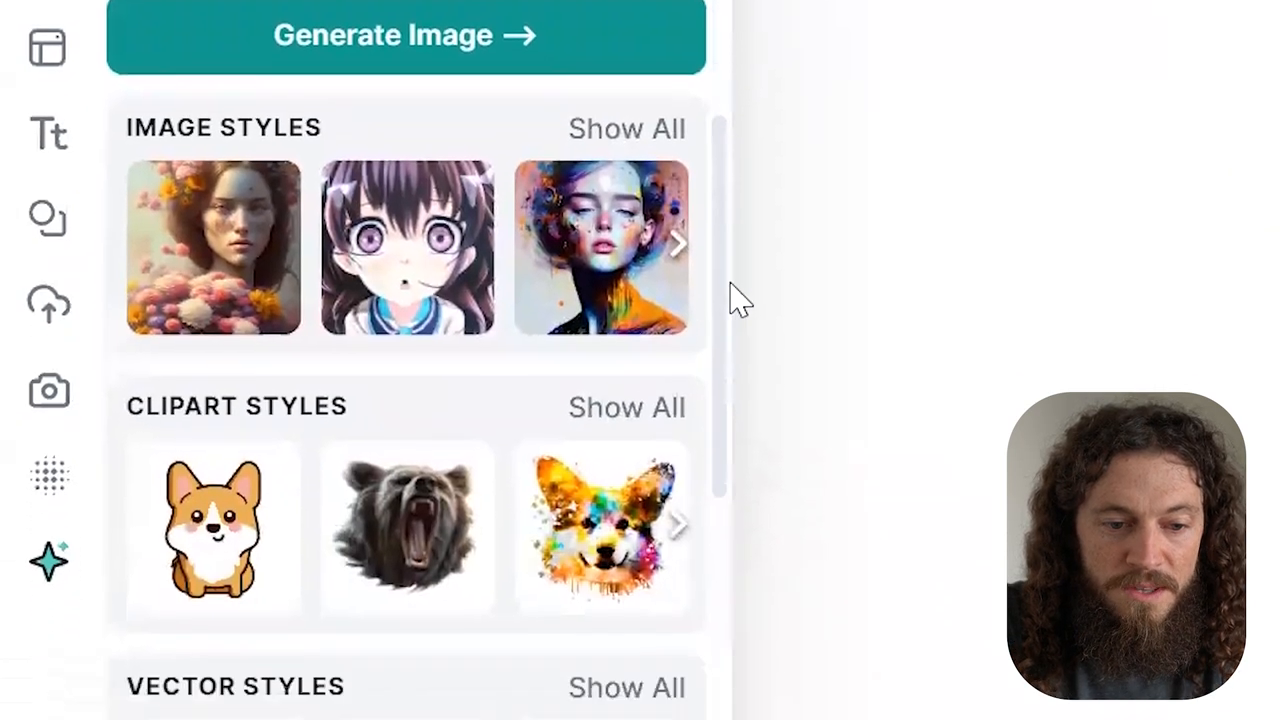
scroll("down", 3)
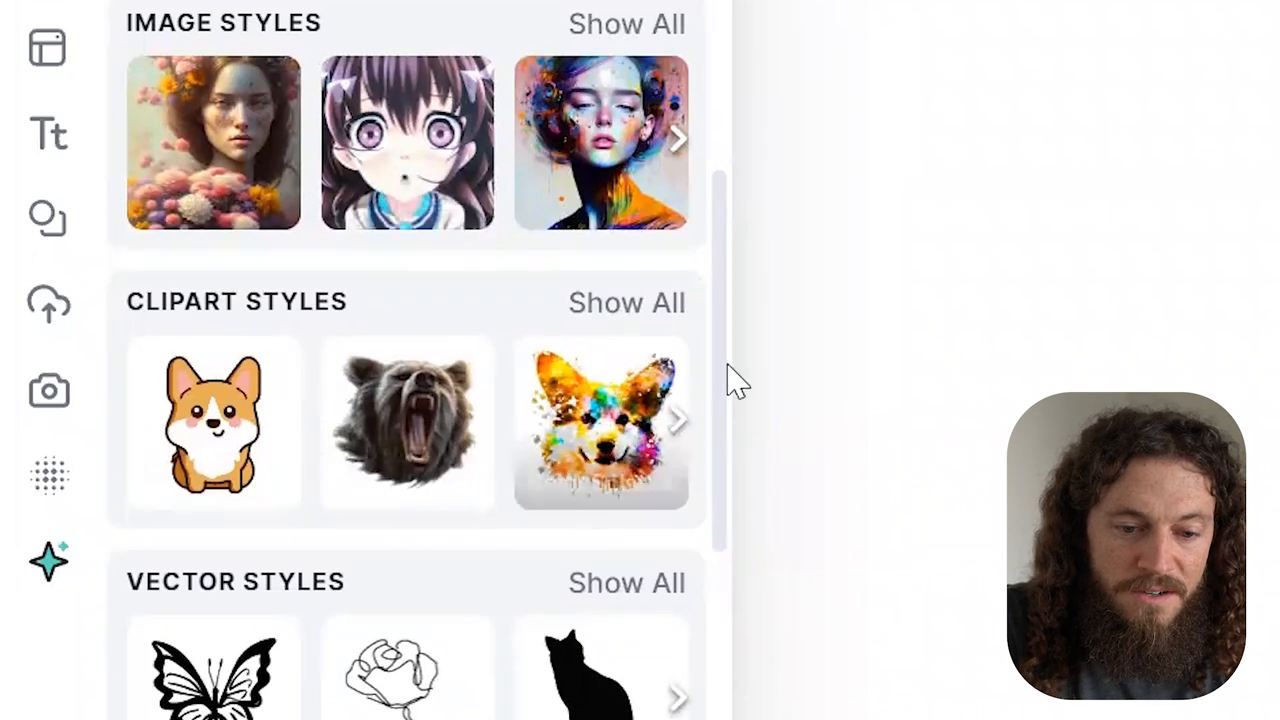
scroll("down", 3)
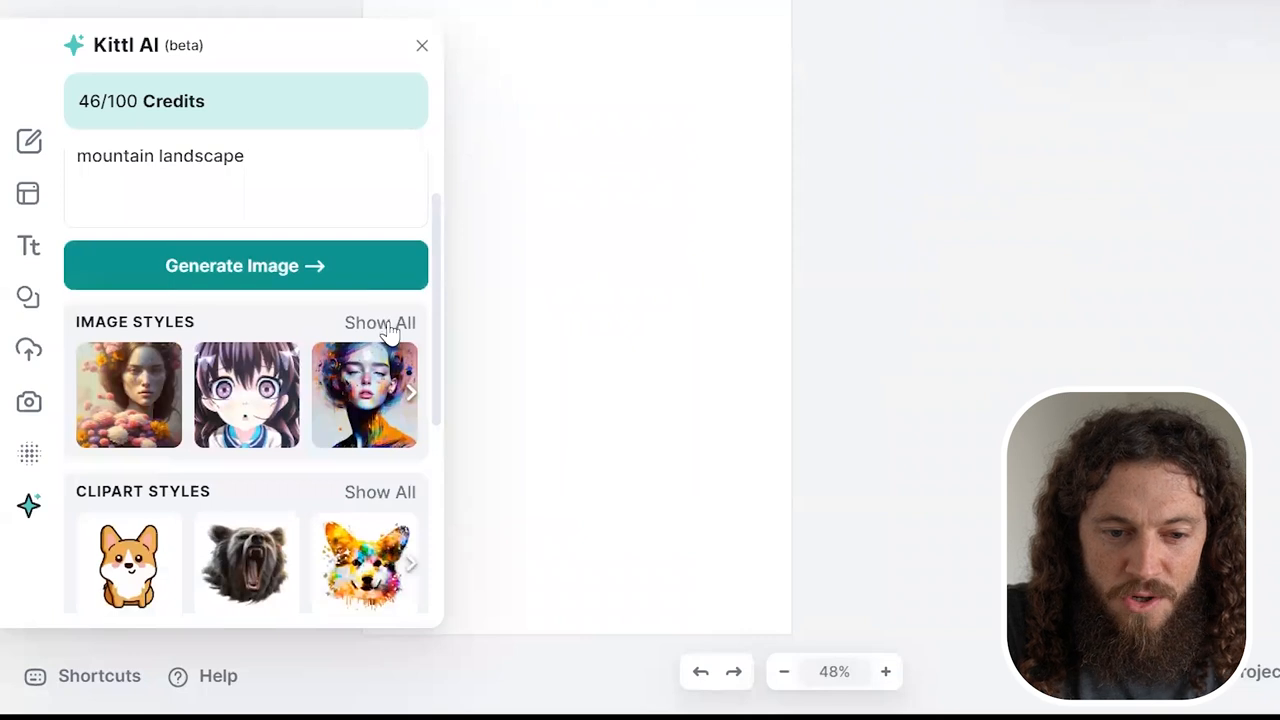
left_click(380, 322)
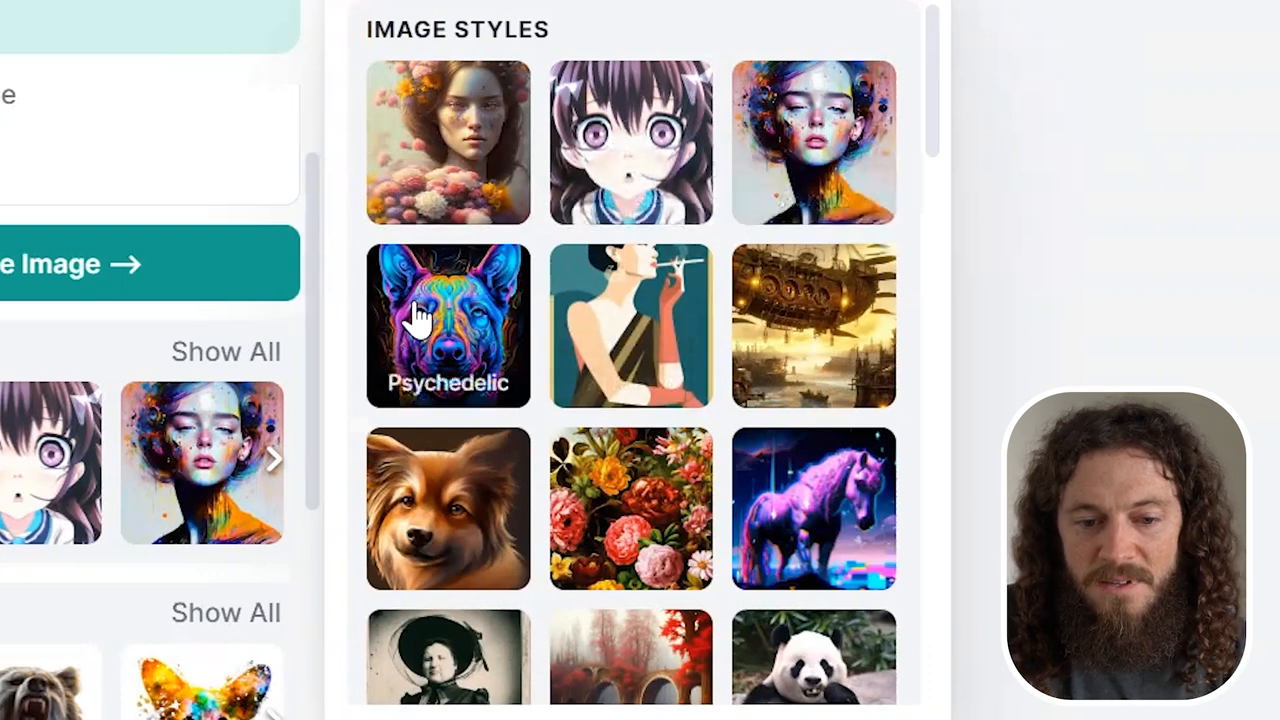
scroll("down", 3)
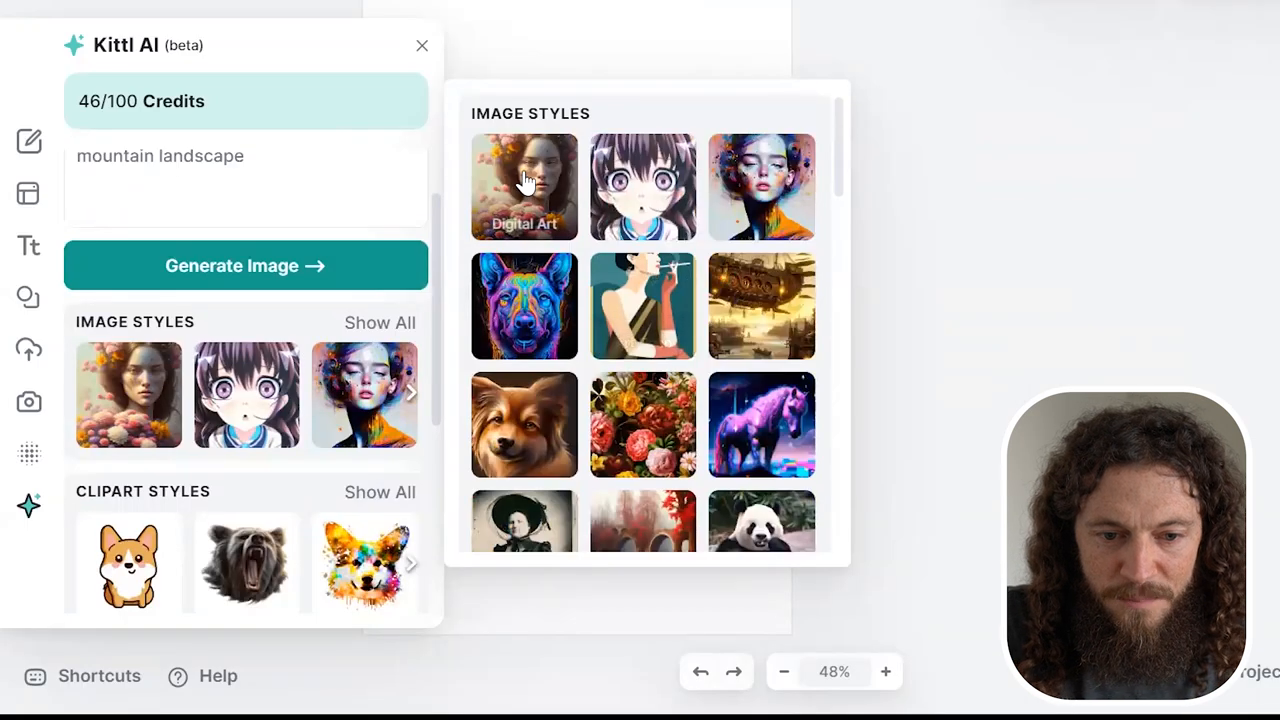
left_click(524, 188)
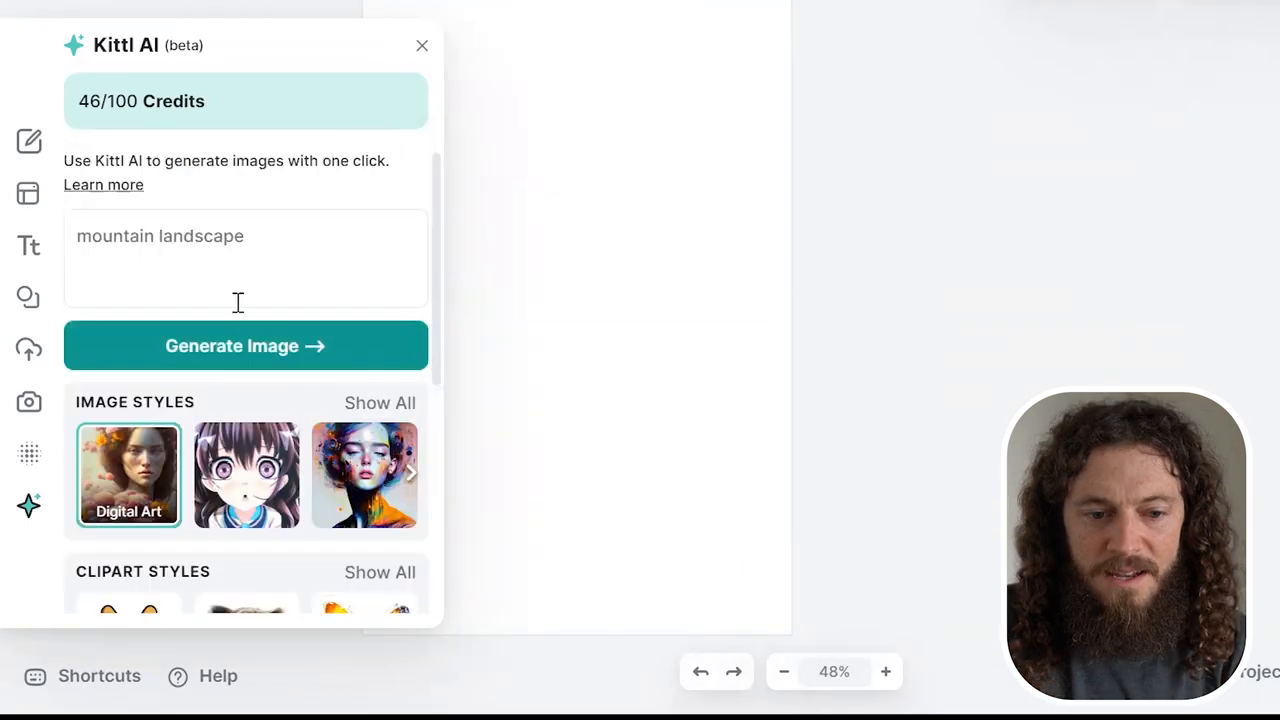
left_click(244, 344)
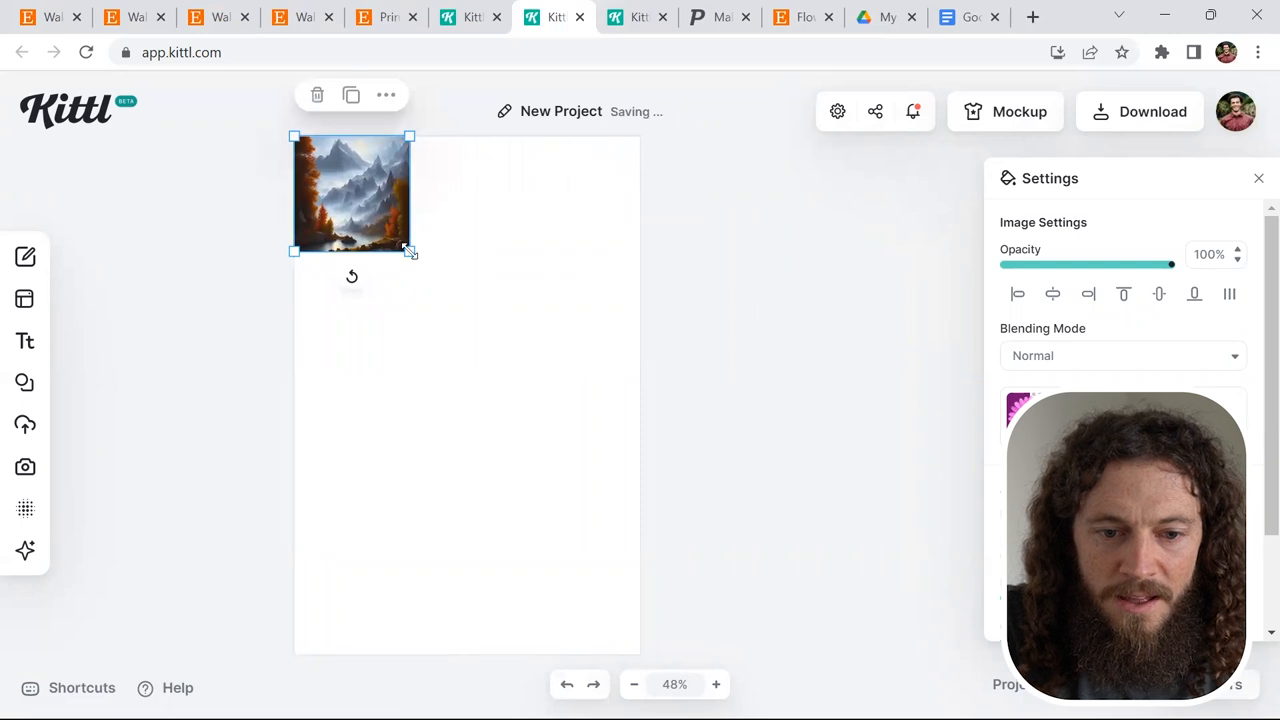
Scale the mountain image to cover the artboard and slightly lower its brightness and contrast
left_click_drag(410, 250, 724, 562)
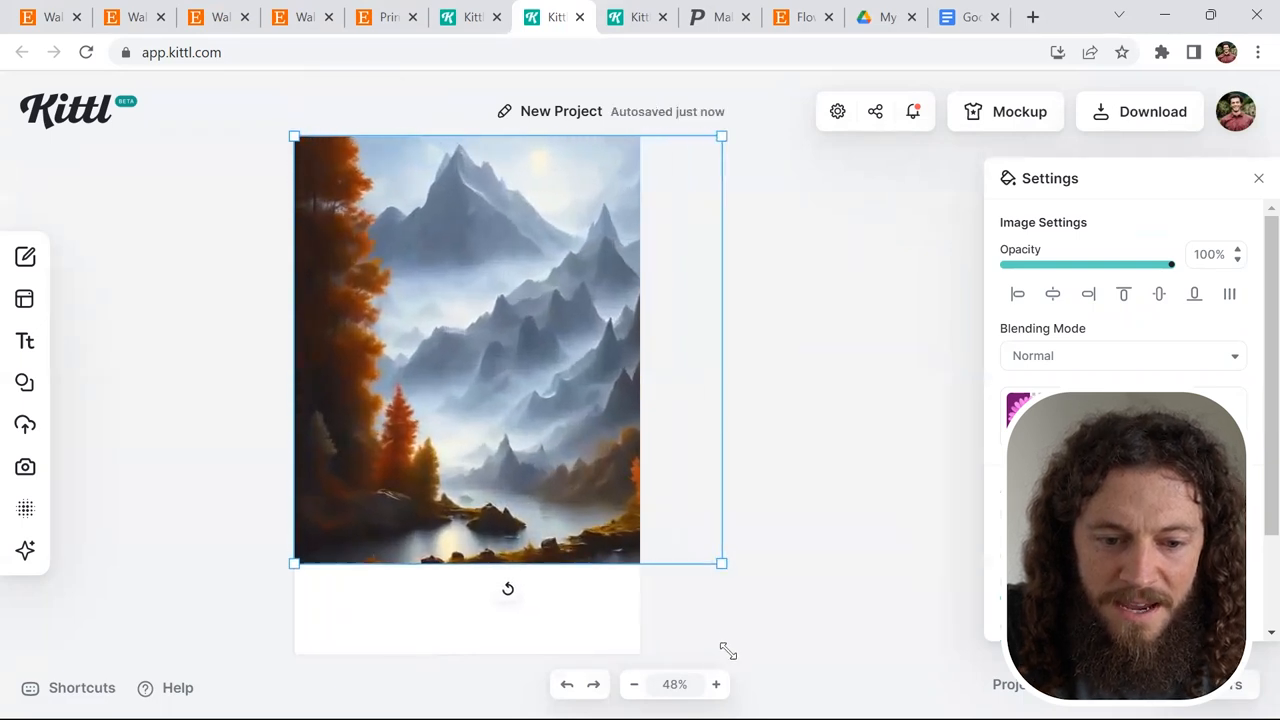
left_click_drag(722, 562, 816, 656)
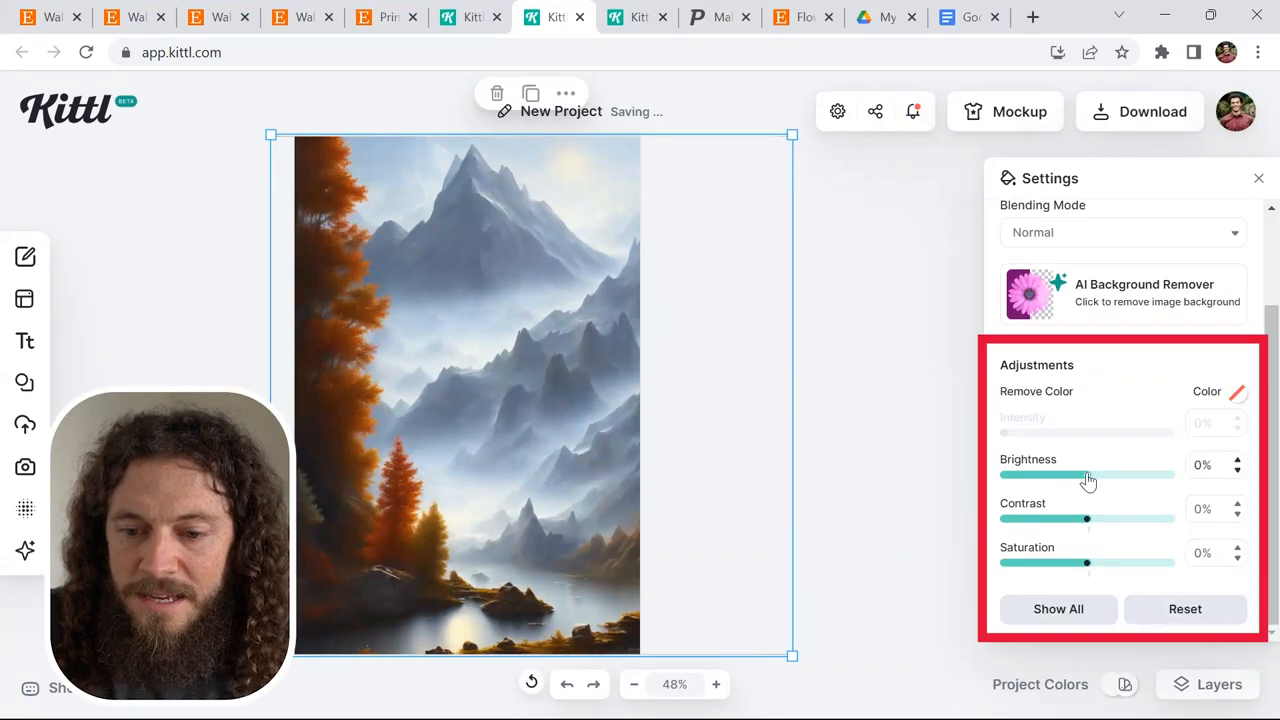
left_click_drag(1088, 474, 1068, 474)
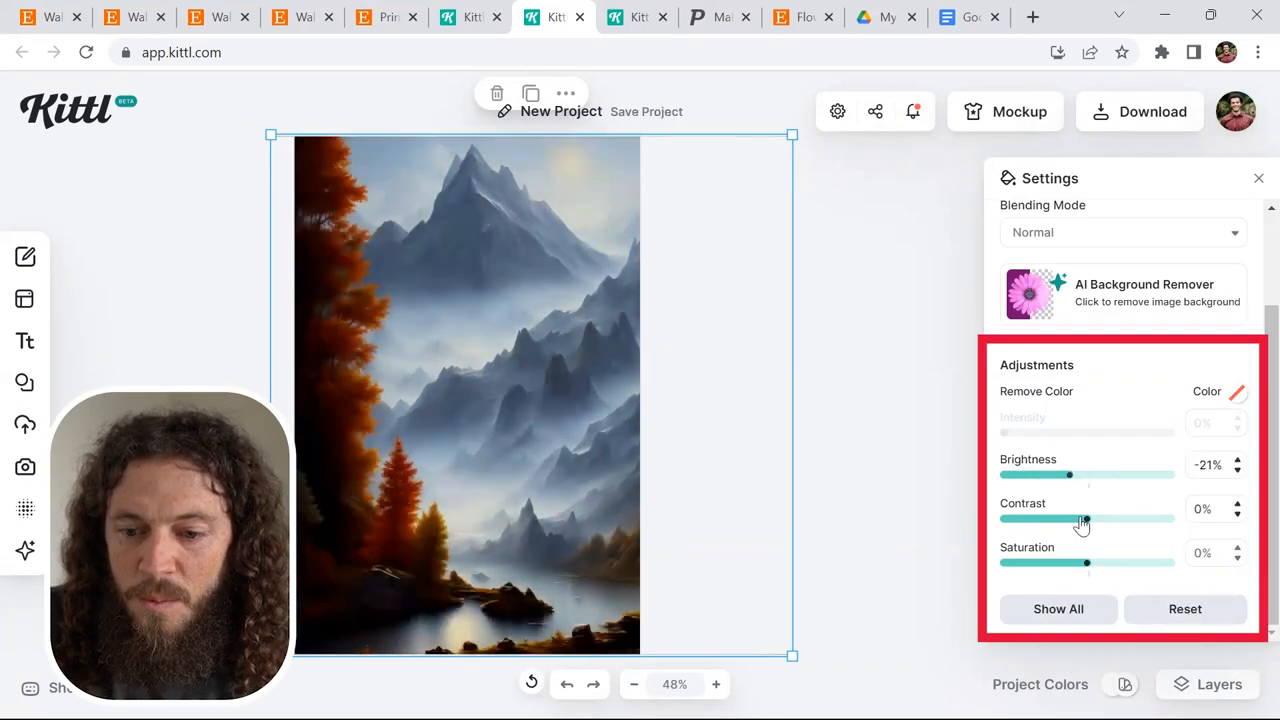
left_click_drag(1086, 518, 1026, 518)
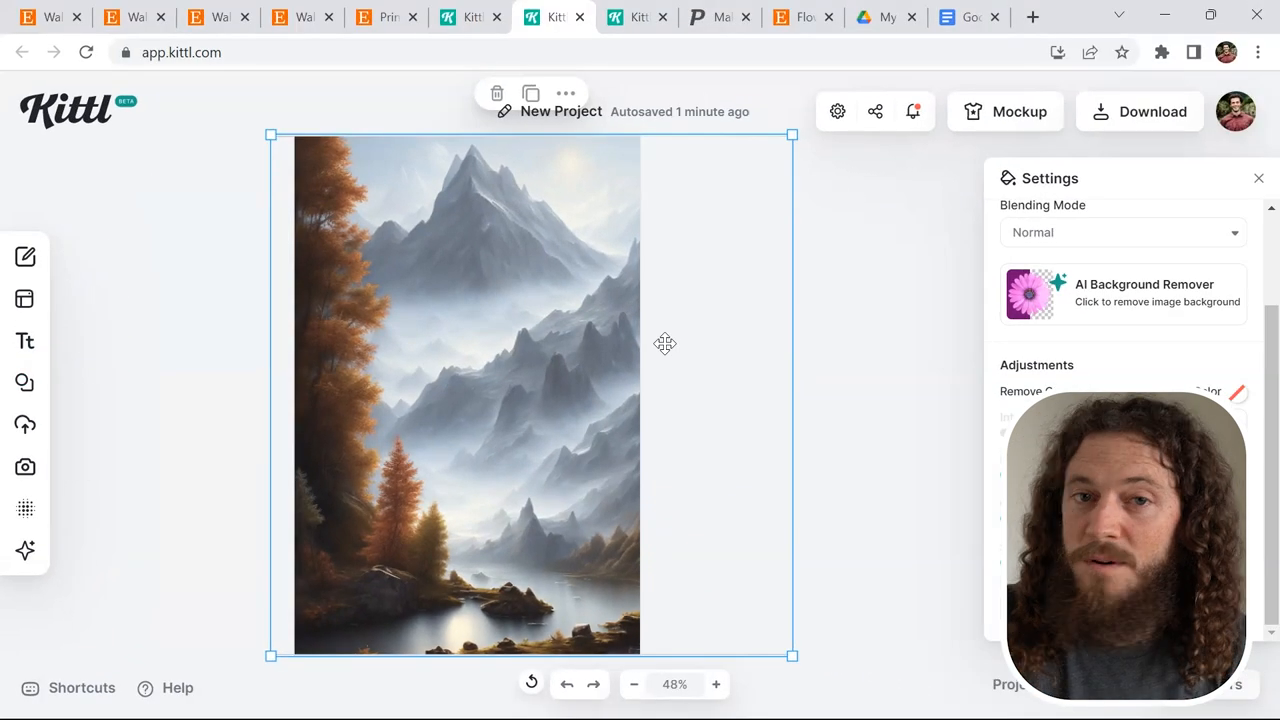
mouse_move(436, 358)
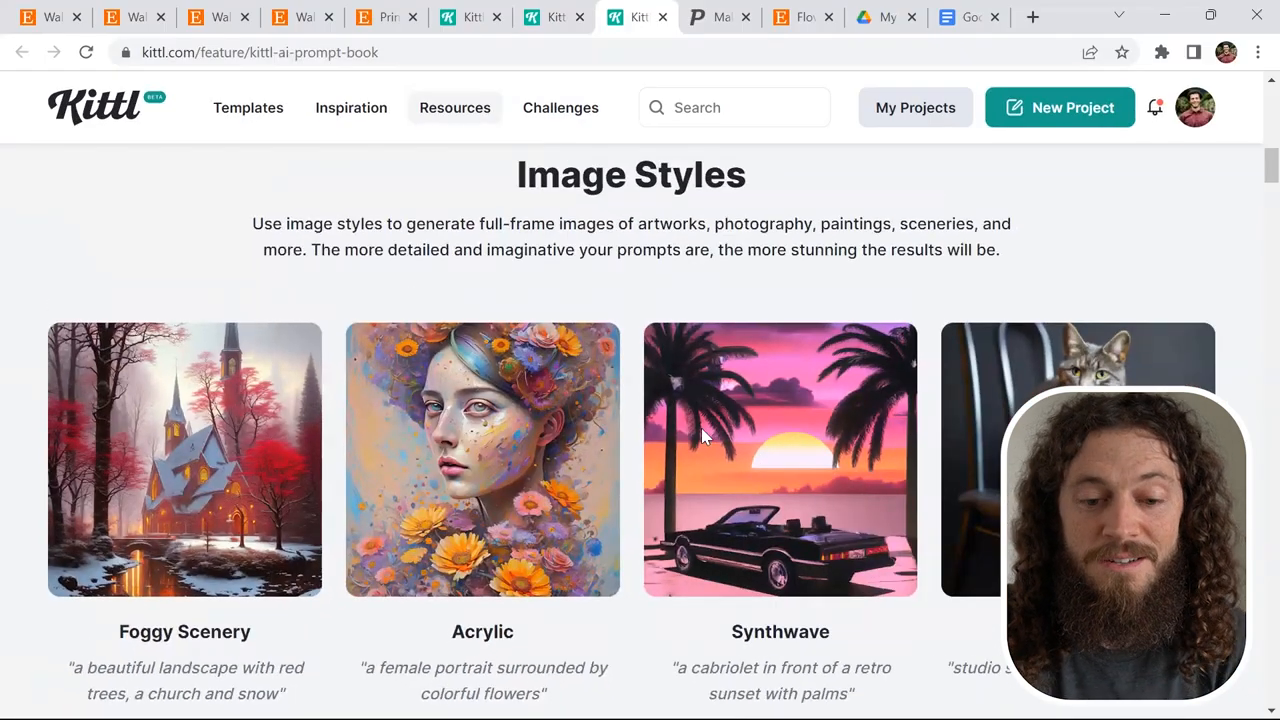
mouse_move(810, 444)
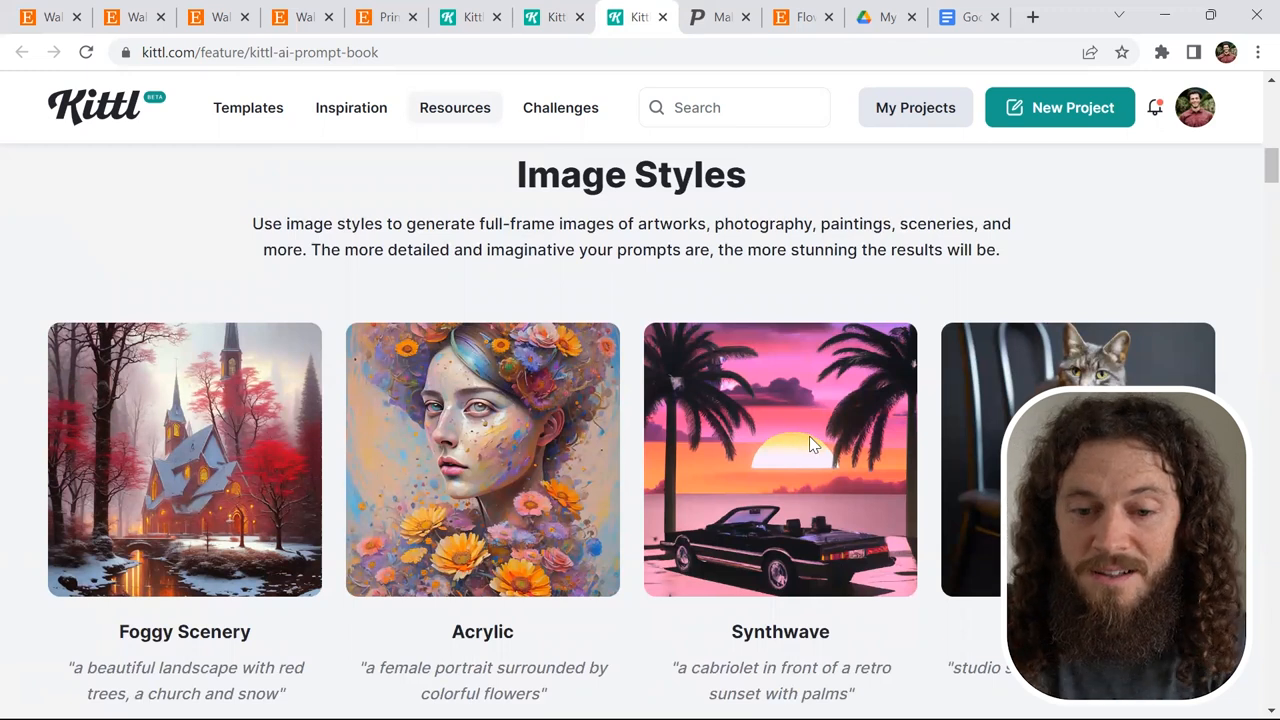
Browse the prompt book's image style descriptions and return to the mountain project
scroll("down", 3)
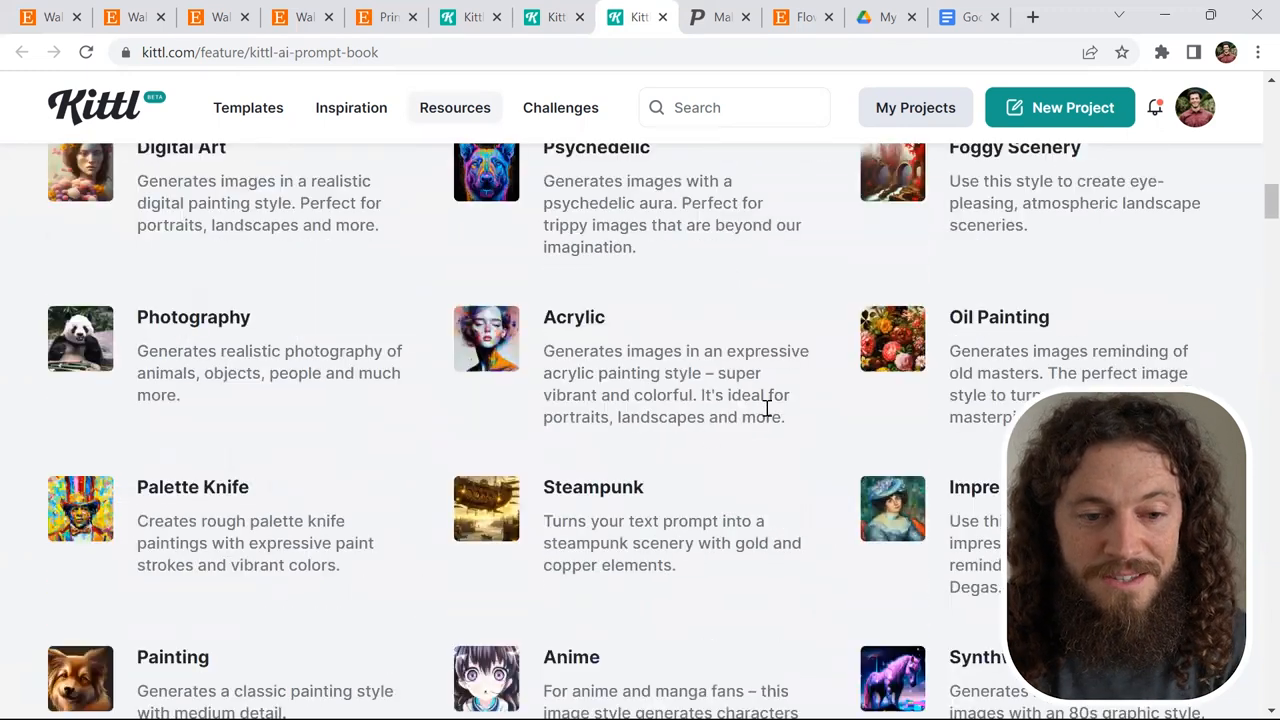
scroll("down", 3)
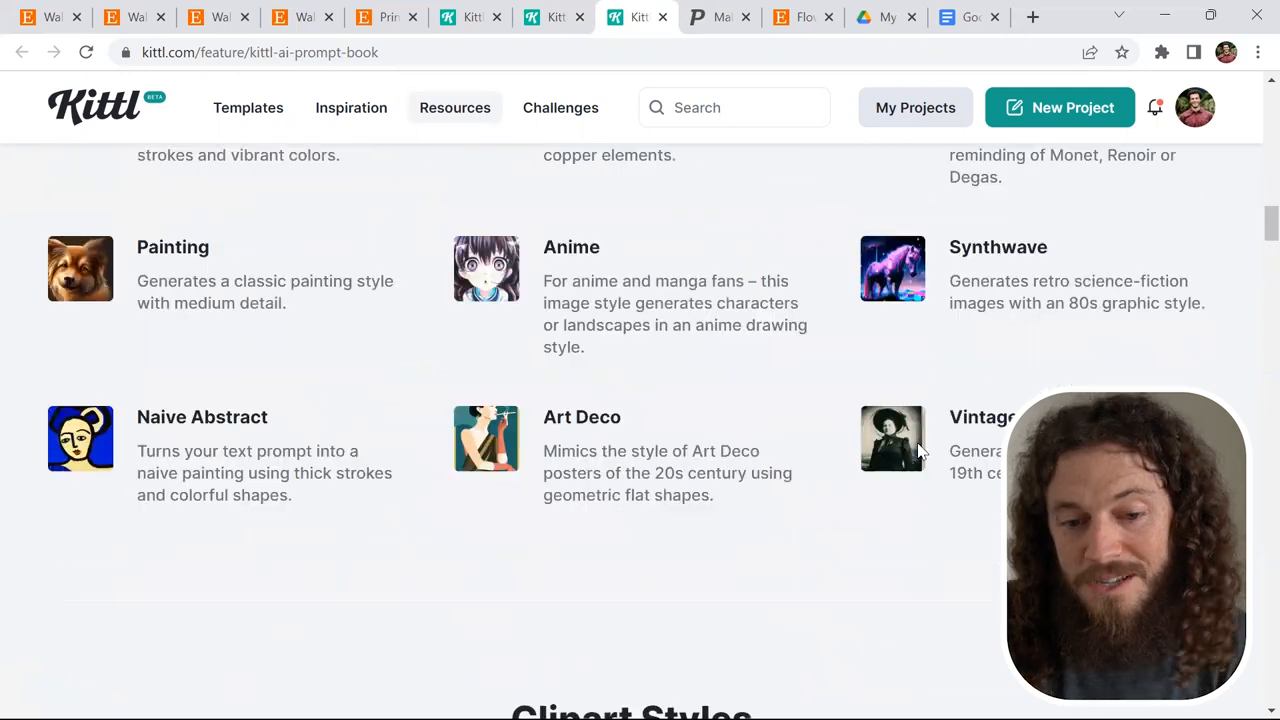
left_click(556, 16)
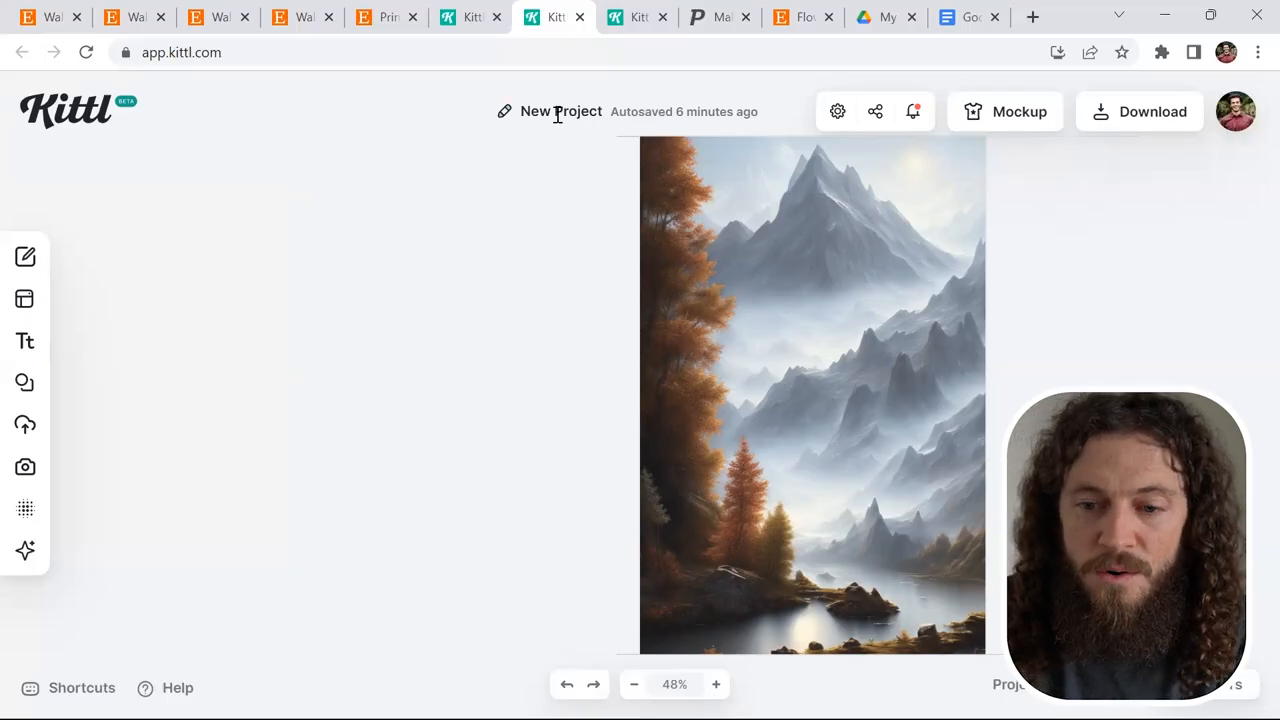
Set the canvas to 16 × 20 inches and rename the project Mountain Landscape 4:5 Ratio
left_click(836, 112)
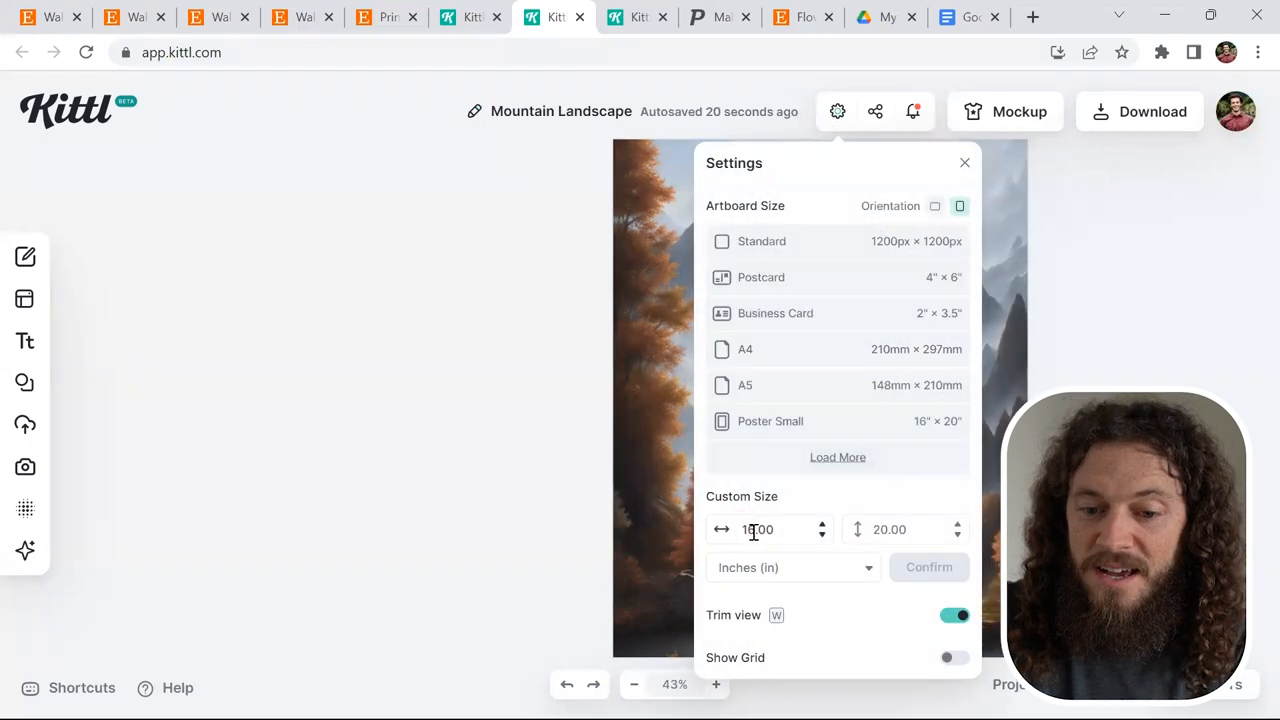
type("16.00")
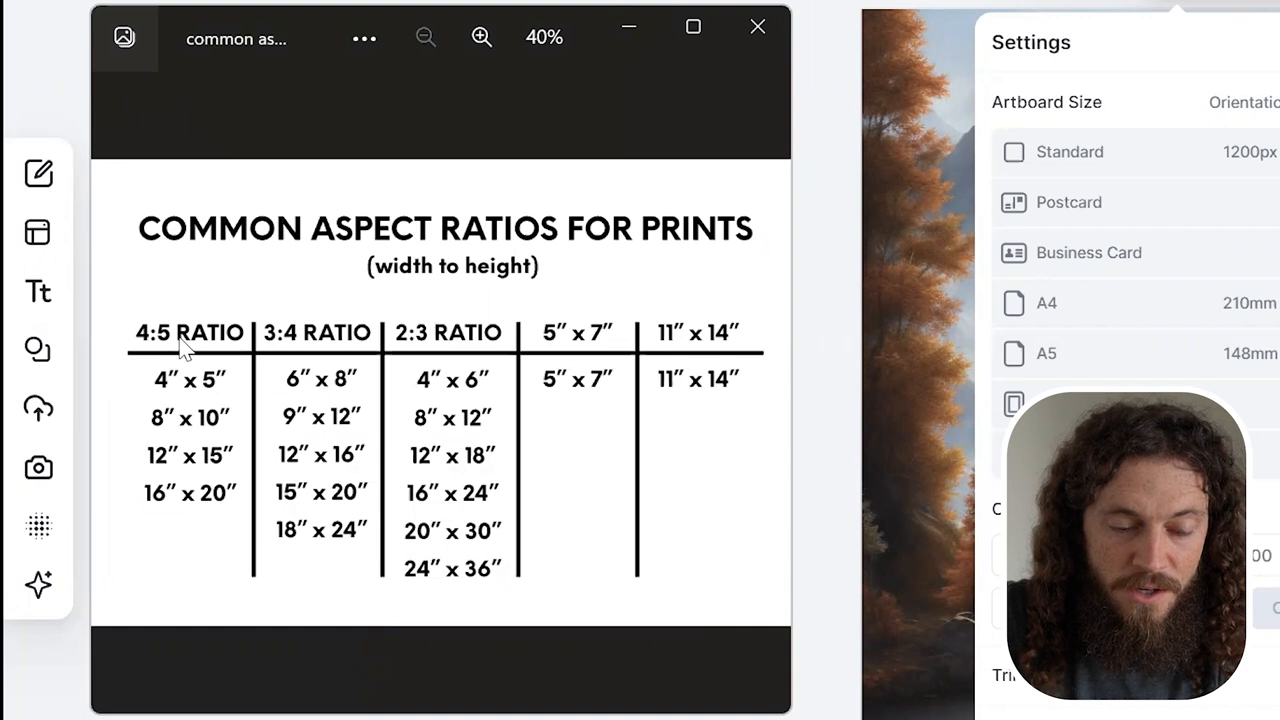
double_click(188, 492)
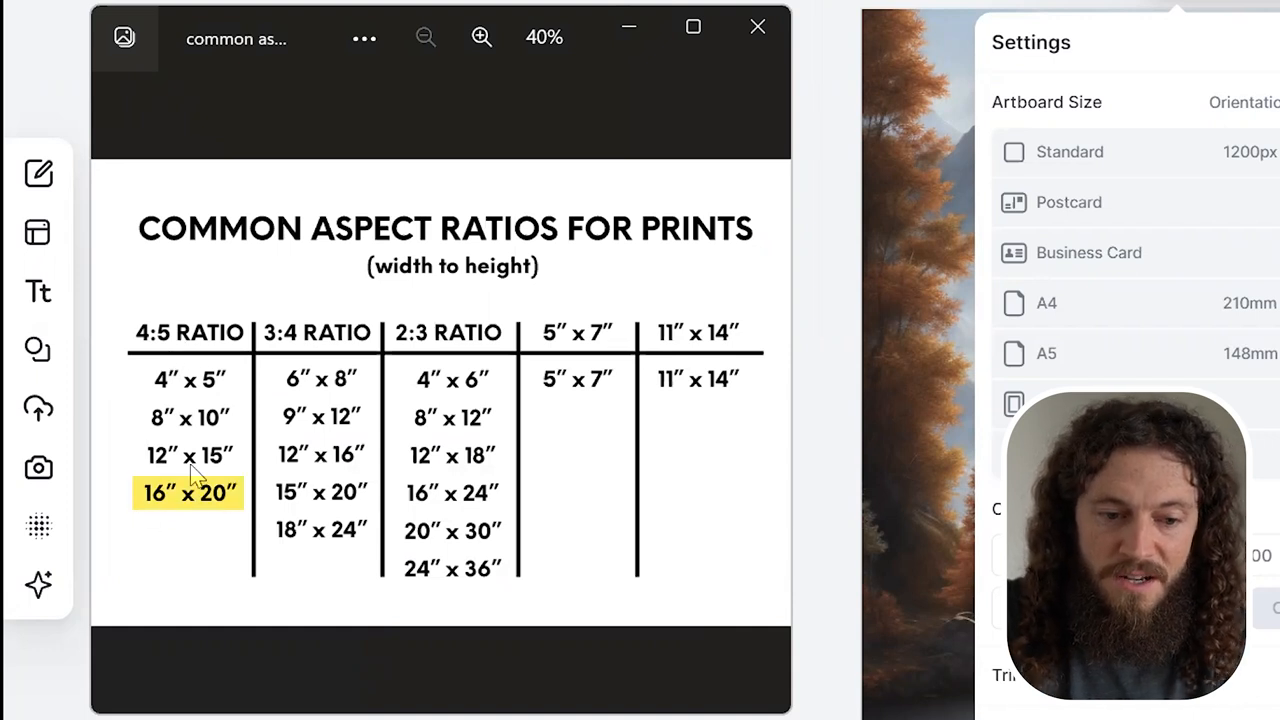
mouse_move(216, 440)
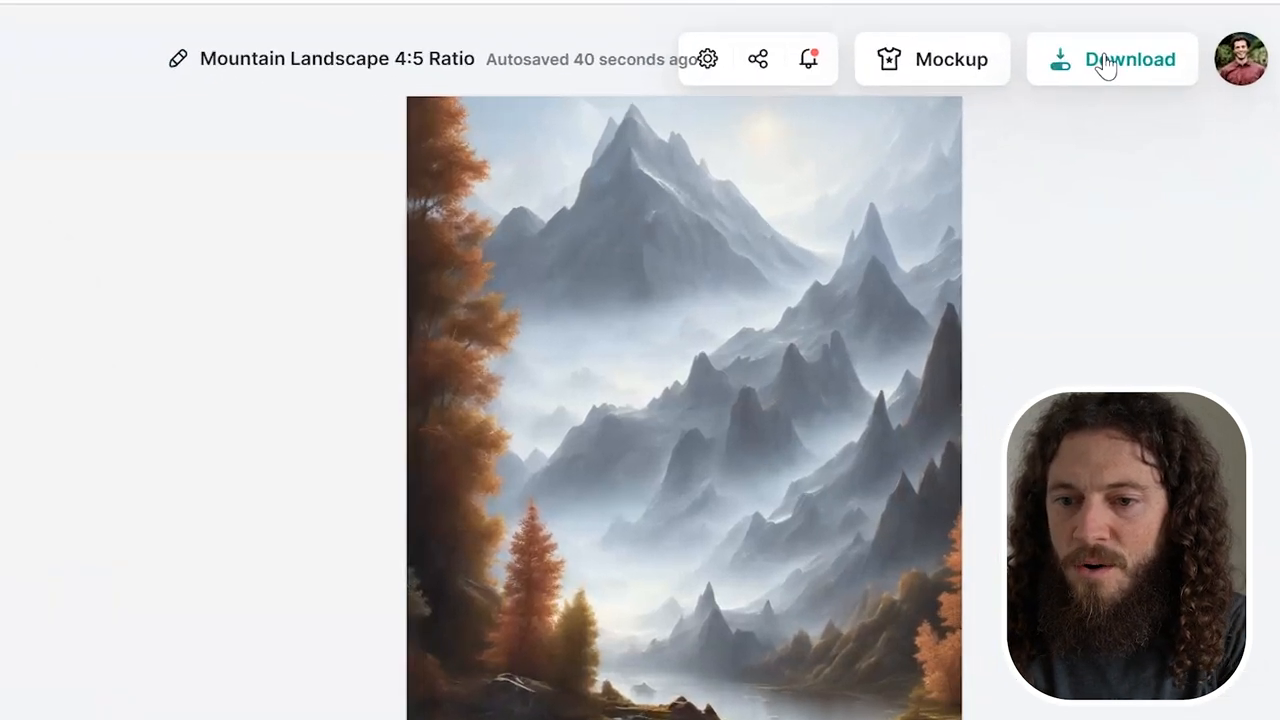
Change the export resolution from 72 to 300 DPI in the Download options
left_click(1112, 60)
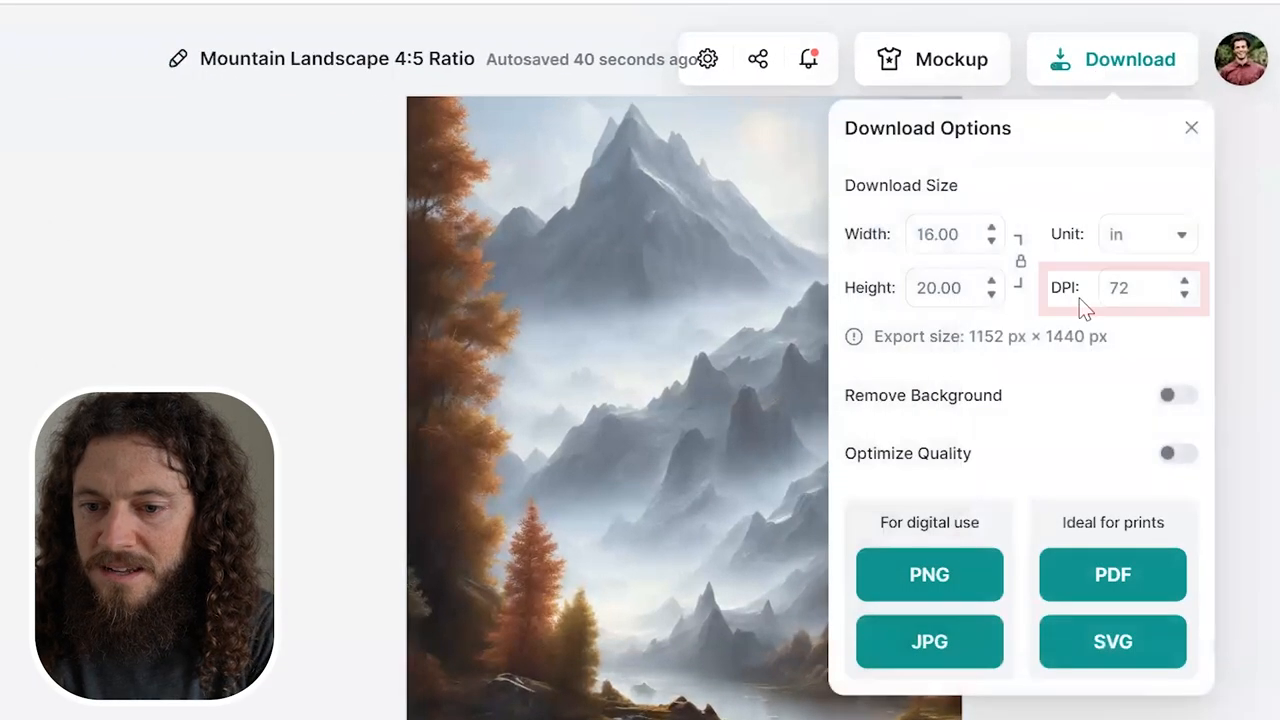
left_click(1120, 288)
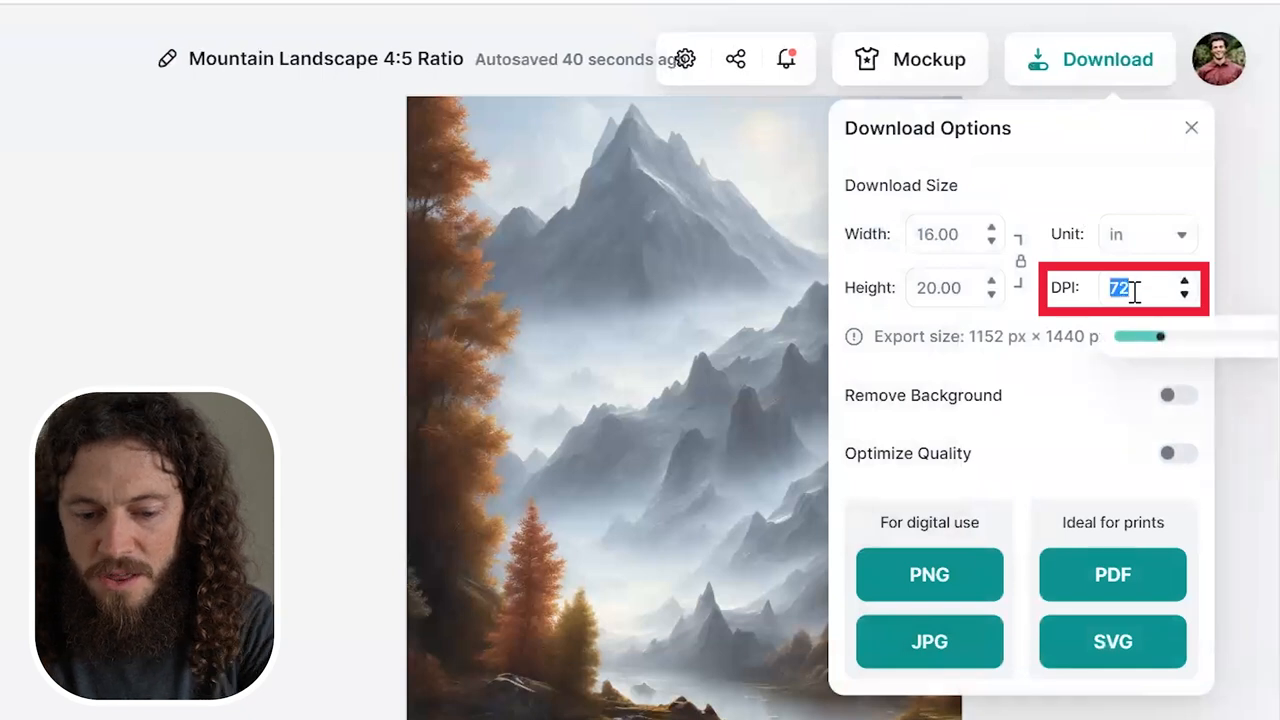
type("300")
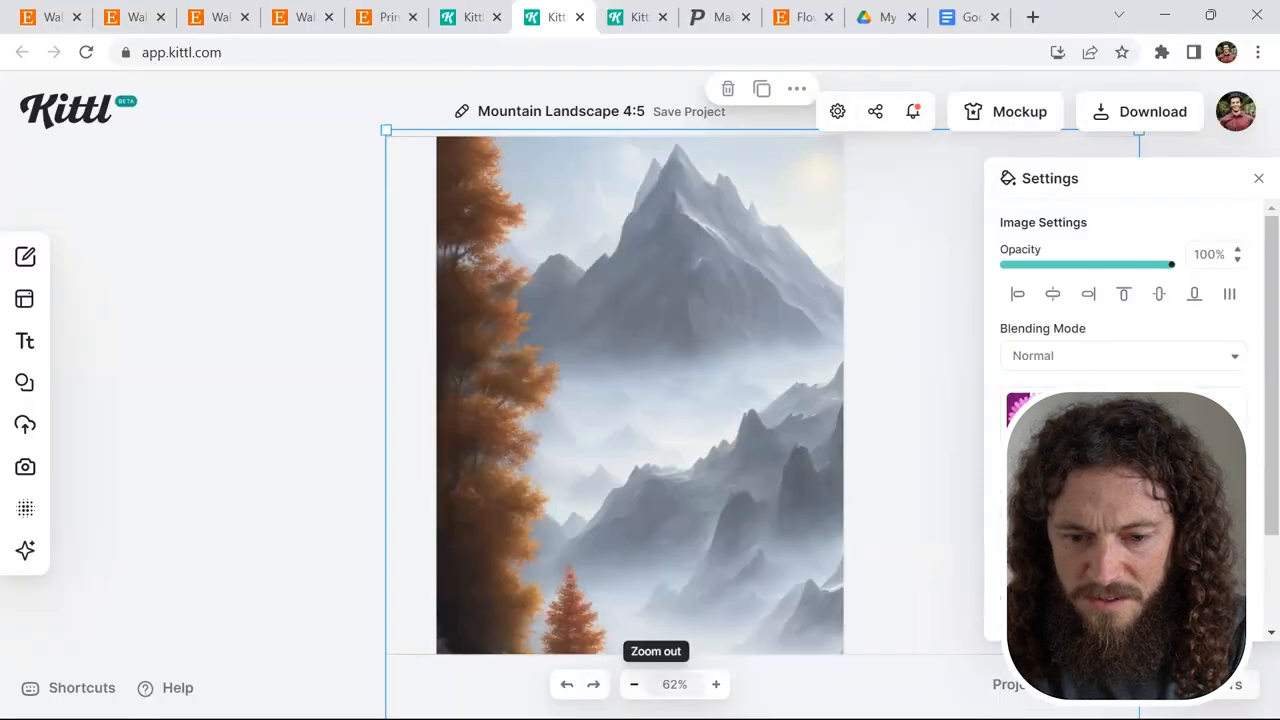
Fill the 11 × 14 inch artboard with the mountain image and export at 300 DPI
left_click(634, 684)
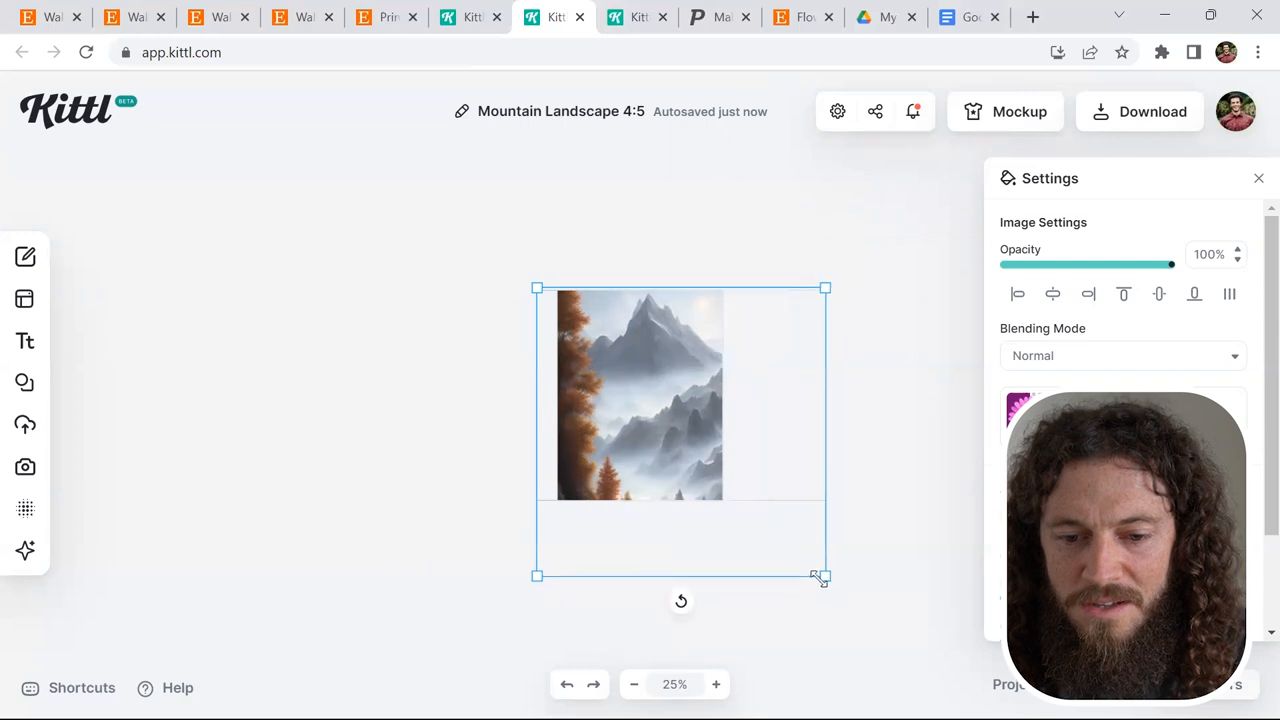
left_click_drag(824, 576, 760, 510)
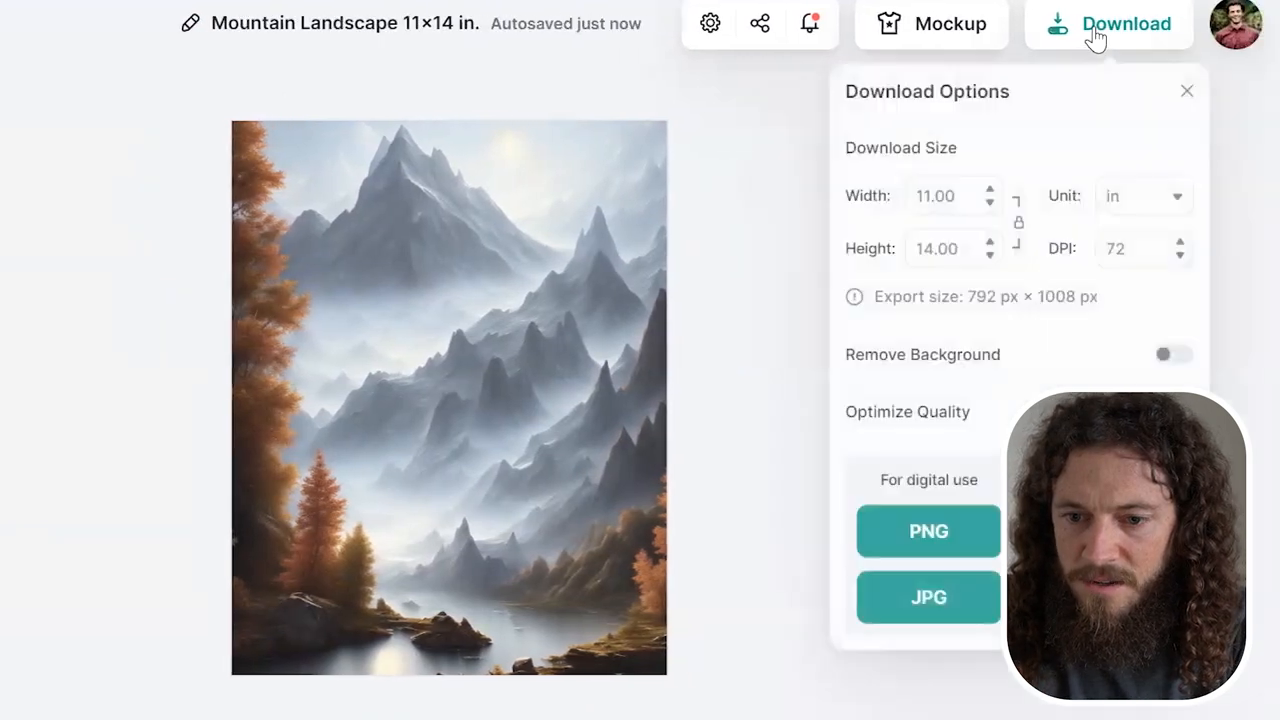
type("300")
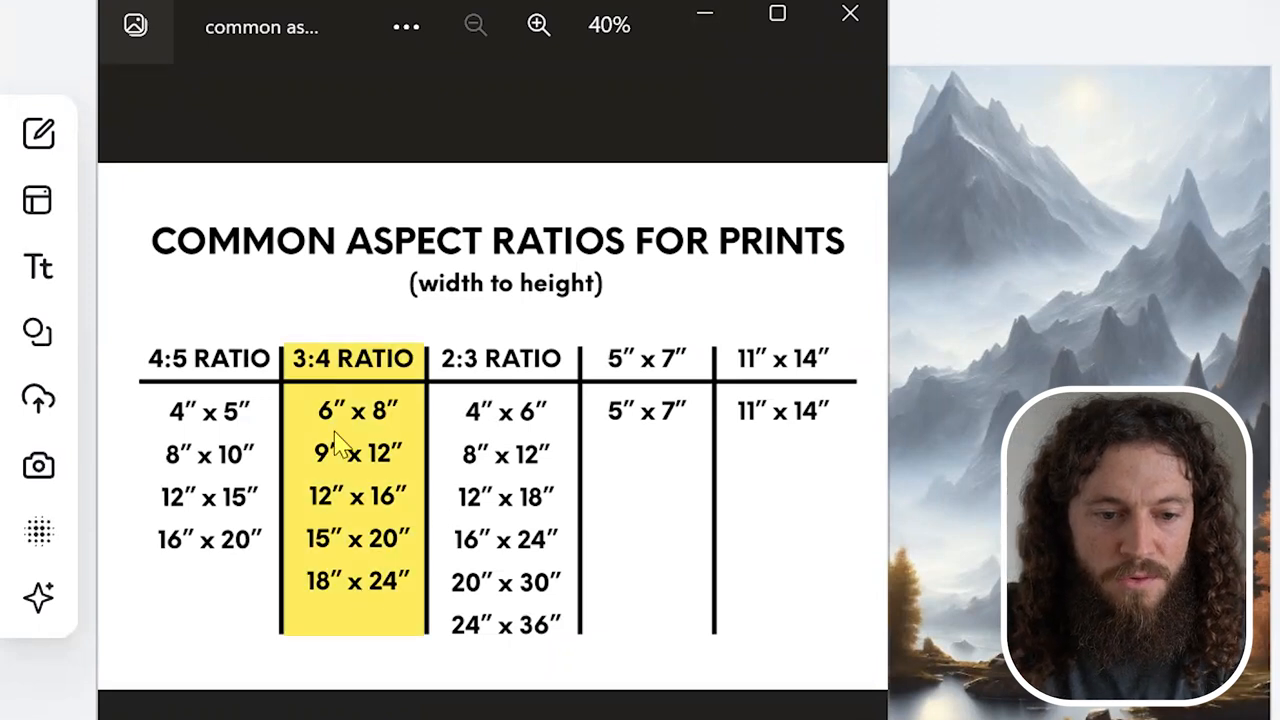
Pick the 3:4 print size from the ratio chart for the Mountain Landscape 3:4 Ratio version
left_click(500, 360)
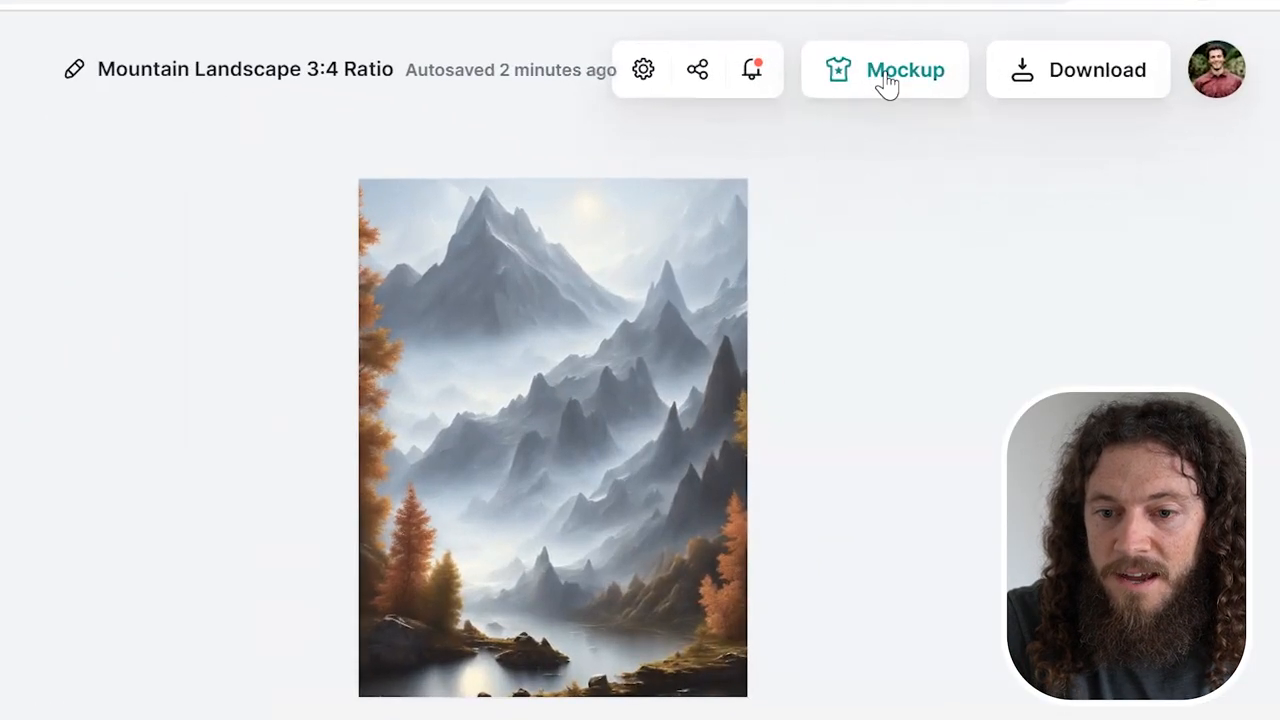
Apply the framed-print-on-dark-wall mockup to the artwork and download it
left_click(904, 68)
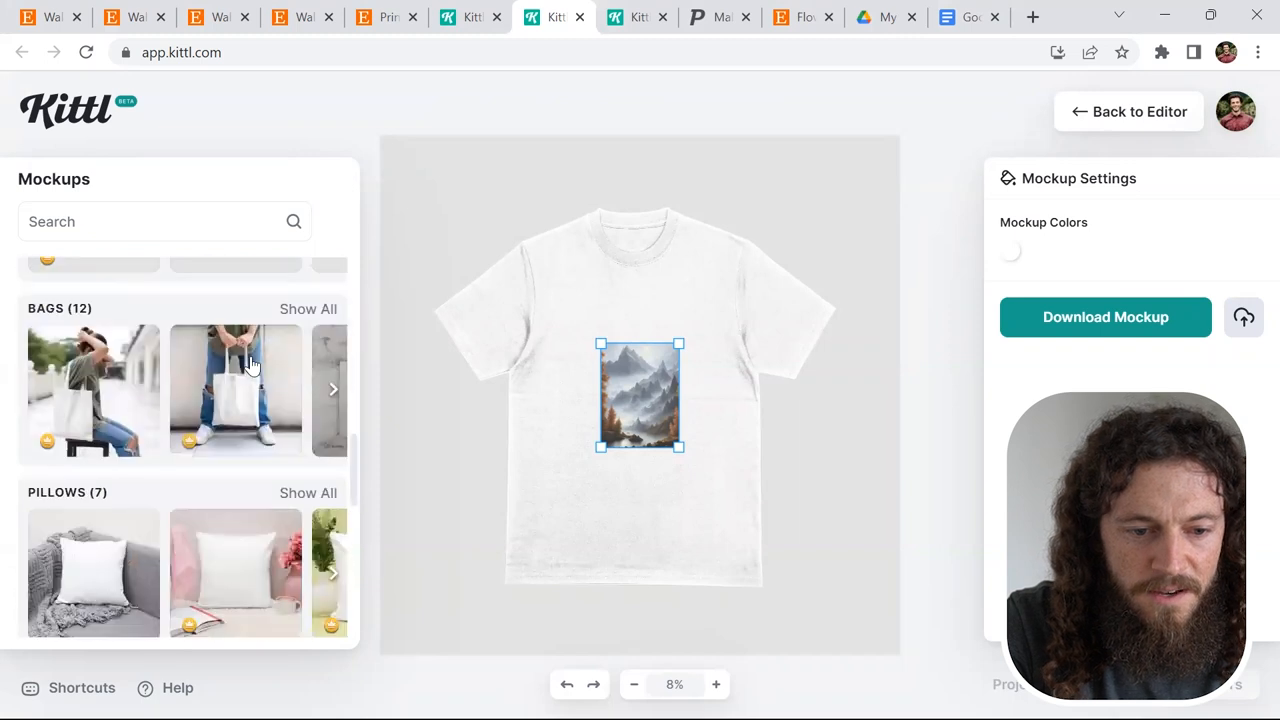
scroll("down", 3)
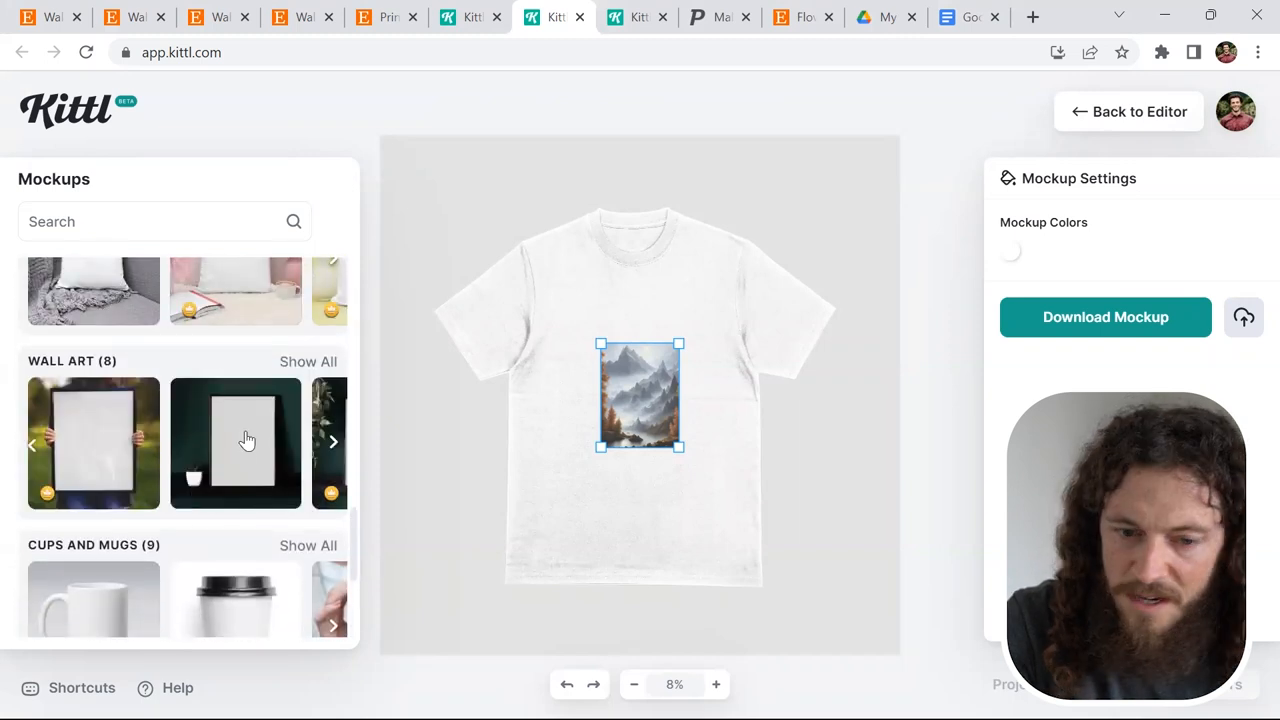
left_click(236, 444)
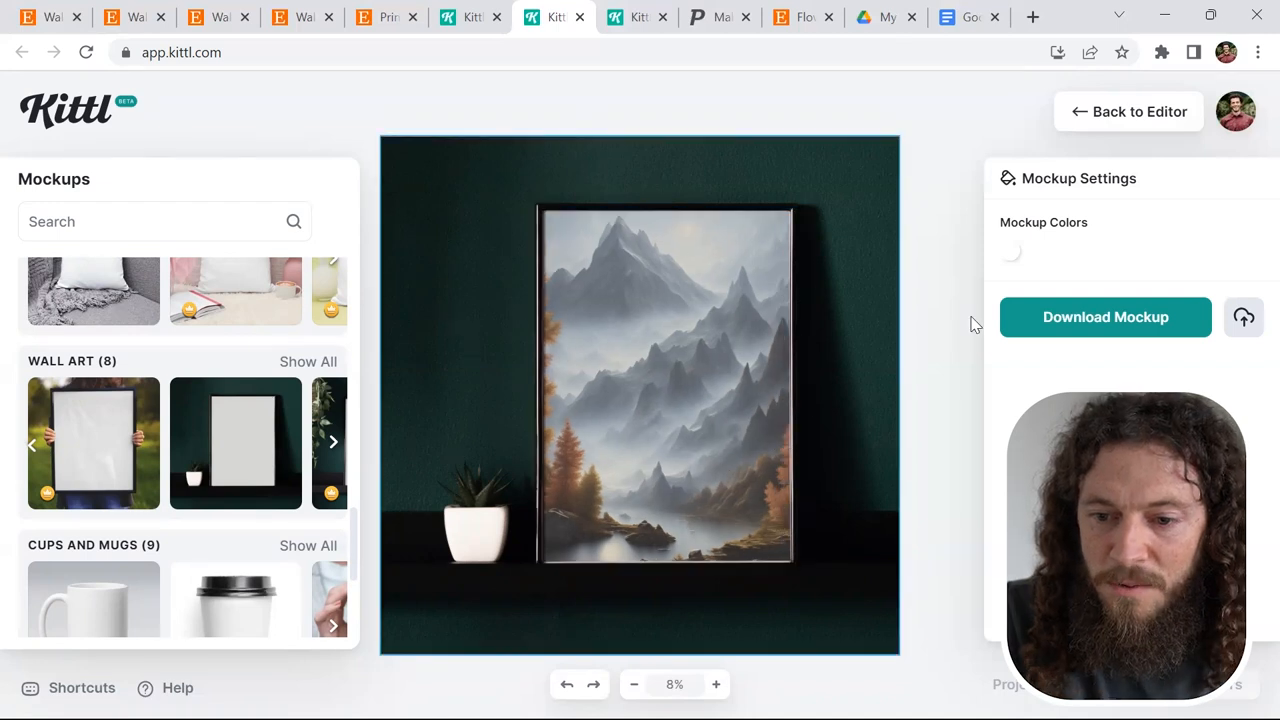
left_click(718, 16)
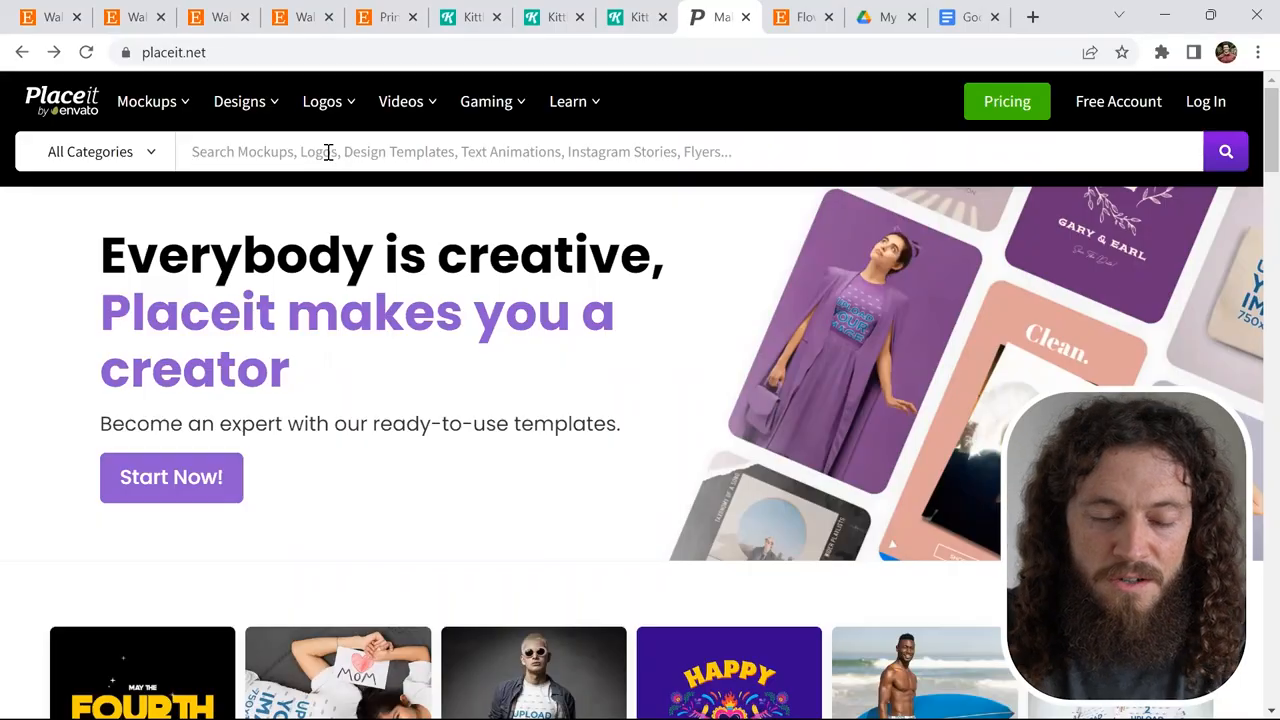
Find a 'wall art mockup' gray-wall template, upload the mountain print and crop it
type("wall art mockup")
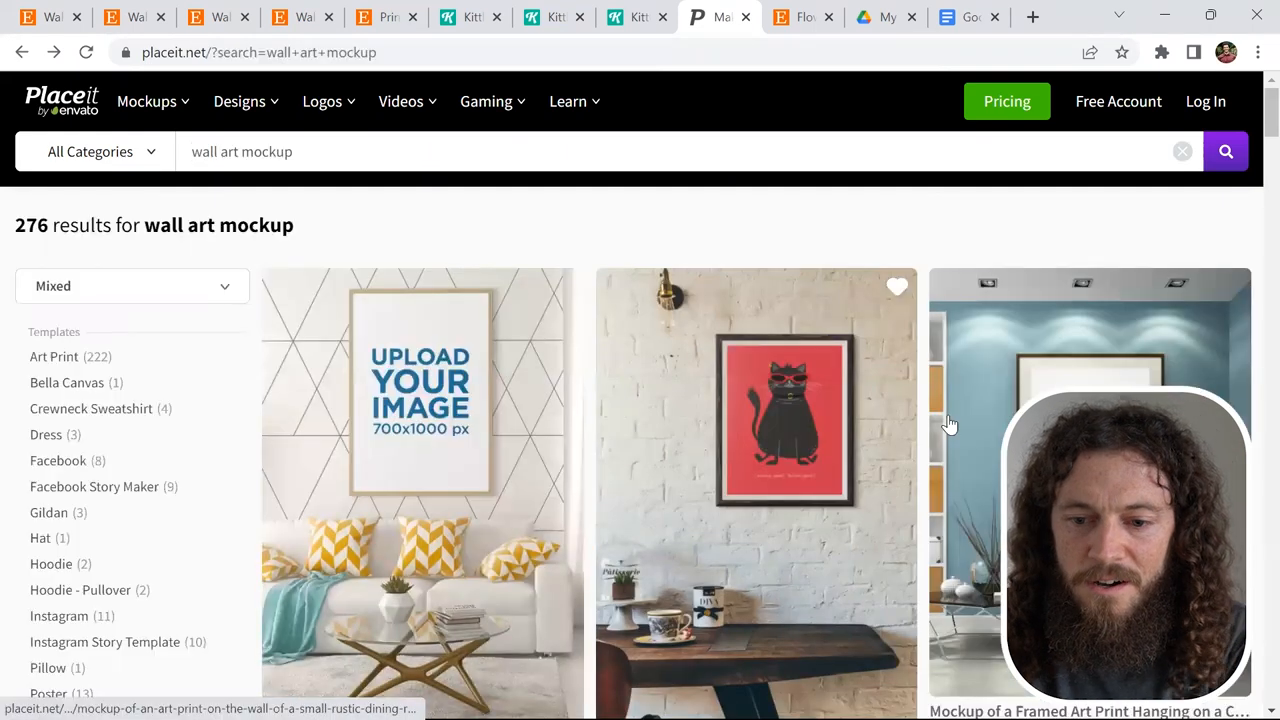
scroll("down", 3)
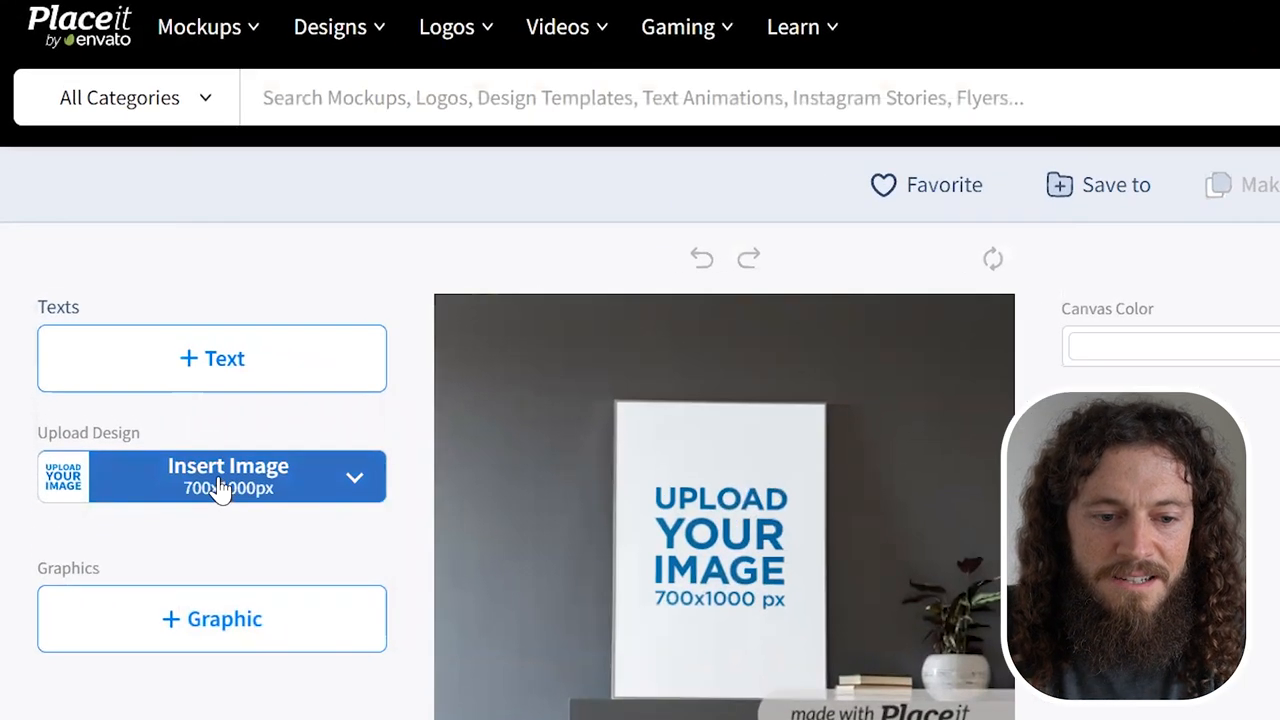
left_click(228, 476)
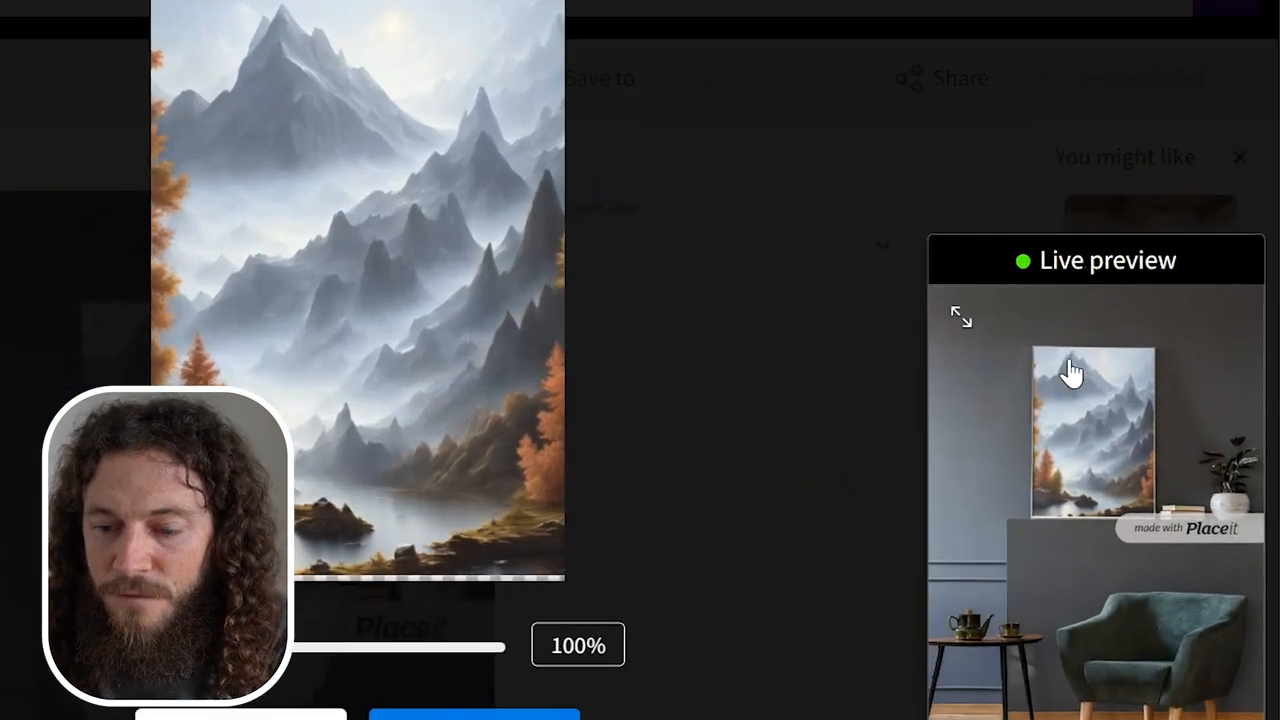
mouse_move(730, 450)
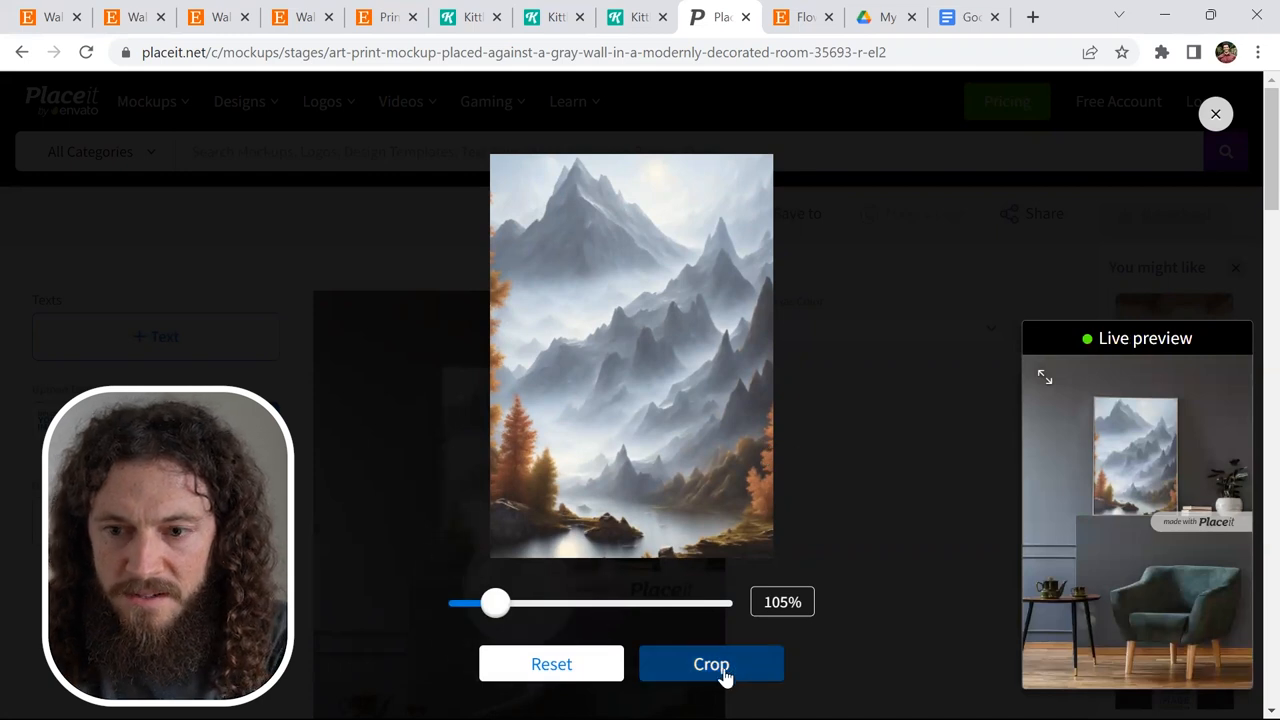
left_click(712, 664)
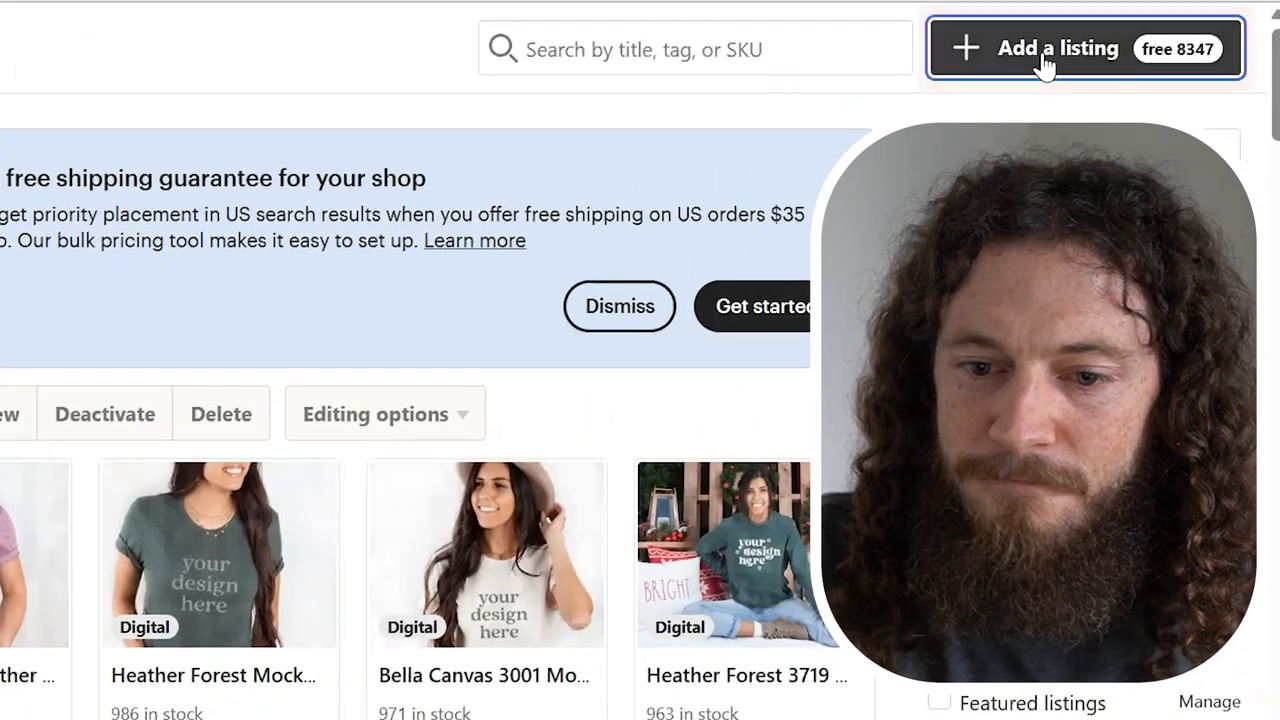
Create a new listing, add the size chart photo and check it at full size
left_click(1058, 48)
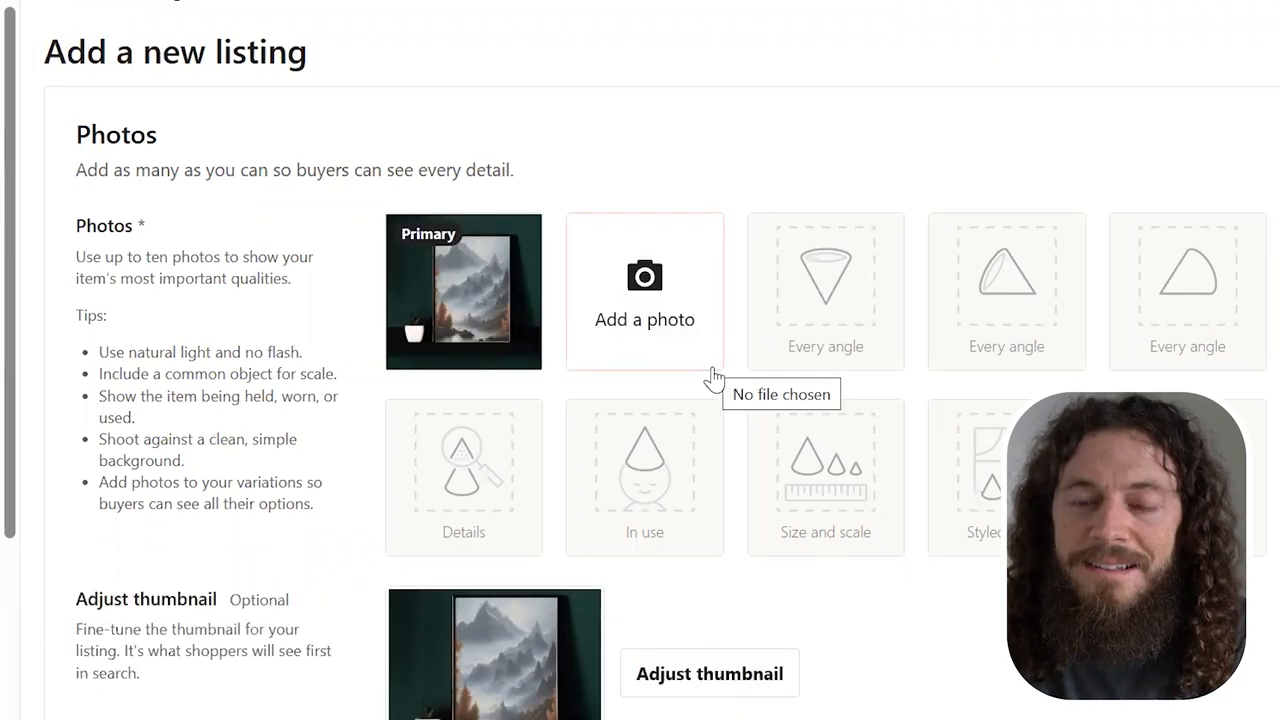
mouse_move(680, 376)
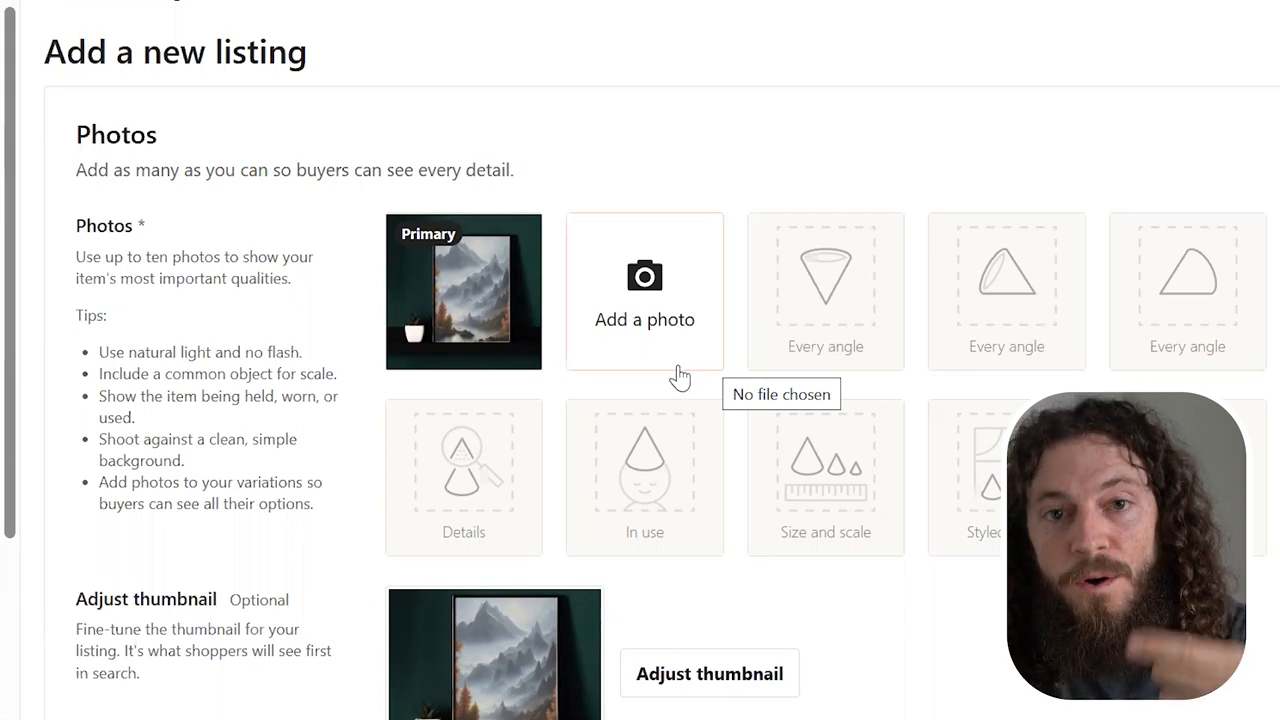
left_click(644, 292)
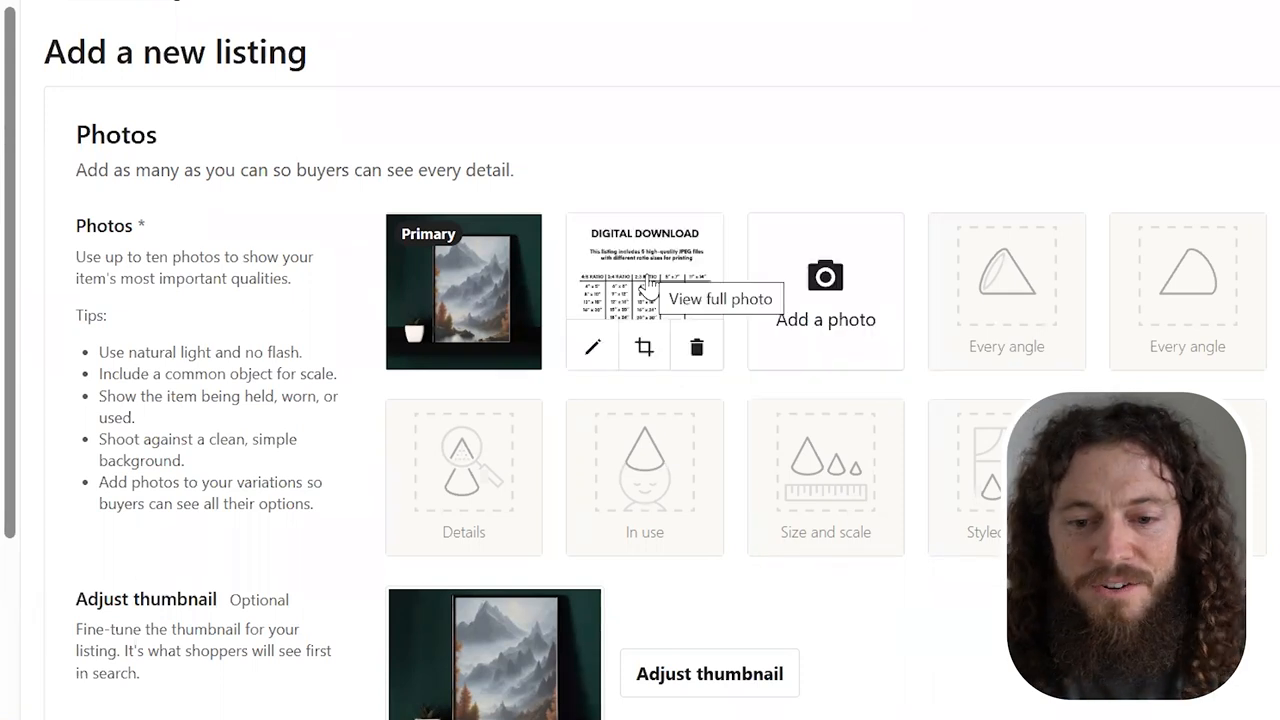
left_click(720, 298)
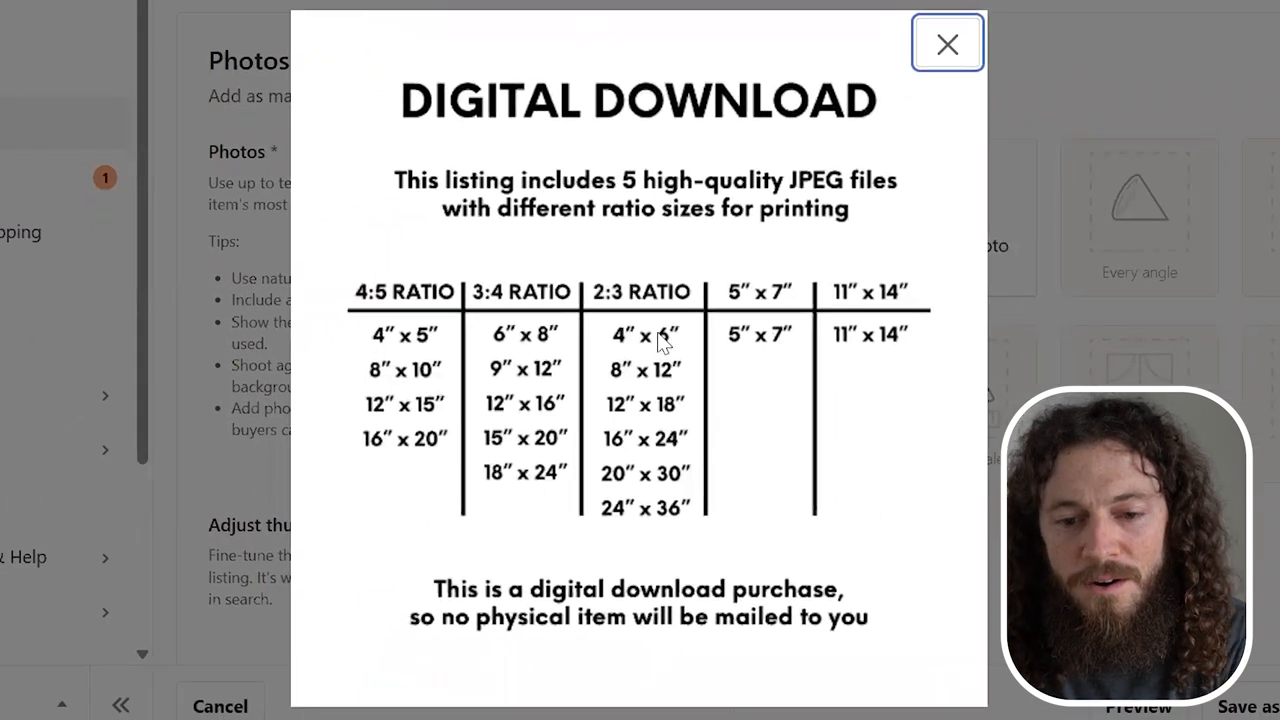
mouse_move(716, 264)
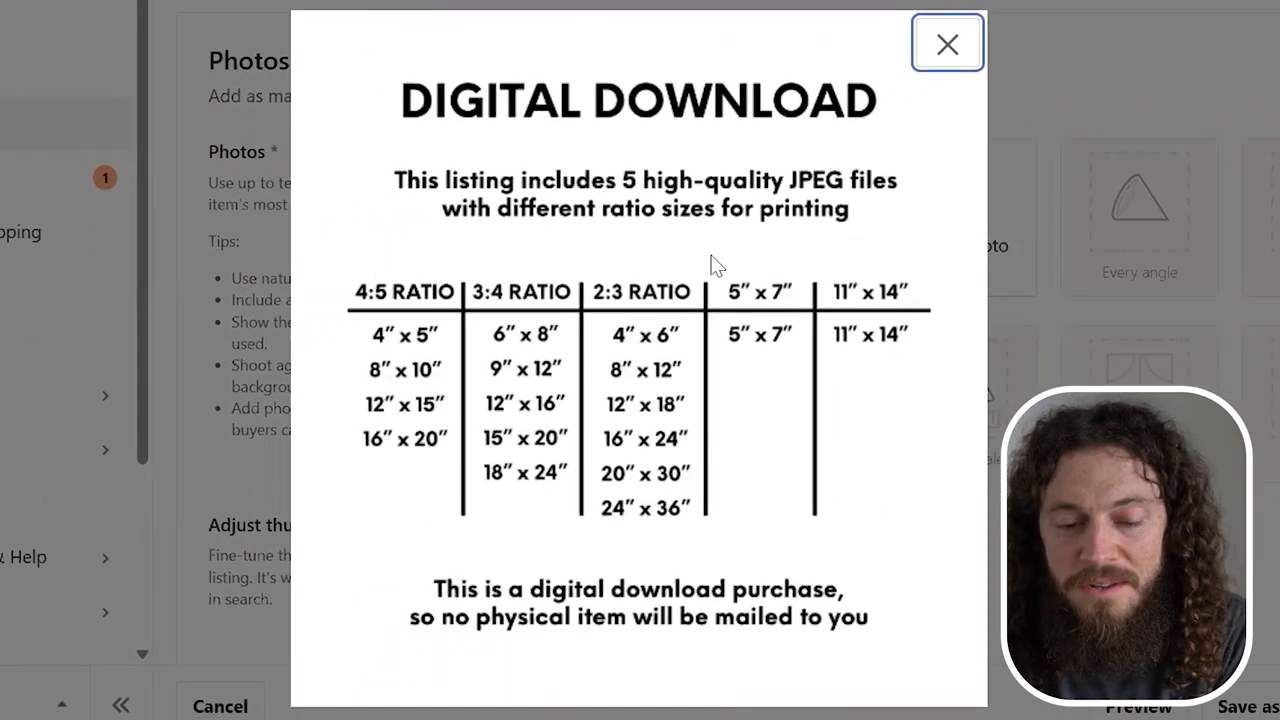
mouse_move(680, 400)
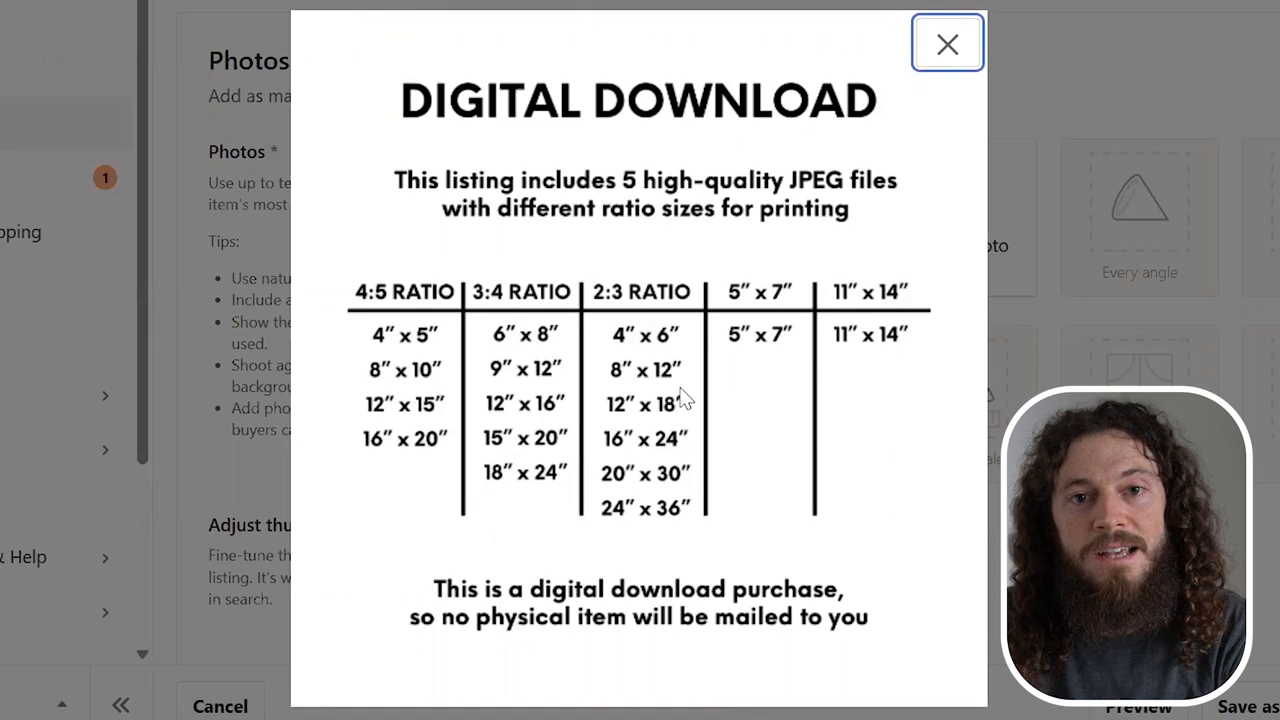
mouse_move(800, 440)
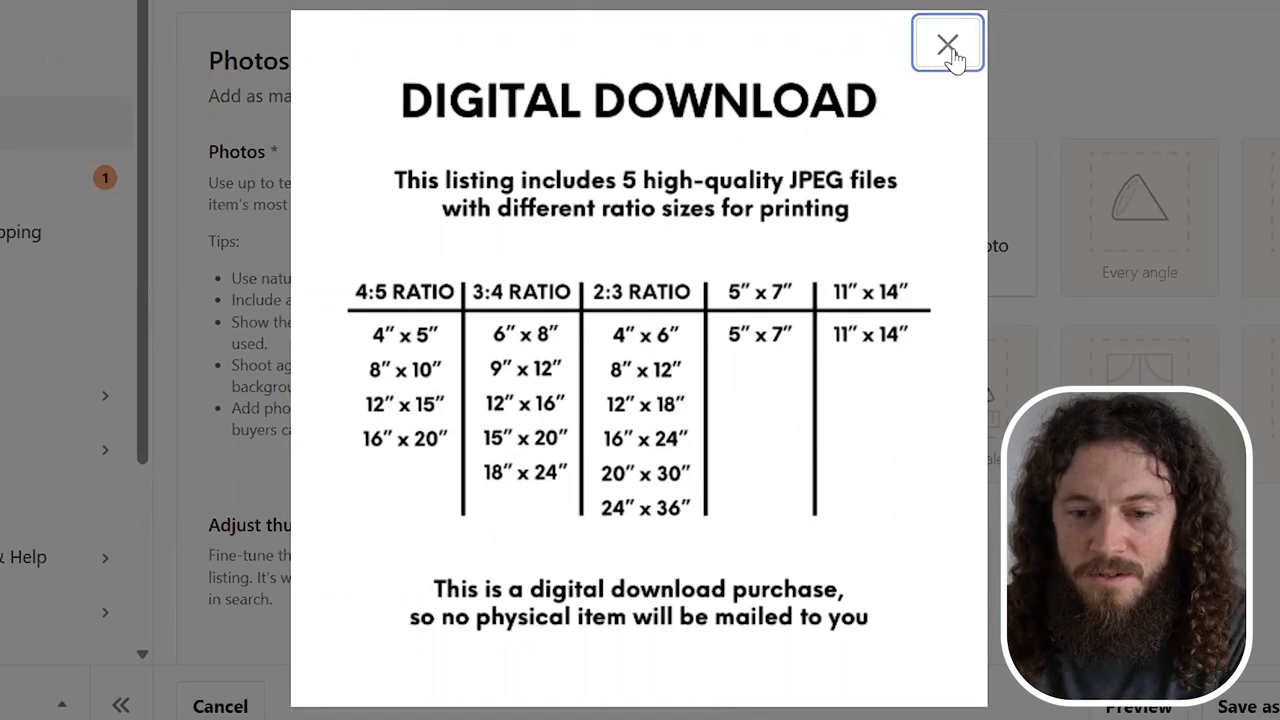
left_click(948, 44)
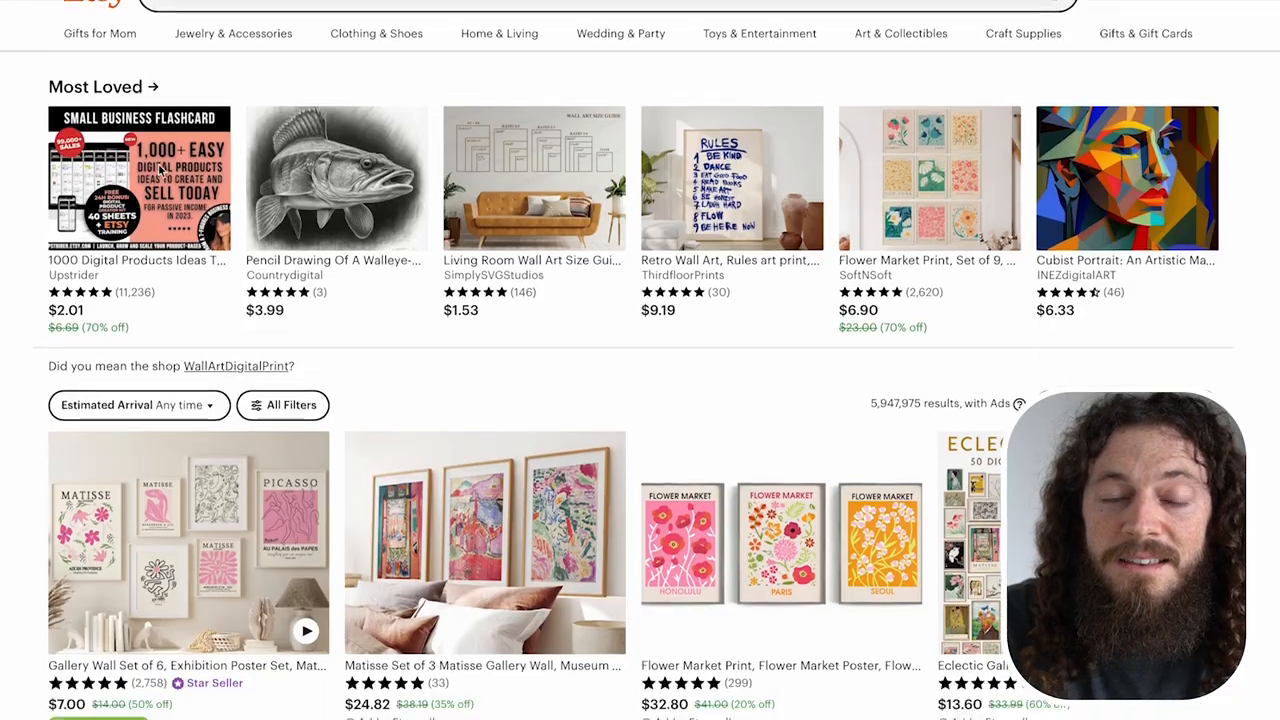
Inspect the Flower Market Print listing's tags and pick 'printable wall art'
left_click(928, 176)
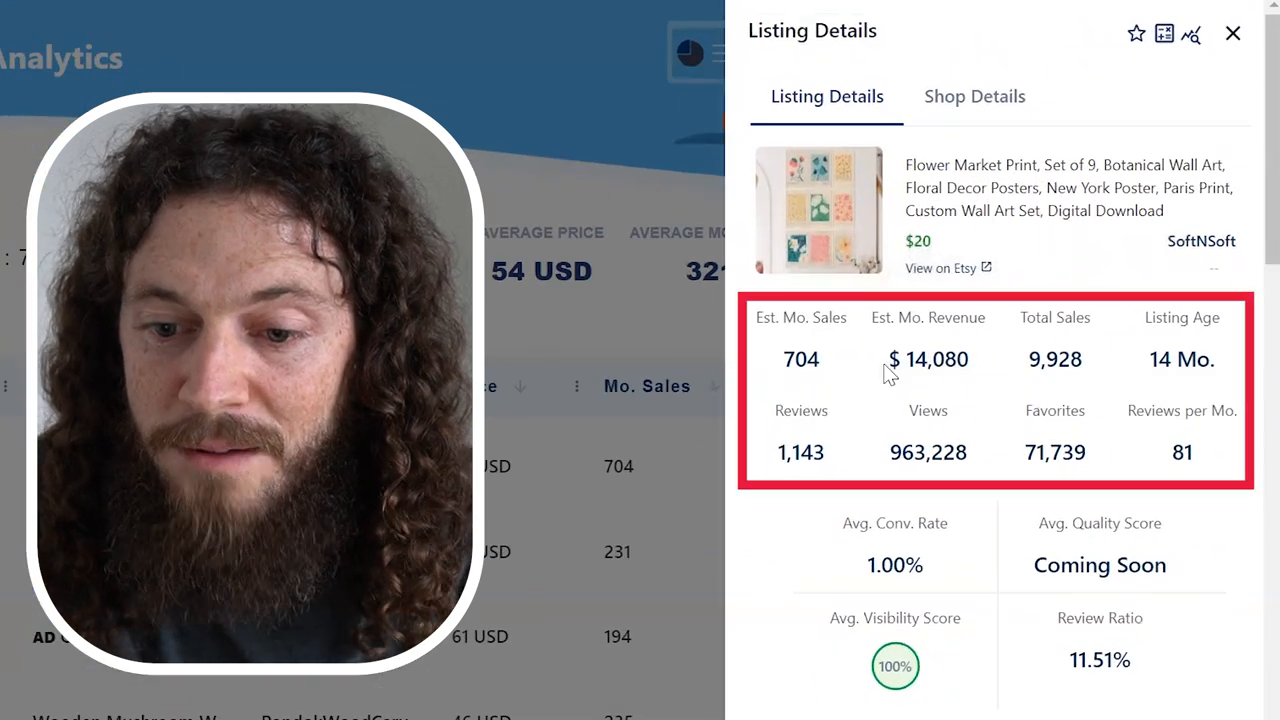
mouse_move(800, 316)
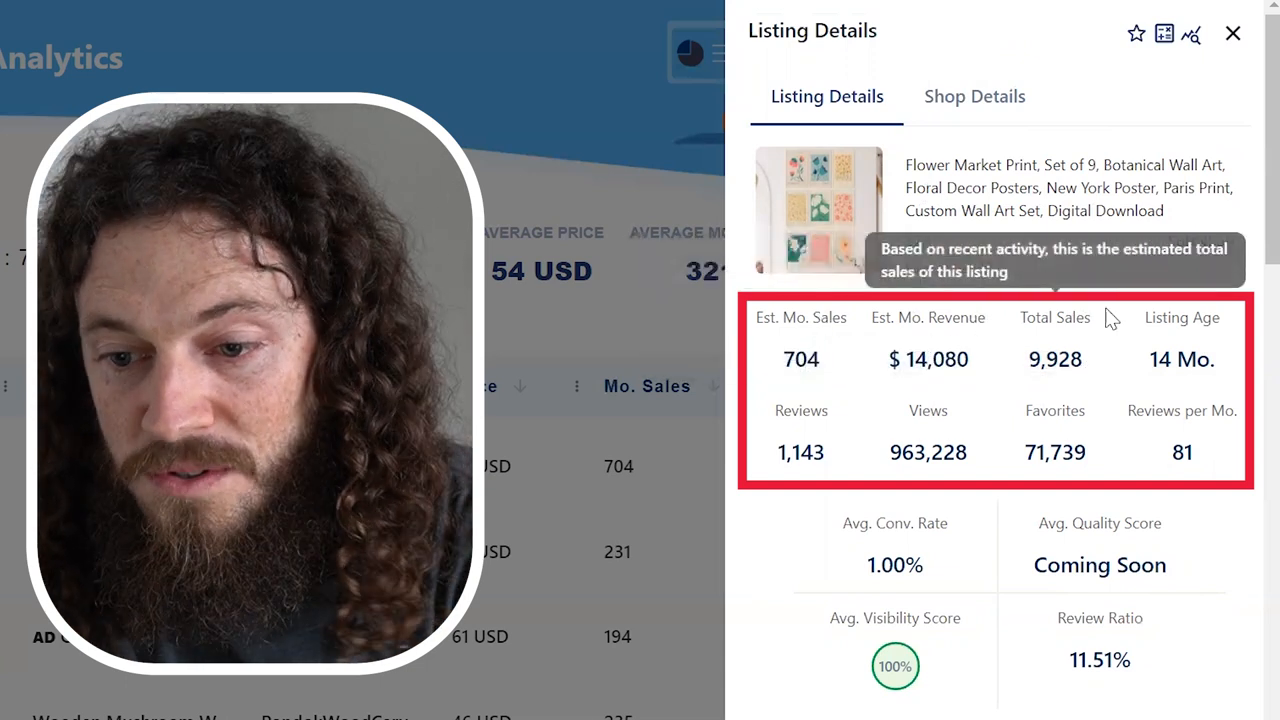
scroll("down", 3)
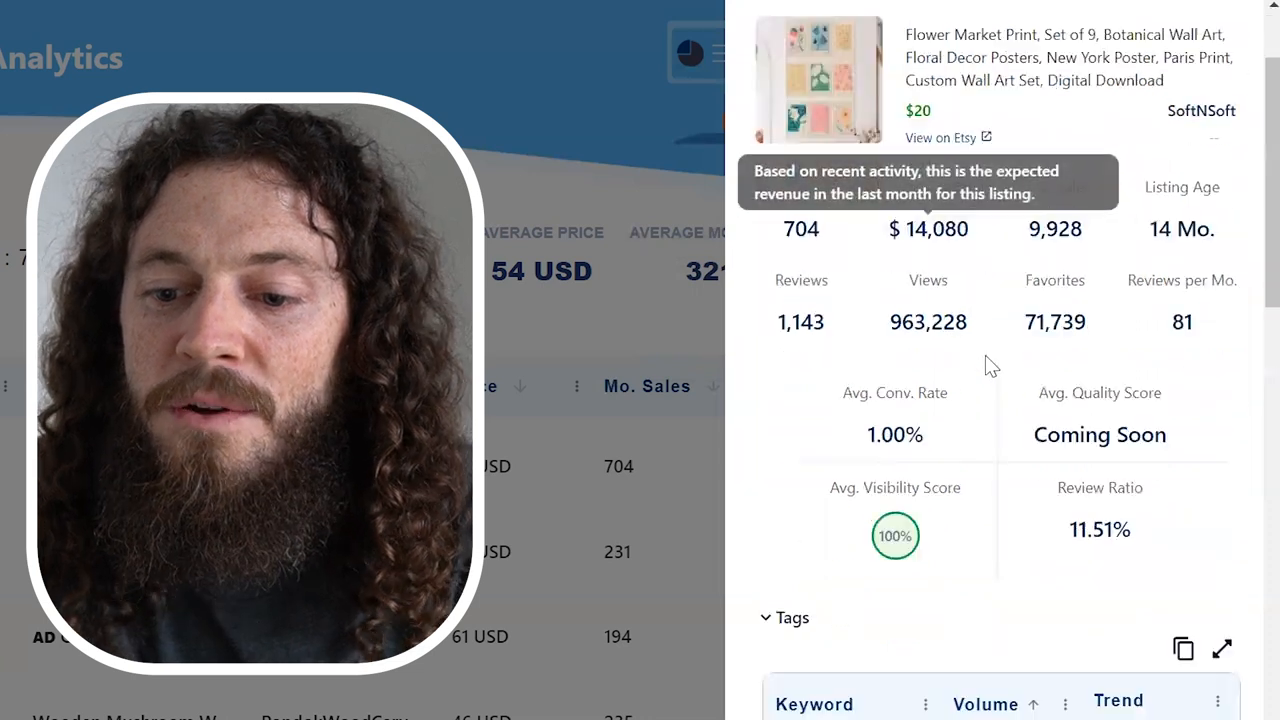
scroll("down", 3)
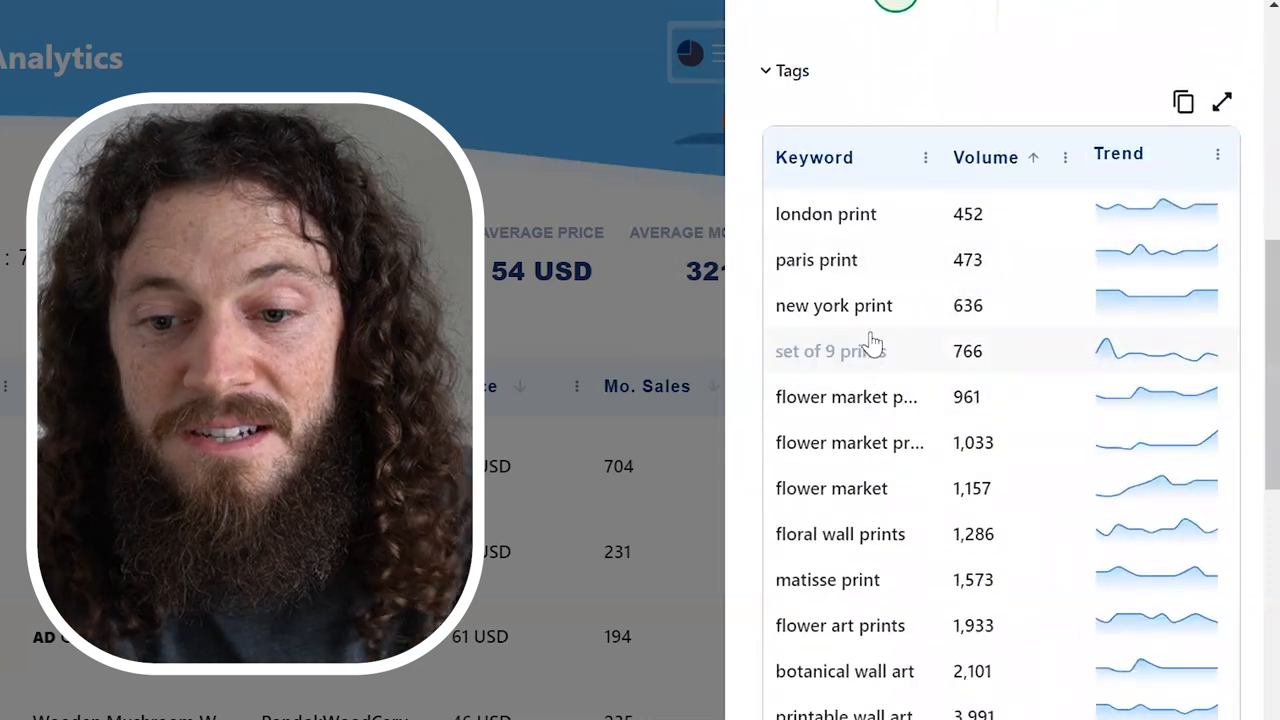
scroll("down", 3)
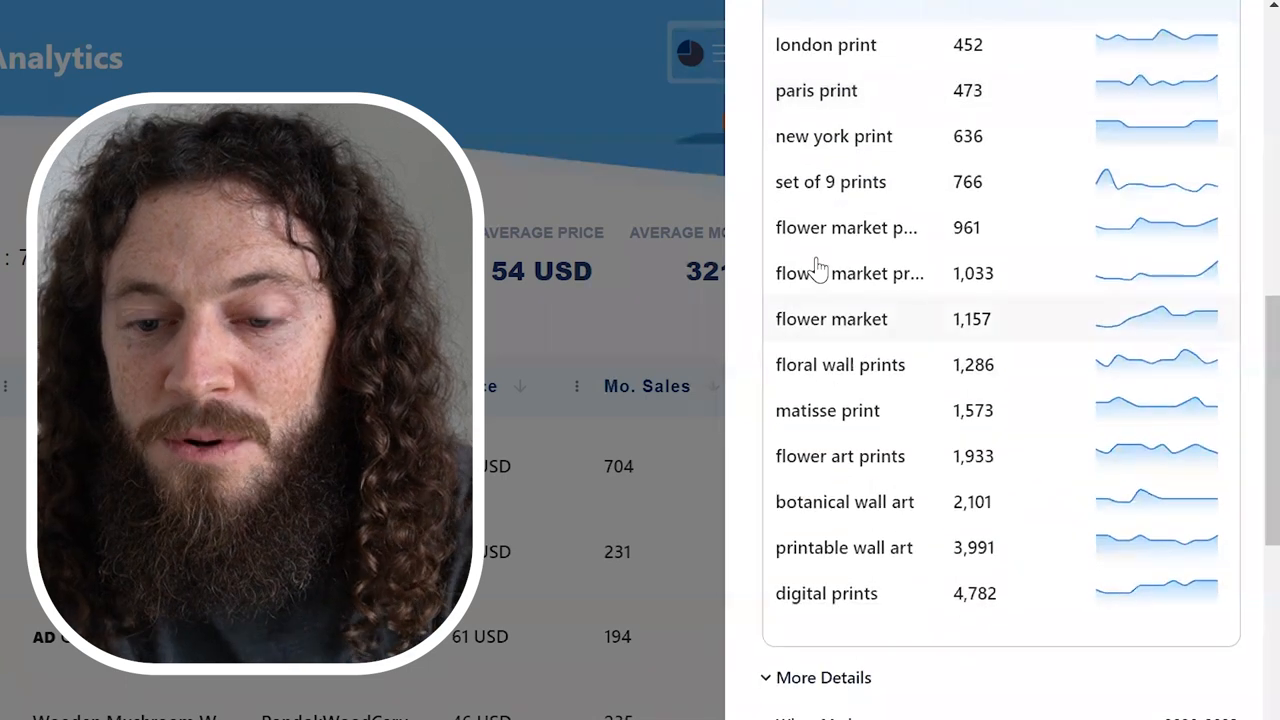
mouse_move(922, 364)
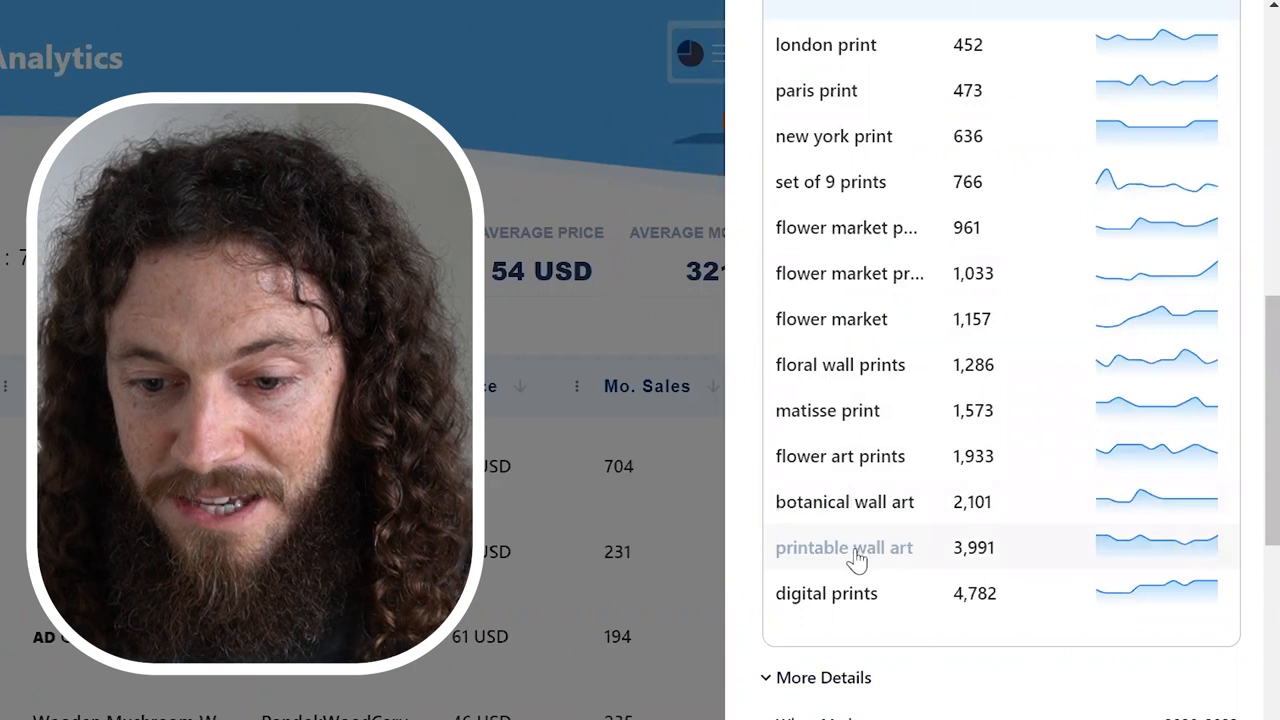
mouse_move(816, 556)
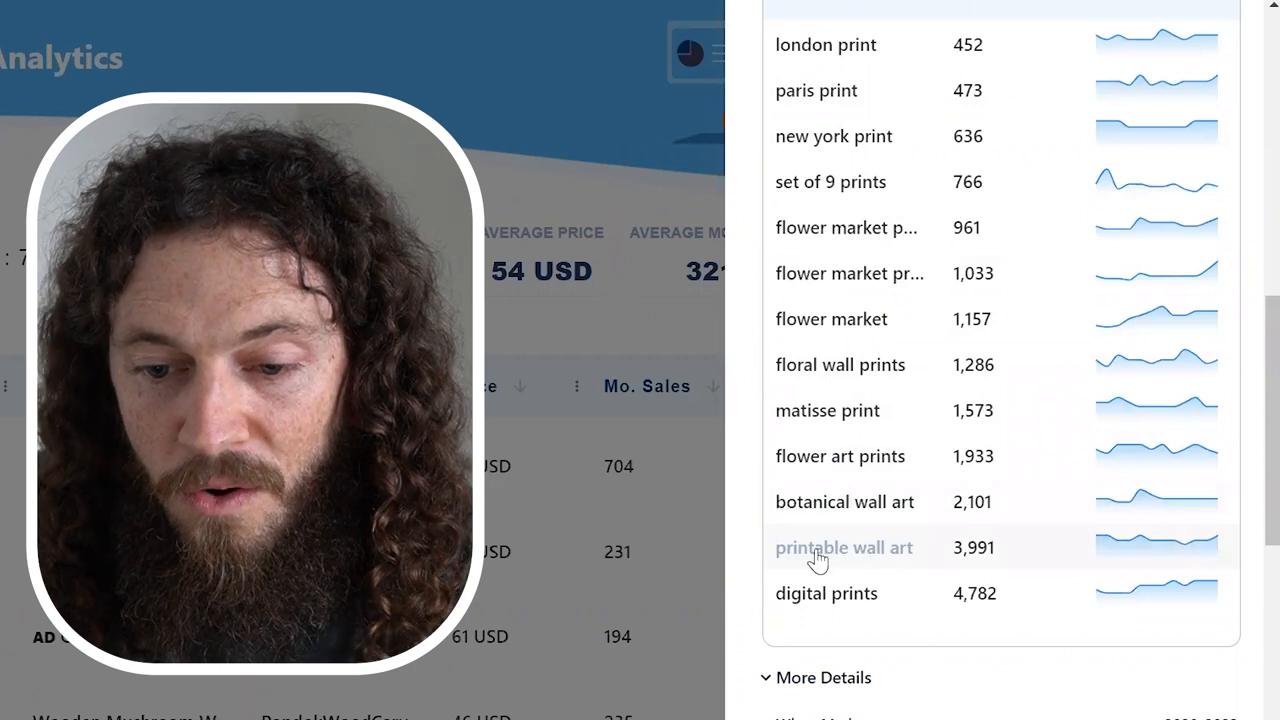
left_click(844, 548)
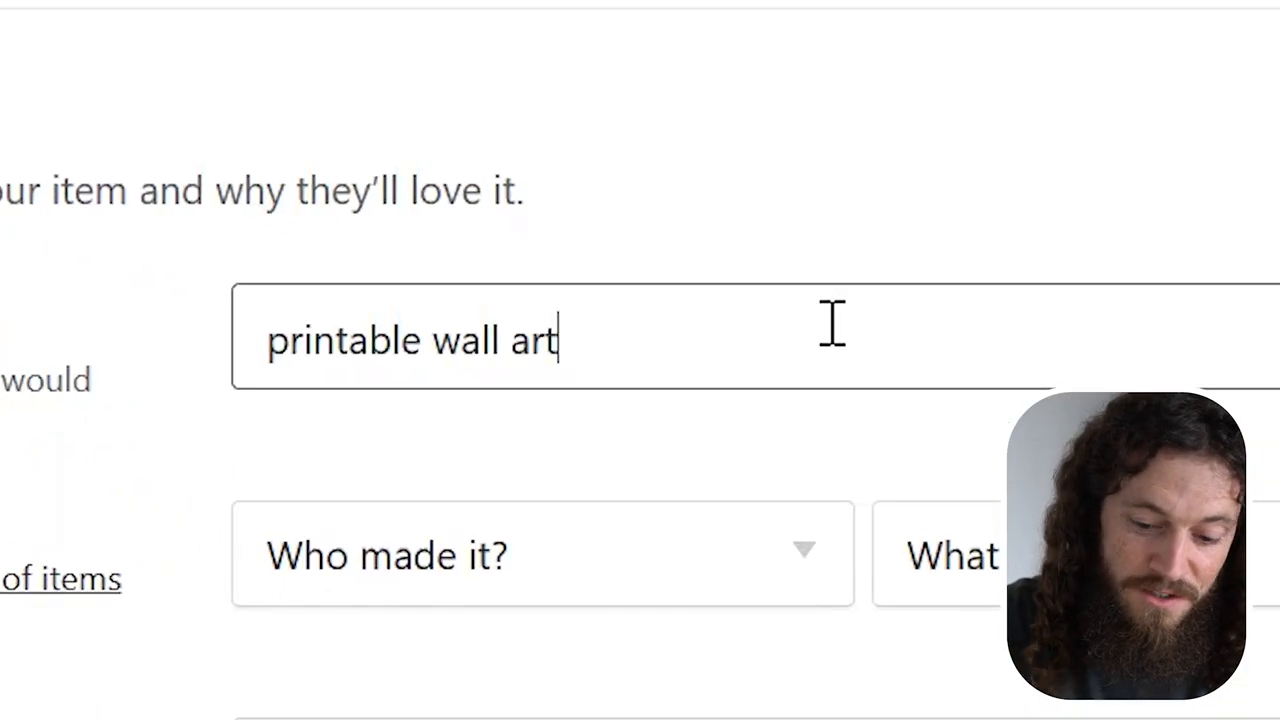
Mark the item as made by me in 2020–2023 and search the category for 'wall art'
type(",")
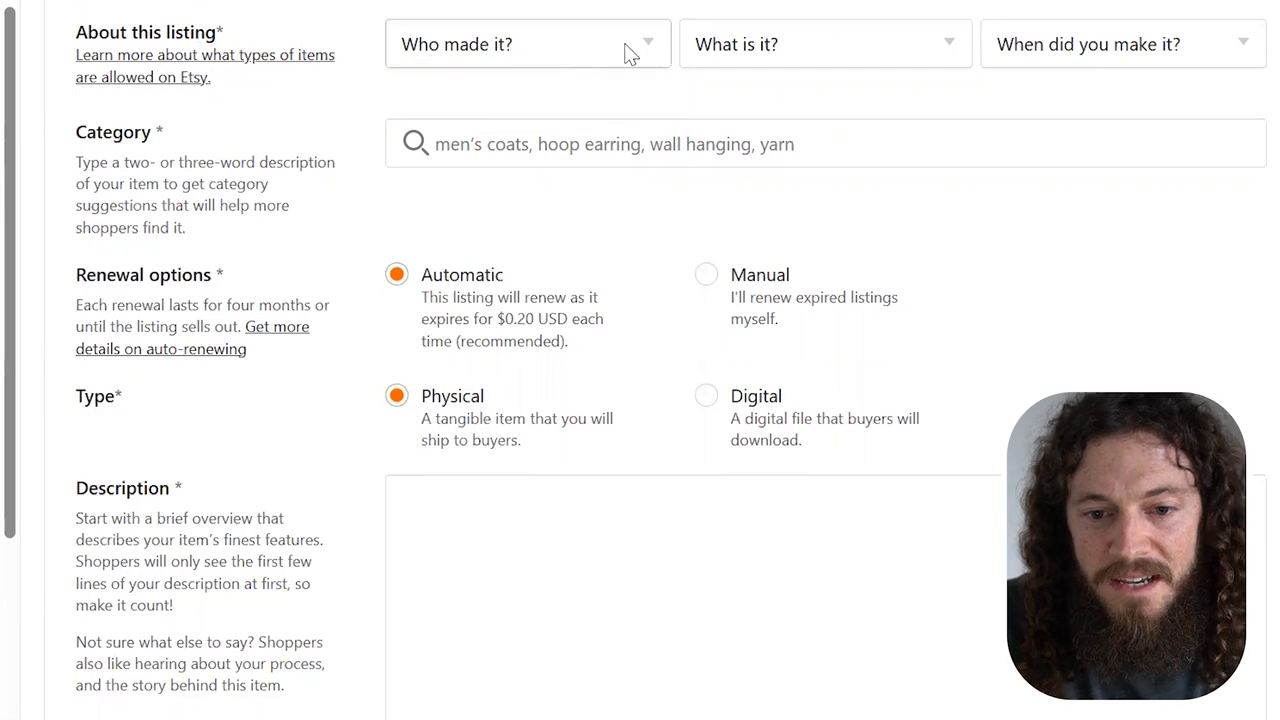
left_click(528, 44)
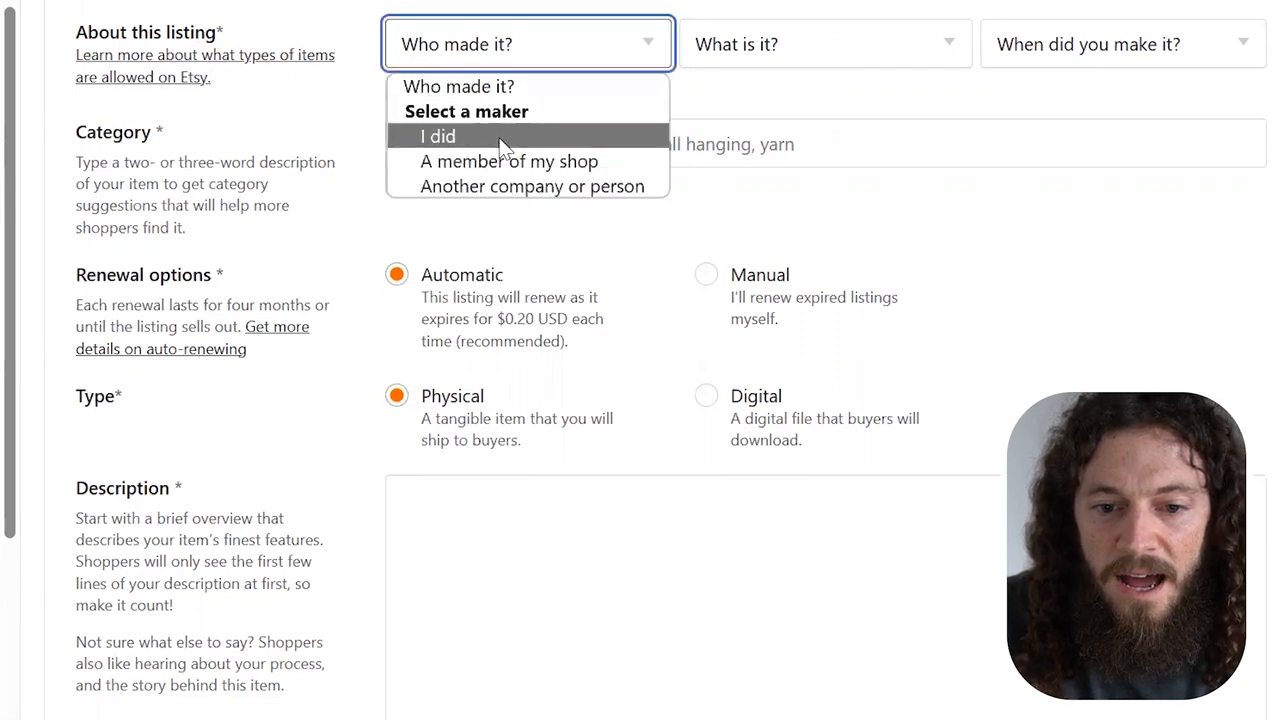
left_click(438, 136)
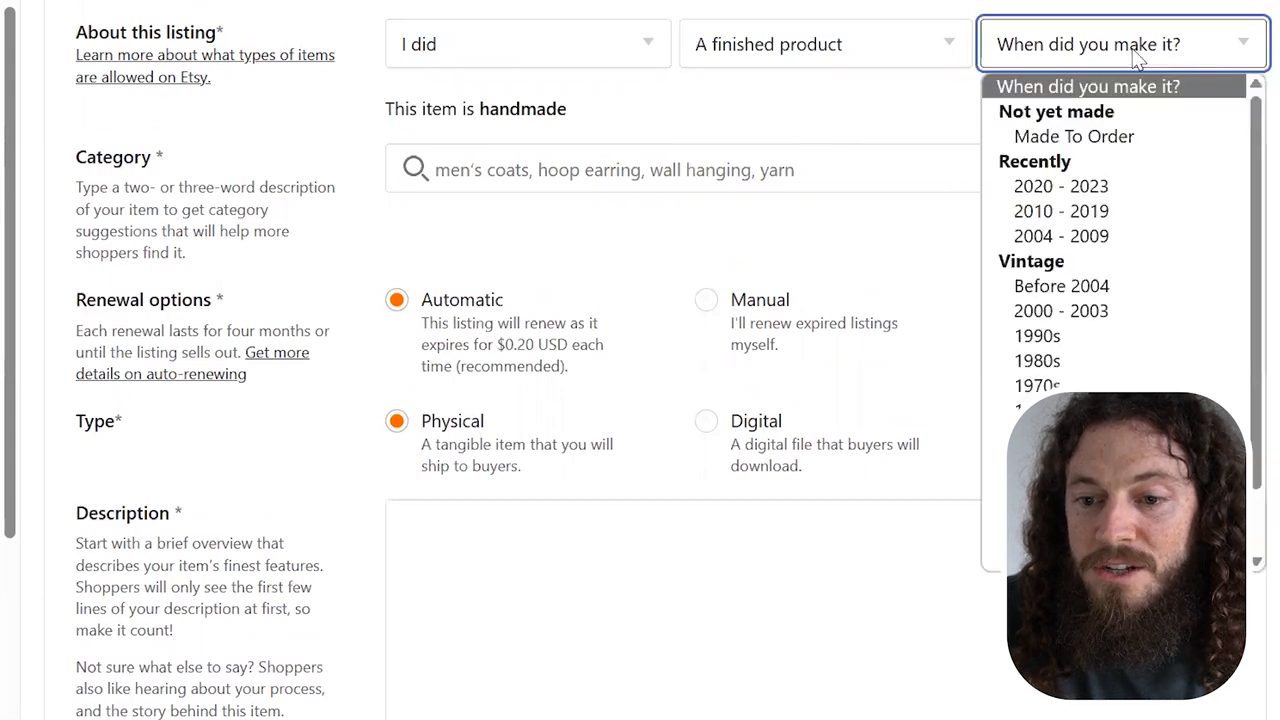
left_click(1060, 186)
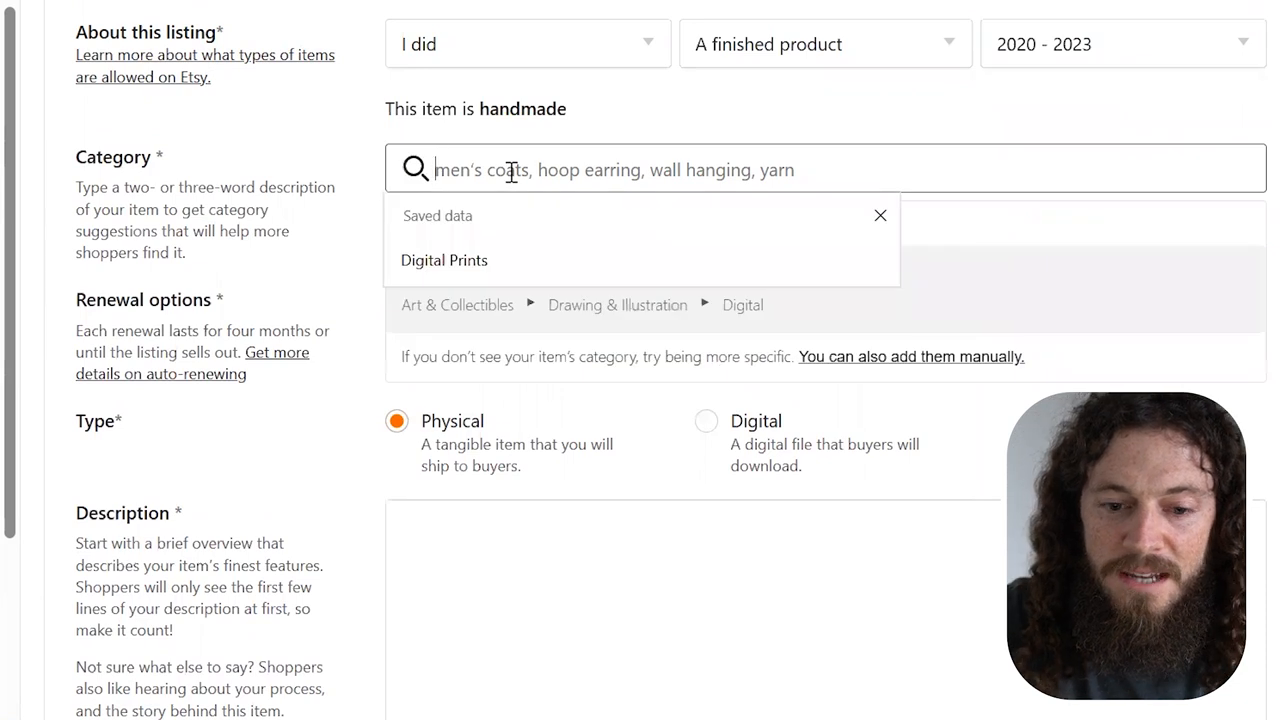
type("wall art")
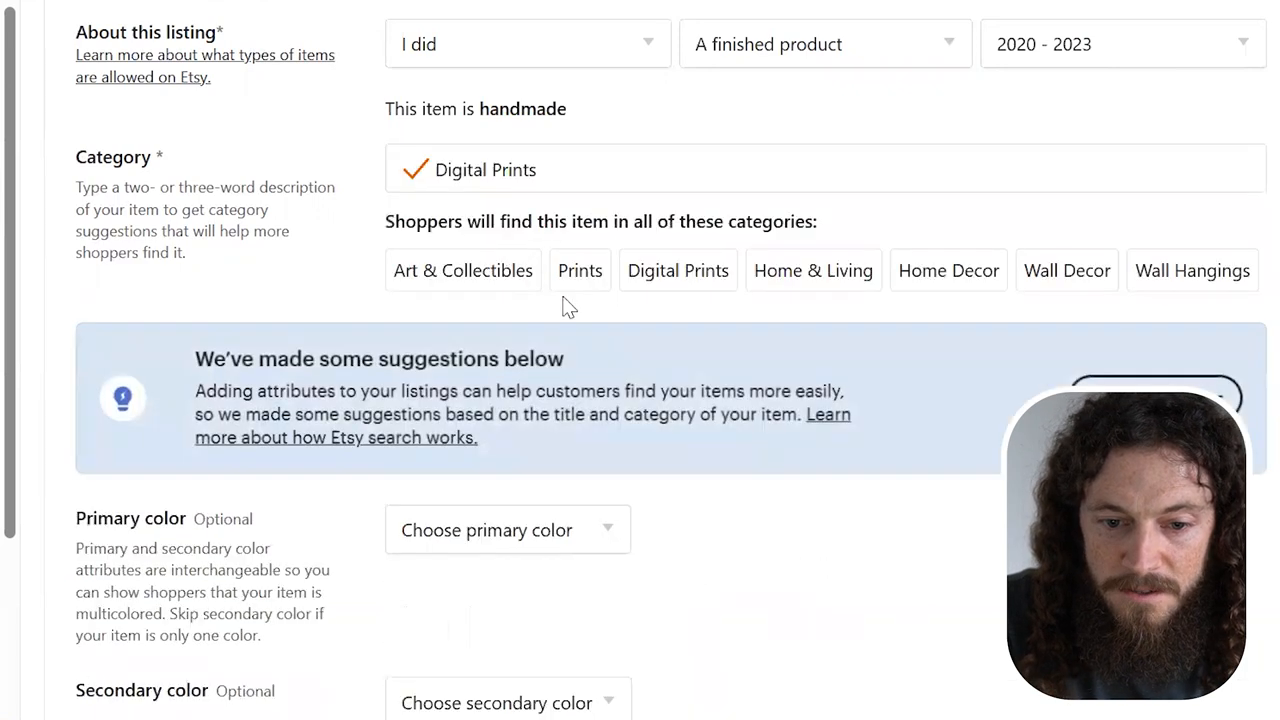
Tick Bedroom, Dorm, Entryway and Kitchen & dining as suitable rooms
scroll("down", 3)
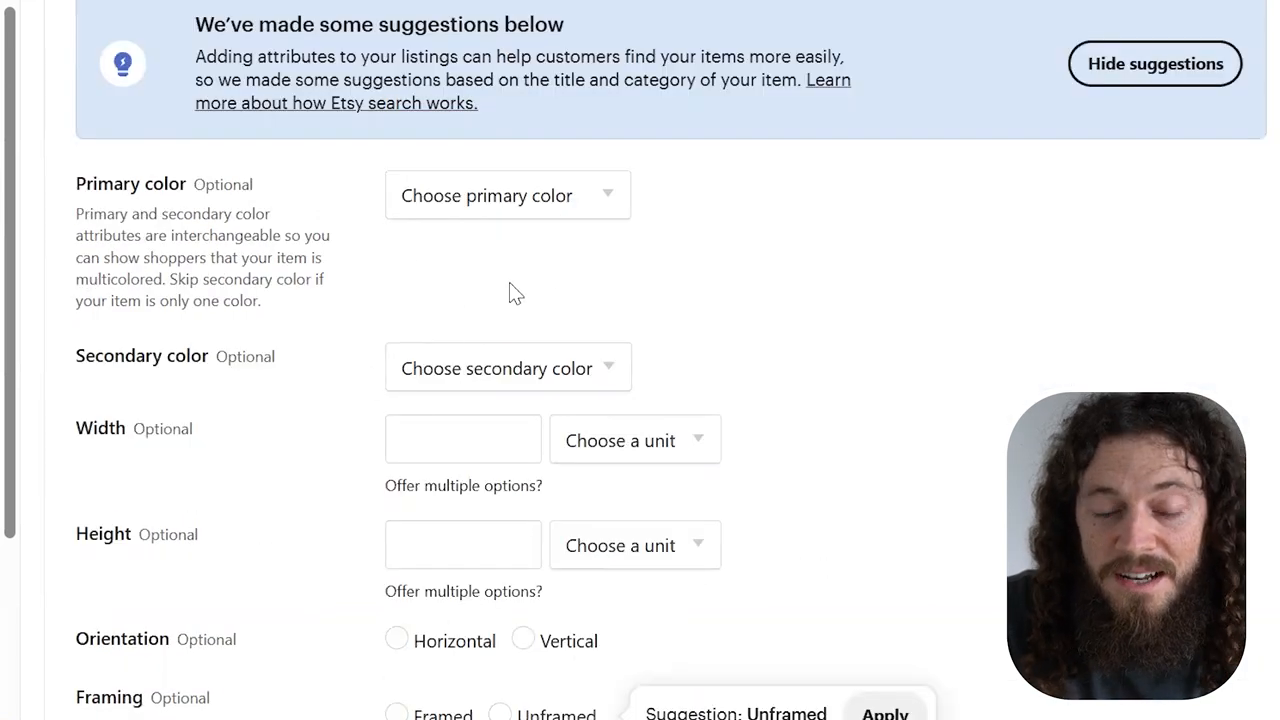
scroll("down", 3)
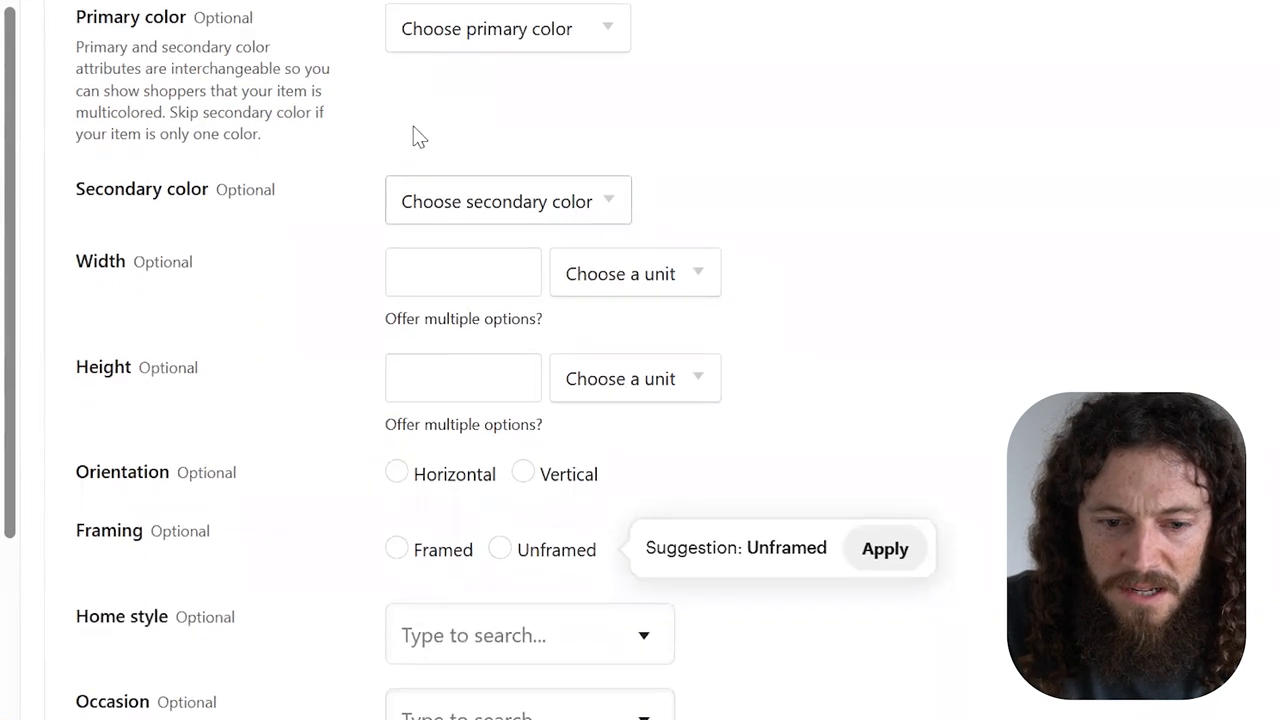
scroll("down", 3)
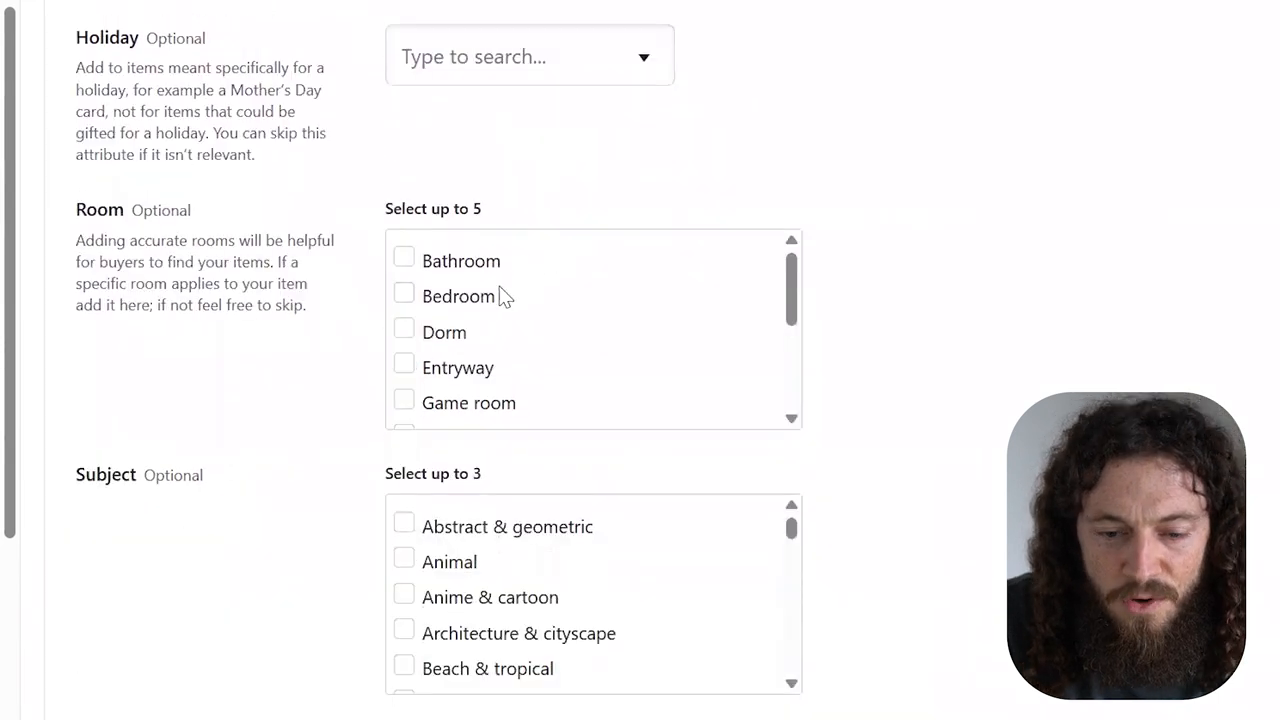
left_click(404, 292)
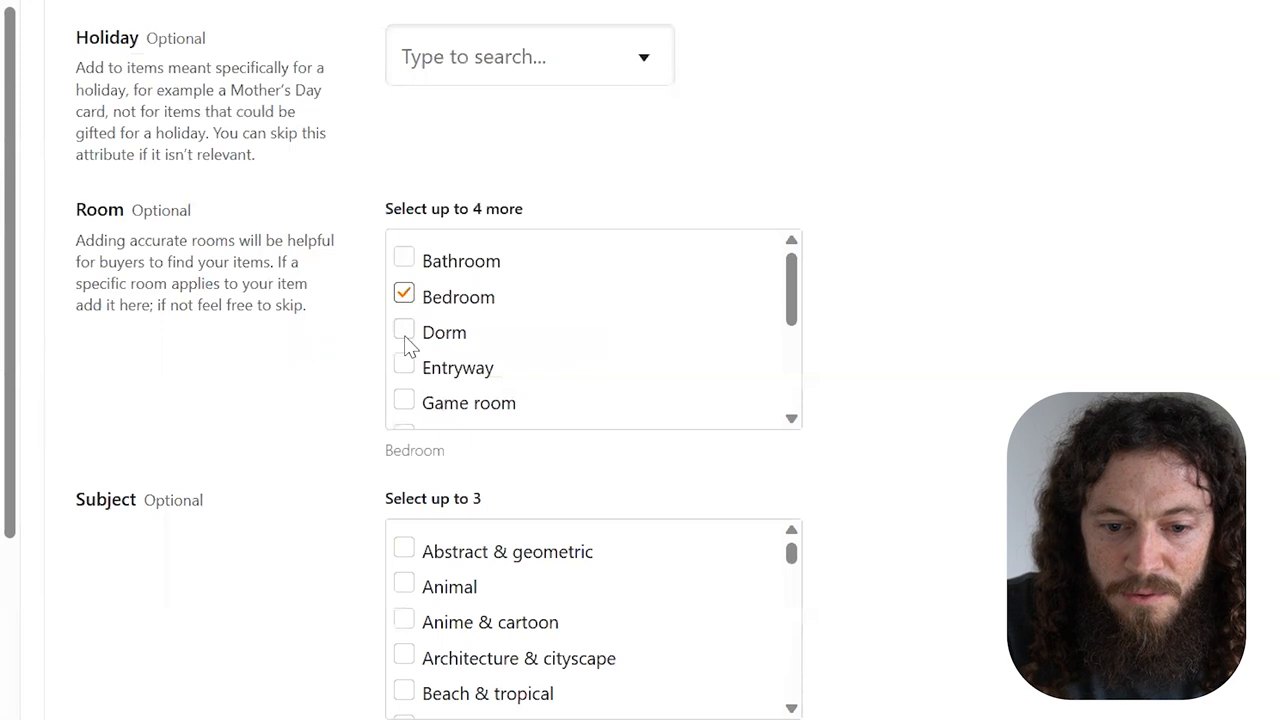
left_click(404, 368)
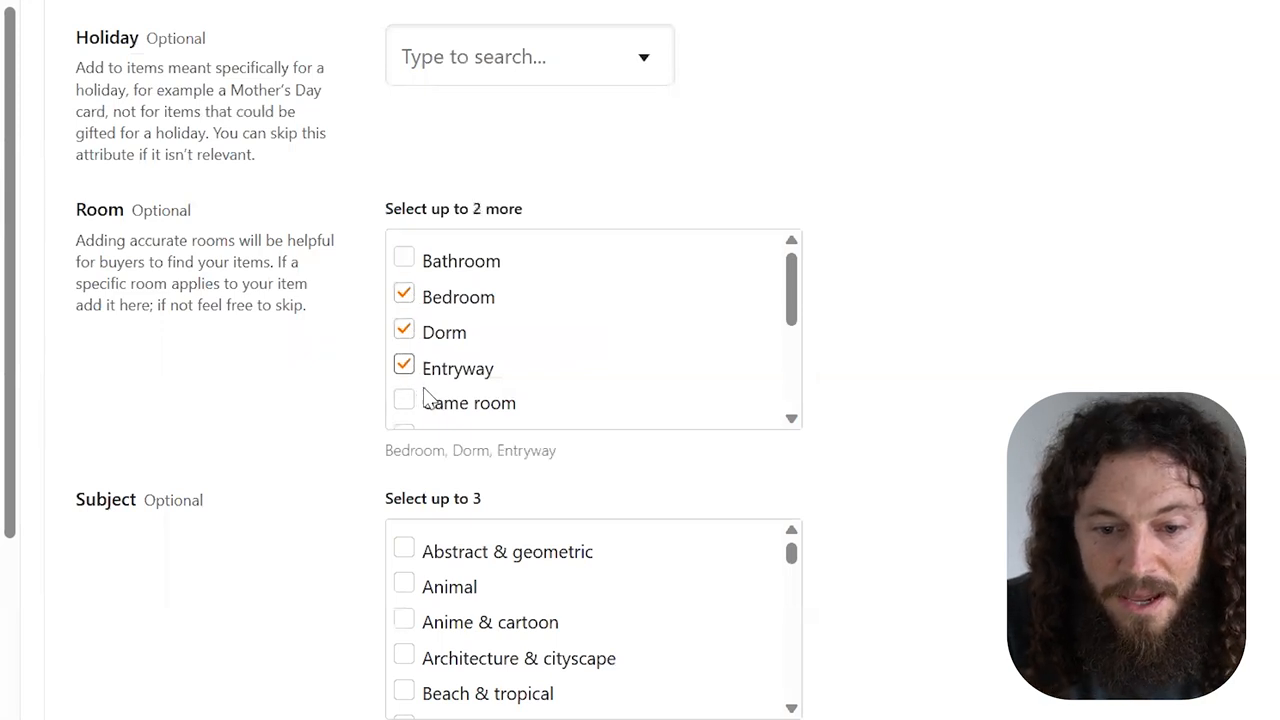
Switch the listing's renewal option to Manual
scroll("down", 3)
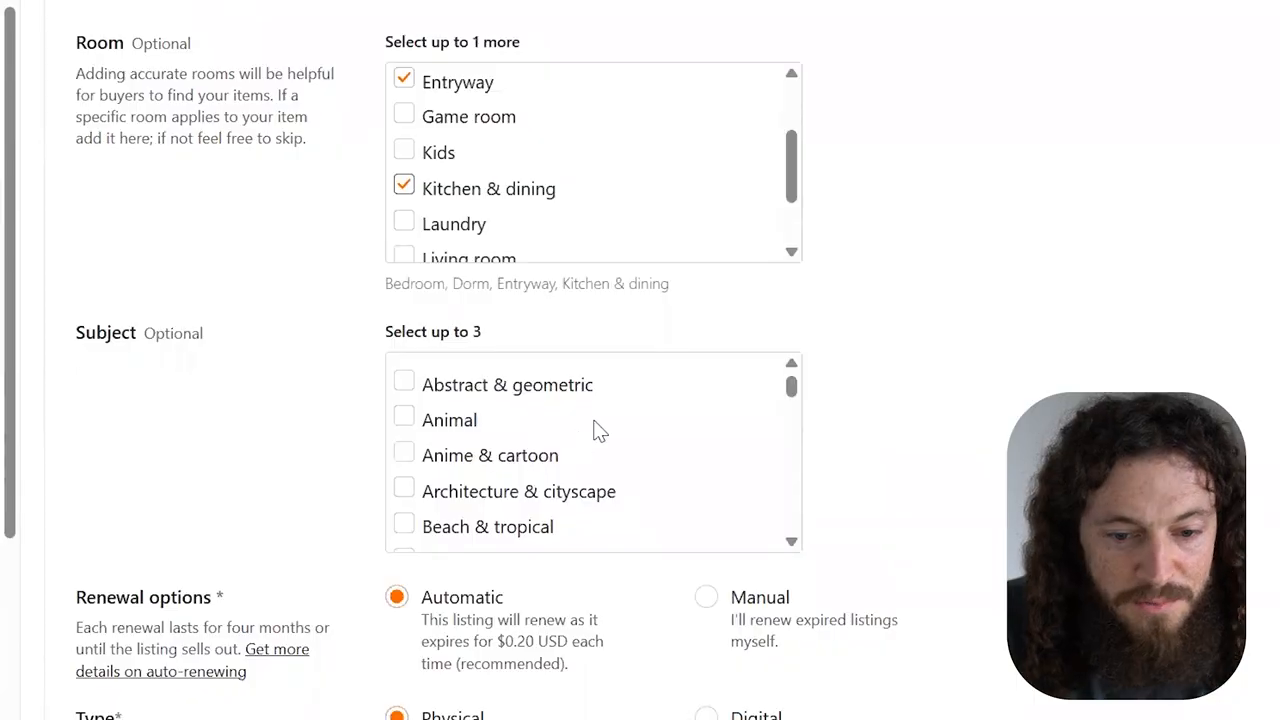
scroll("down", 3)
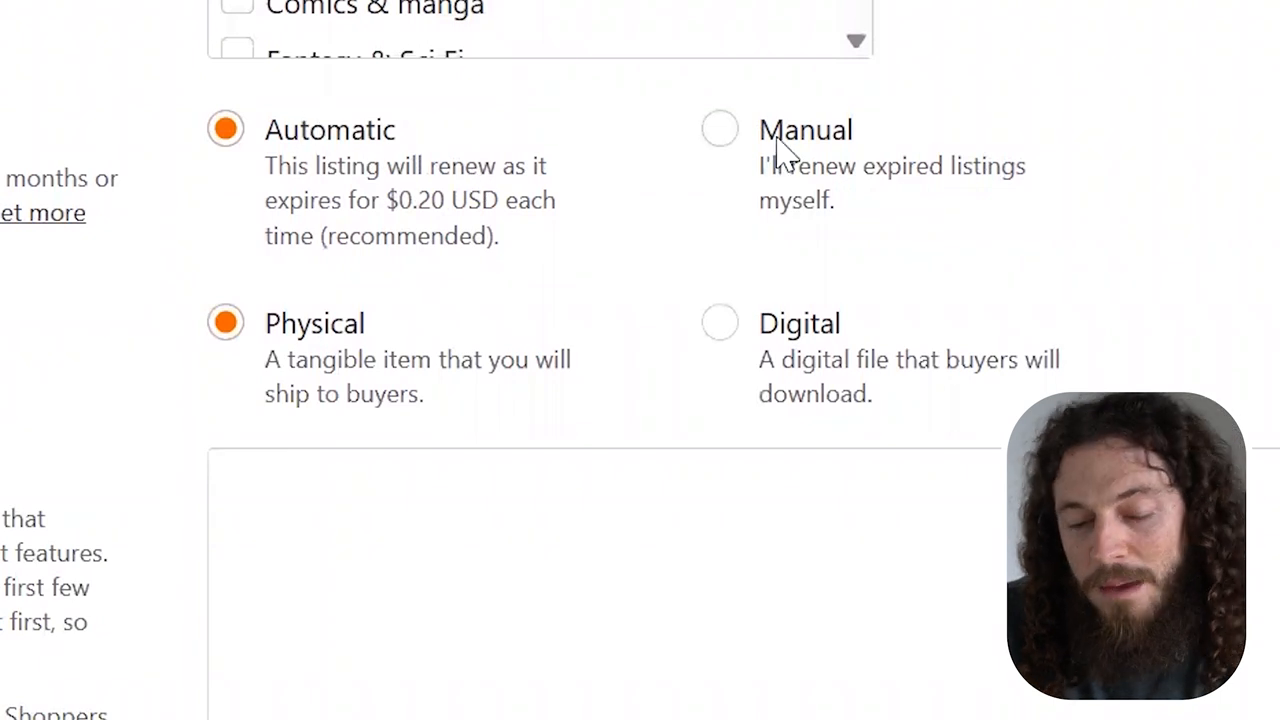
mouse_move(720, 136)
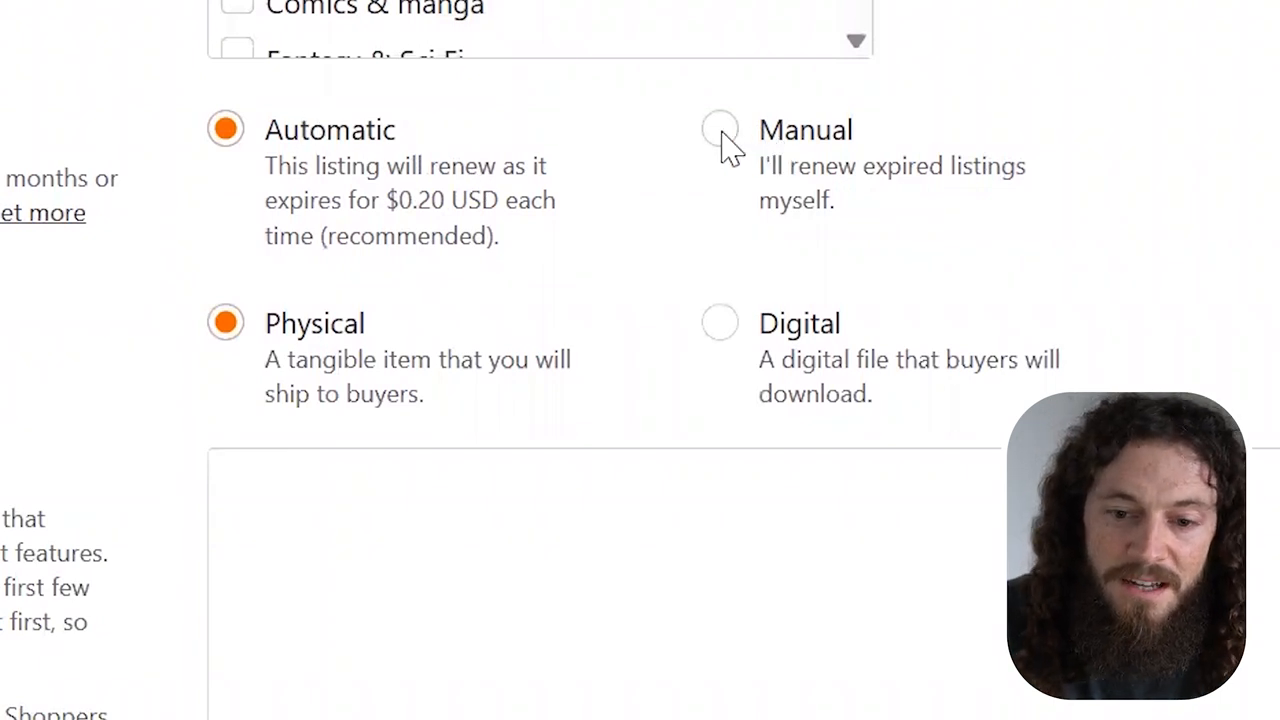
left_click(720, 128)
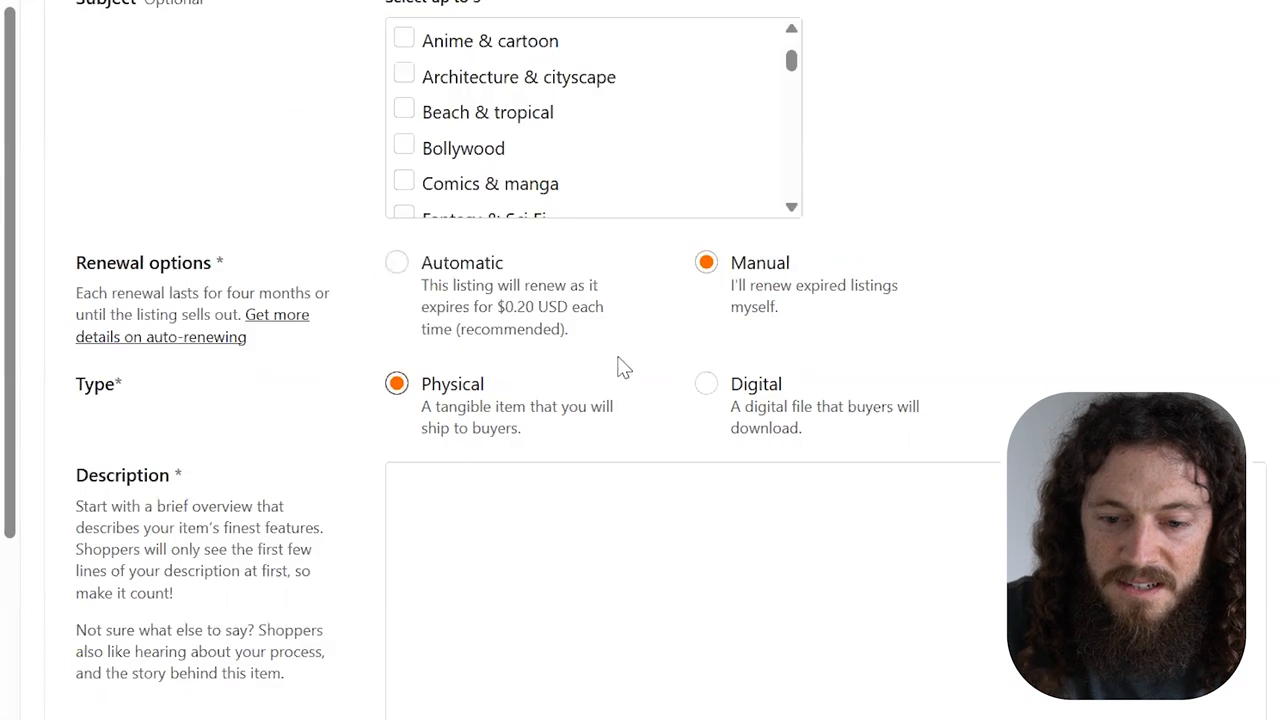
Set the listing type to Digital and move down toward the tags fields
left_click(706, 384)
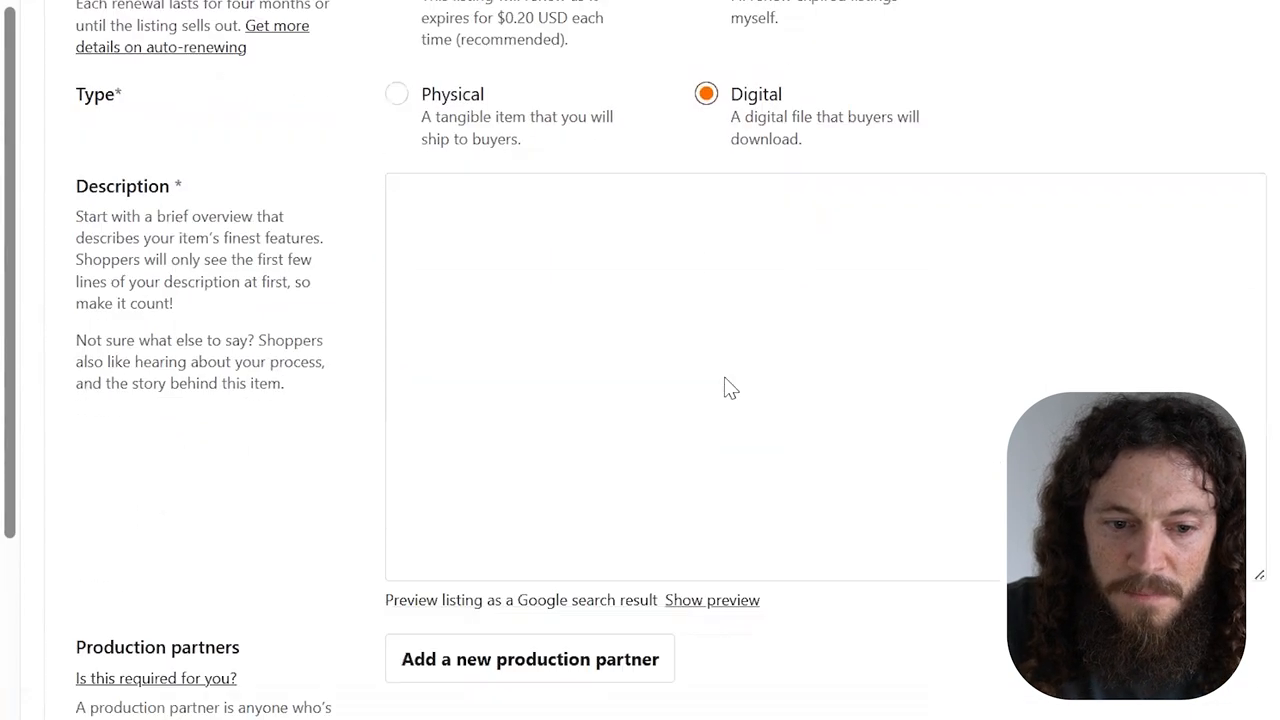
scroll("down", 3)
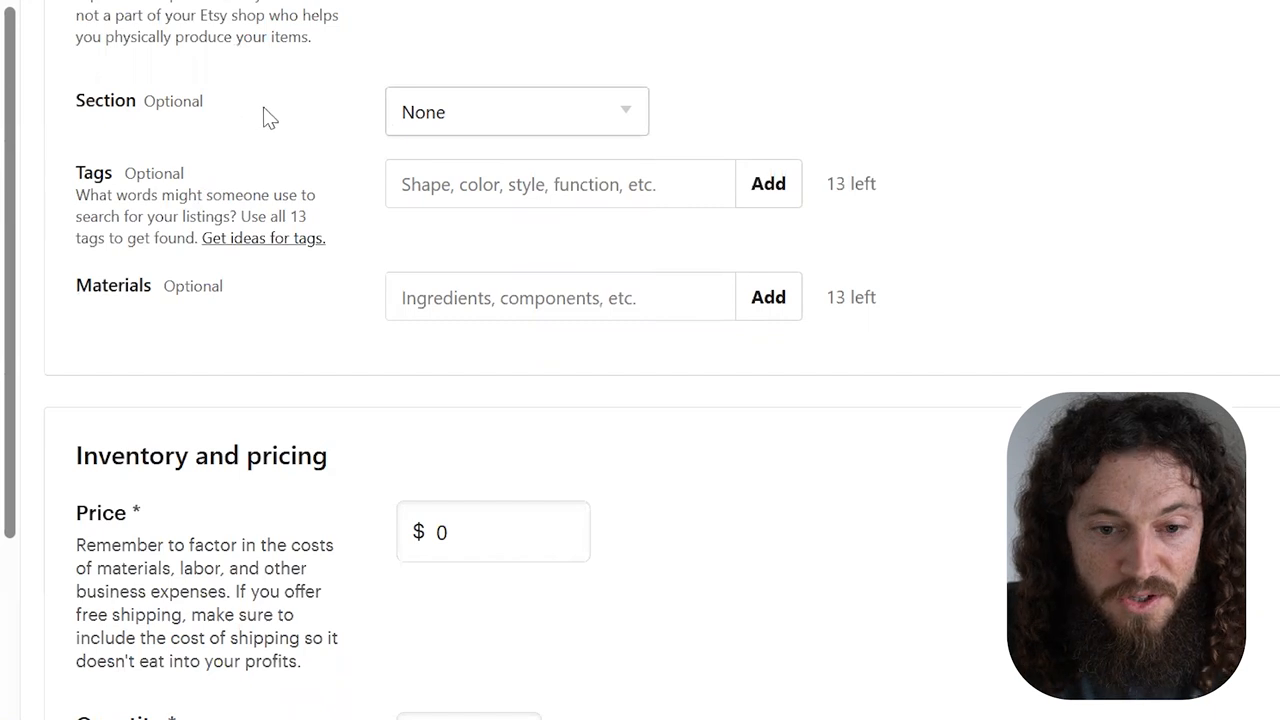
Search Etsy for 'Landsca...' landscape art listings
type("Landsca")
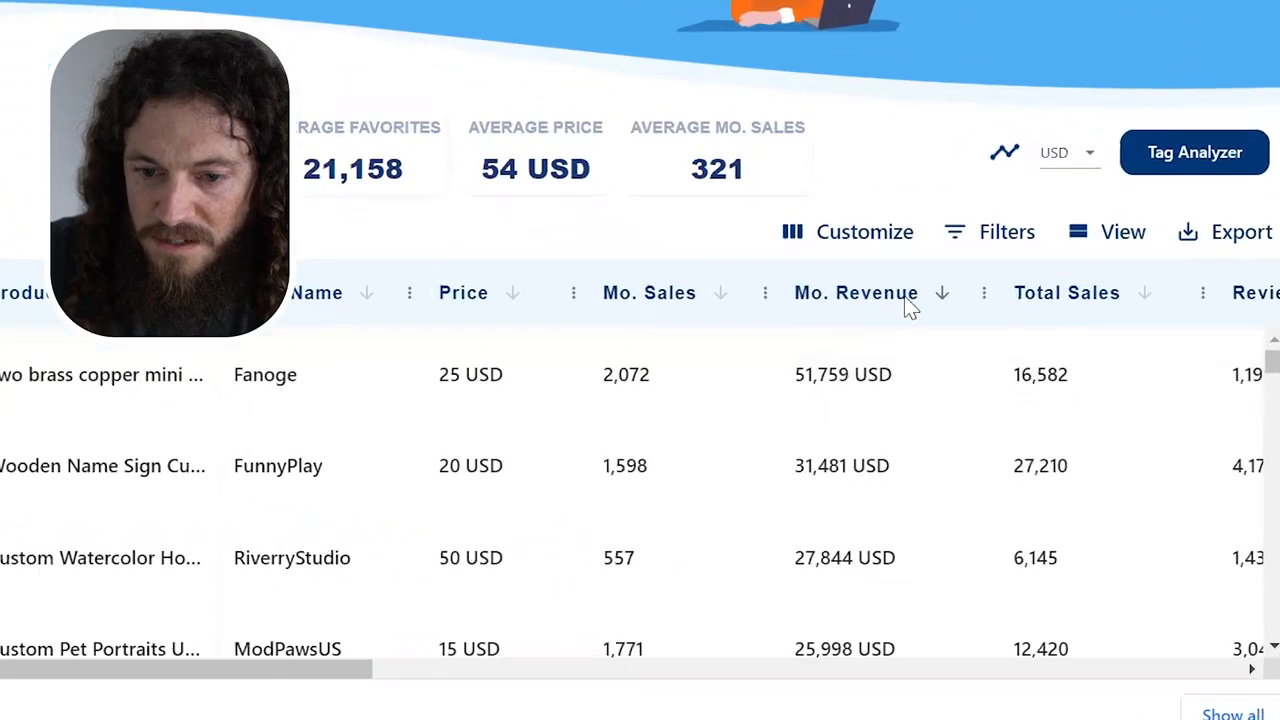
Inspect the ECLECTIC MEGA BUNDLE listing's tags and pick 'large wall art set'
scroll("down", 3)
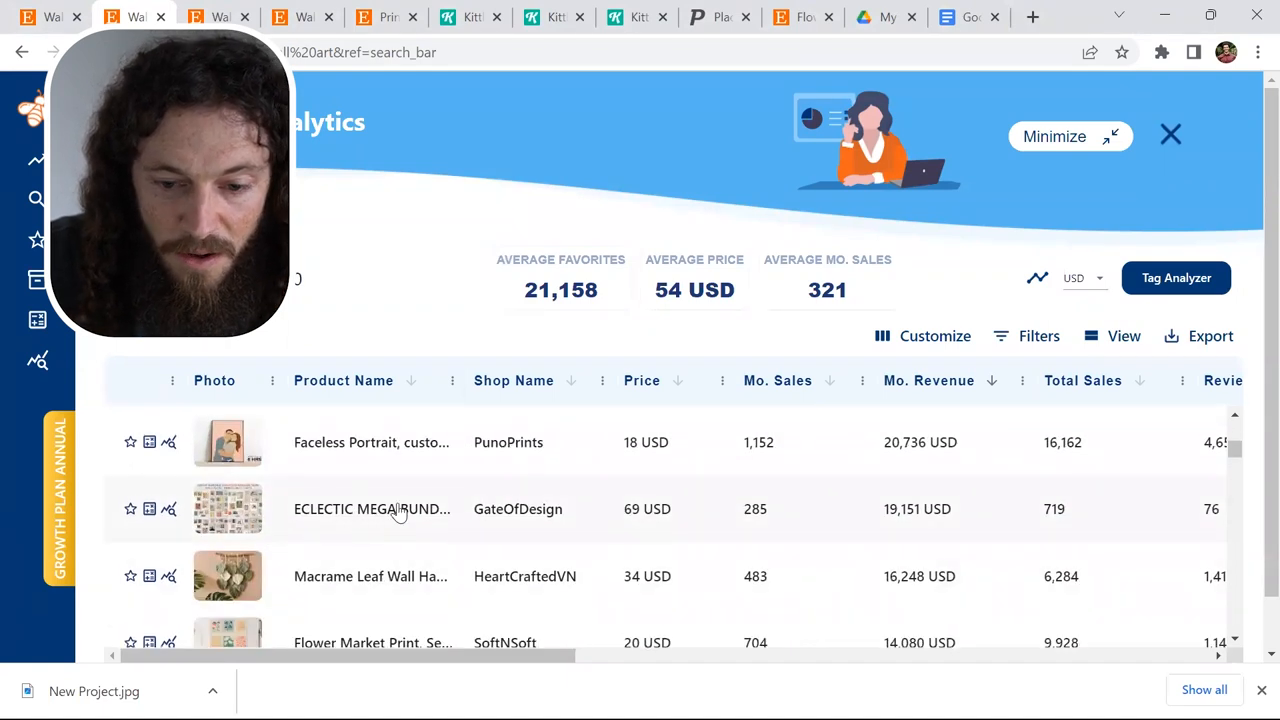
left_click(372, 510)
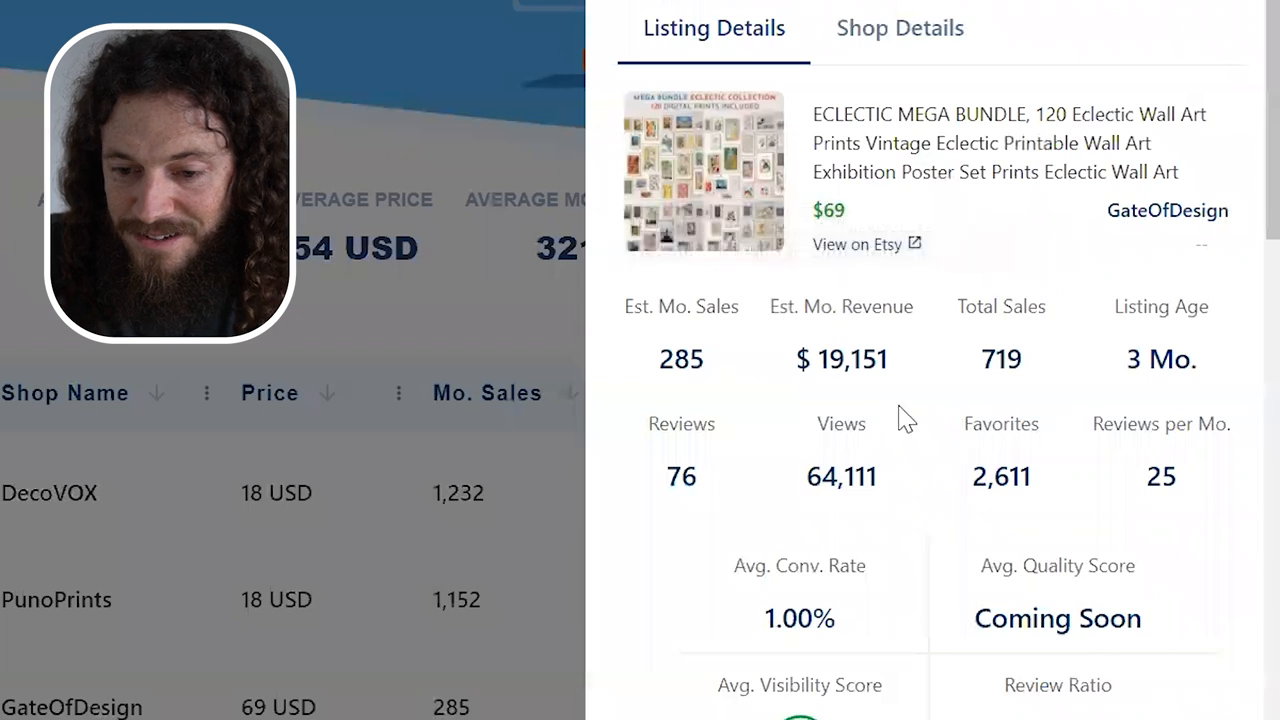
scroll("down", 3)
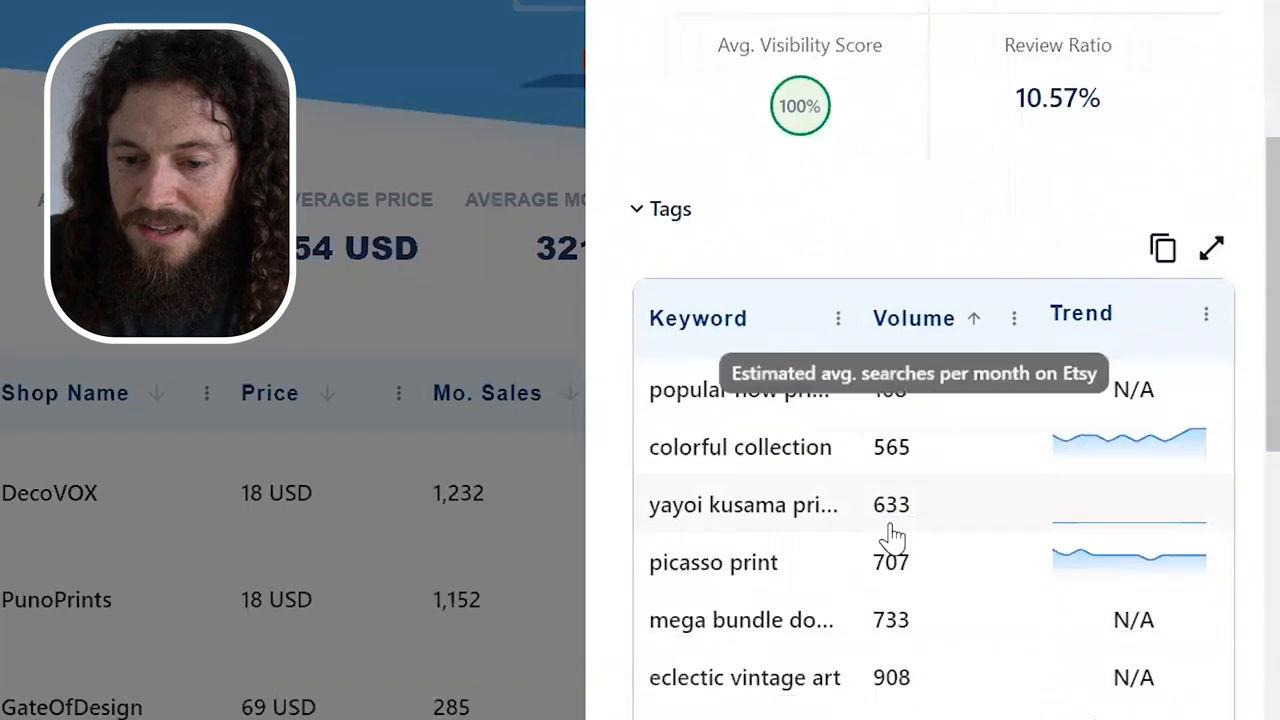
scroll("down", 3)
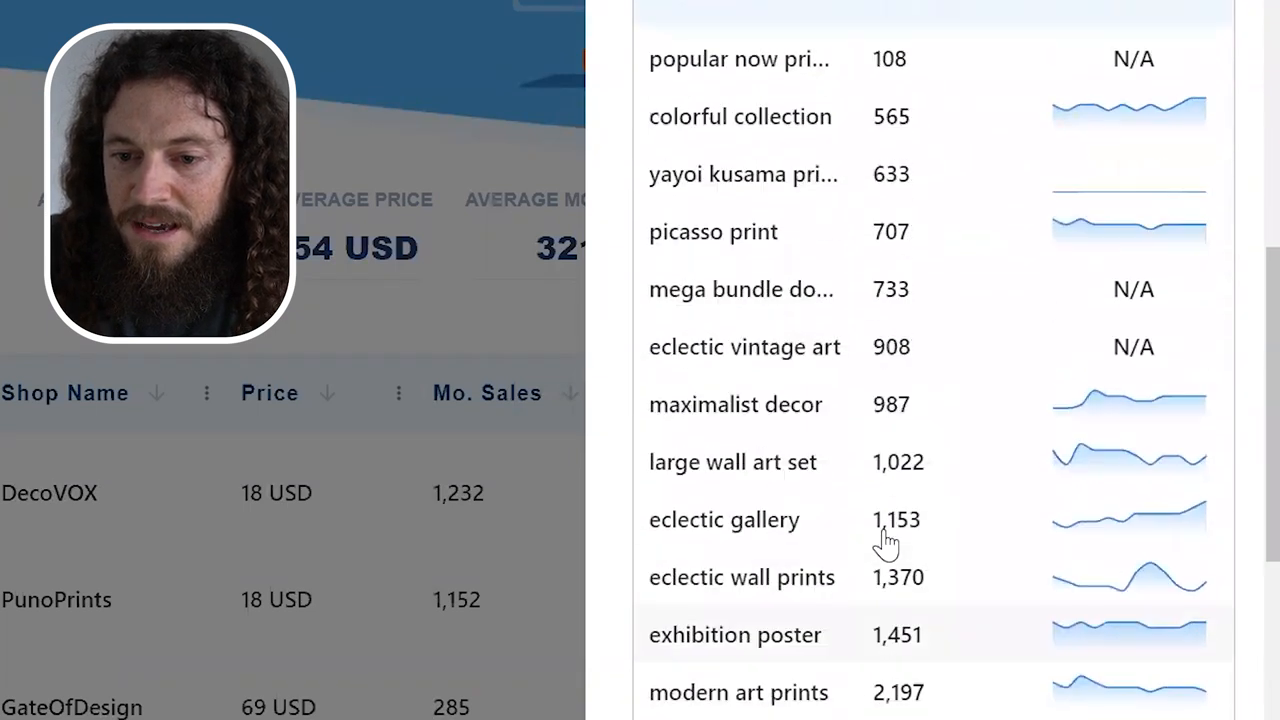
scroll("down", 3)
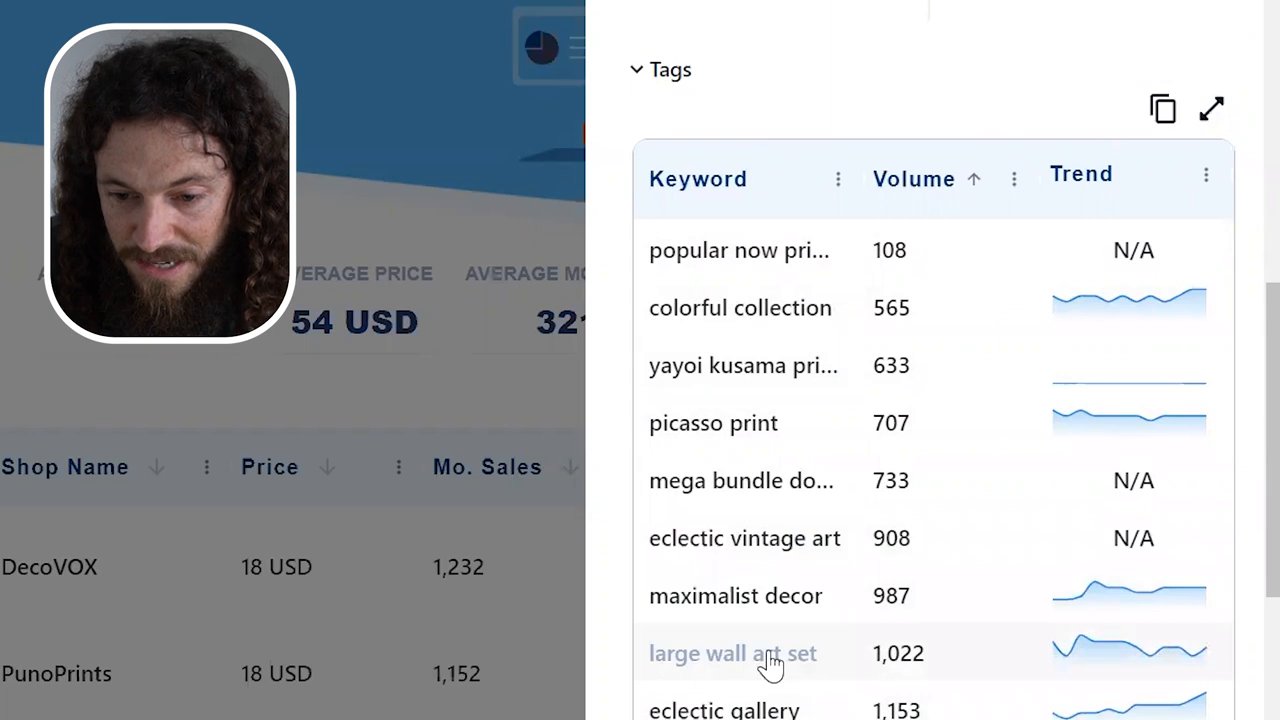
left_click(732, 652)
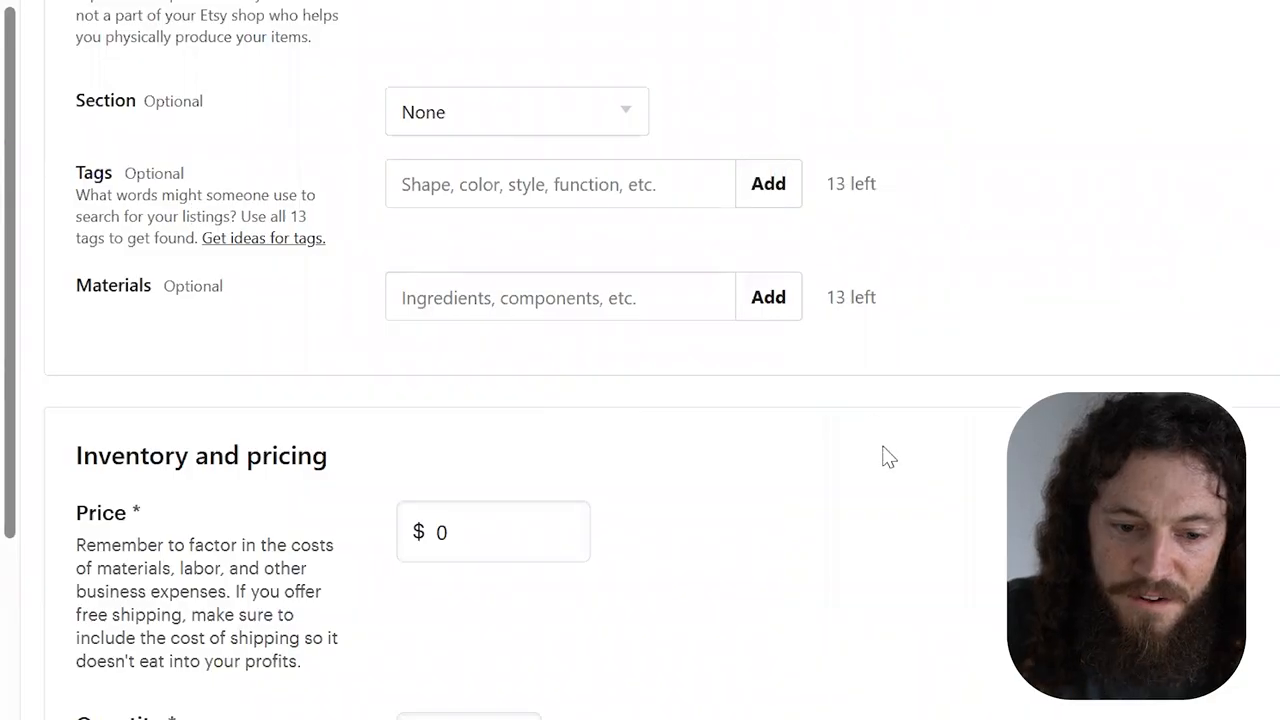
Price the listing at $6.00 with quantity 999 and reach the Digital files section
scroll("down", 3)
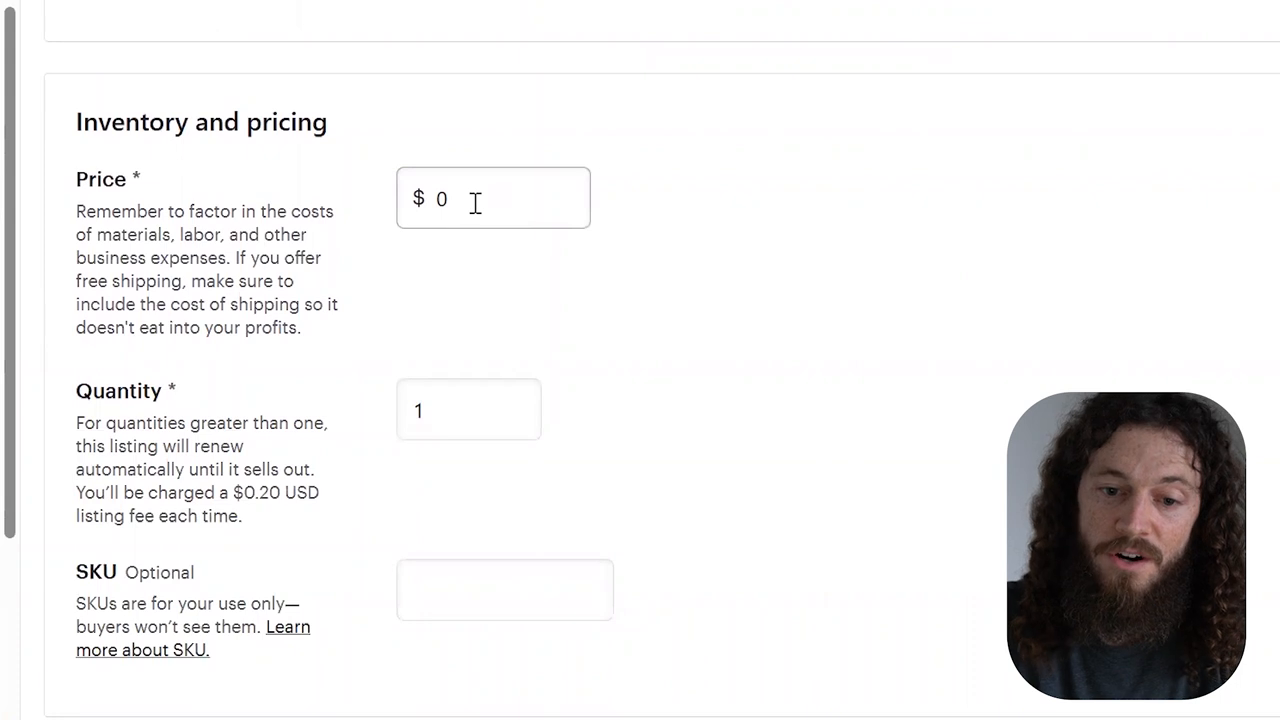
left_click(470, 198)
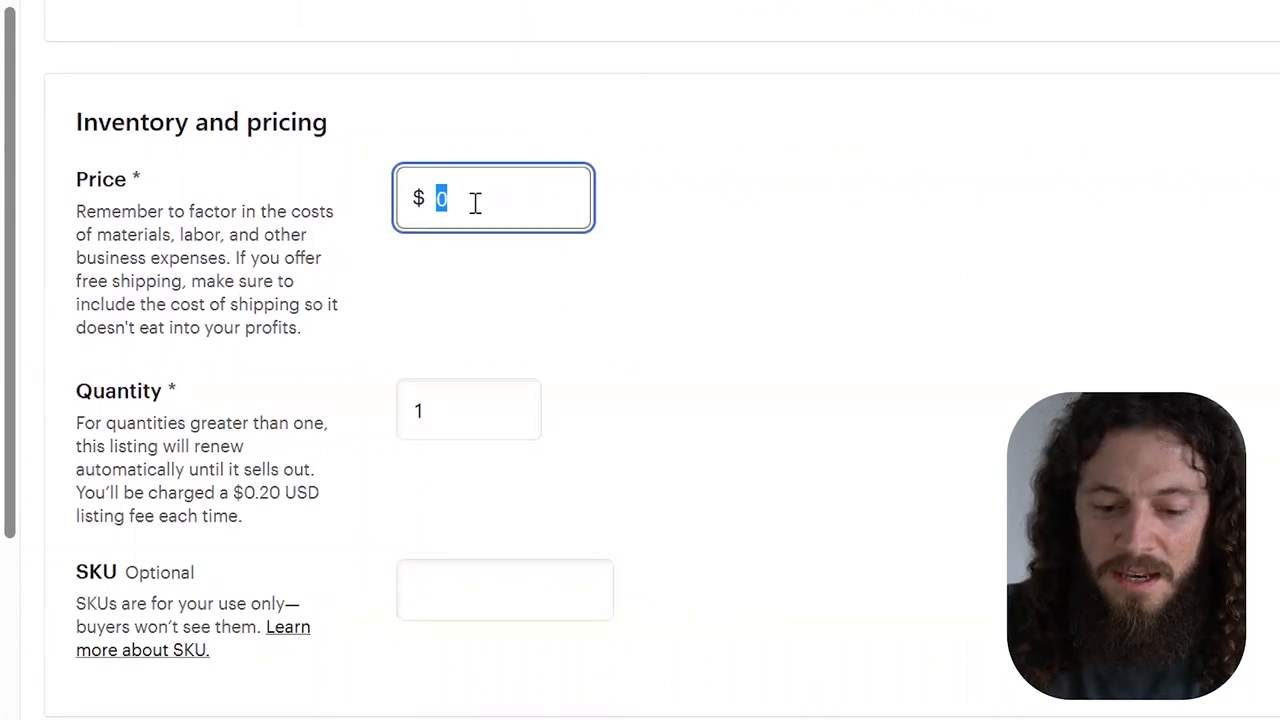
type("6")
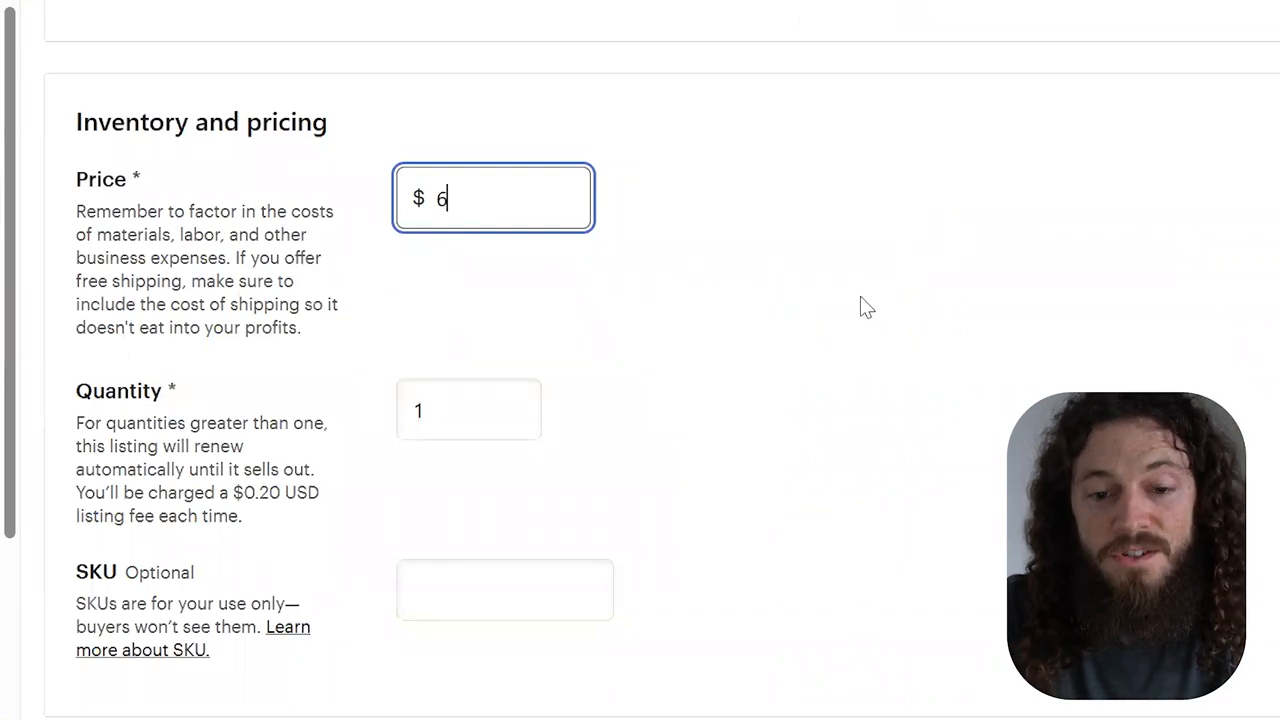
scroll("down", 3)
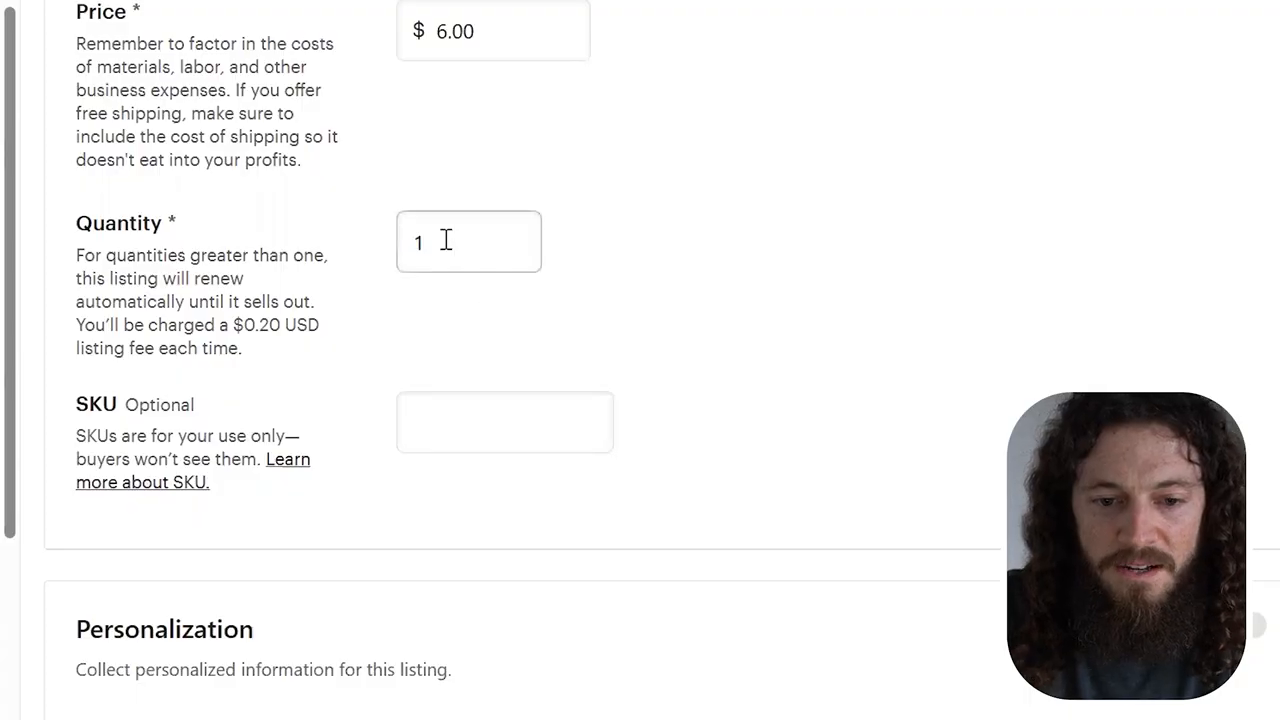
type("9")
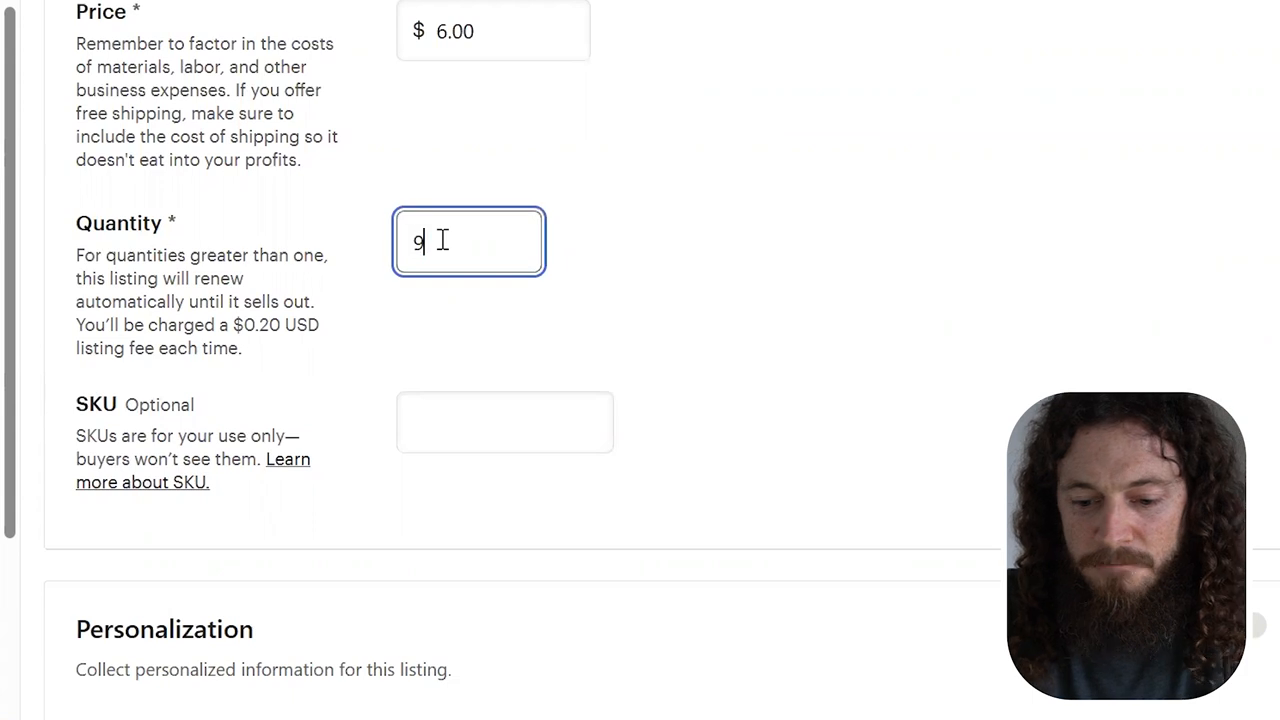
type("99")
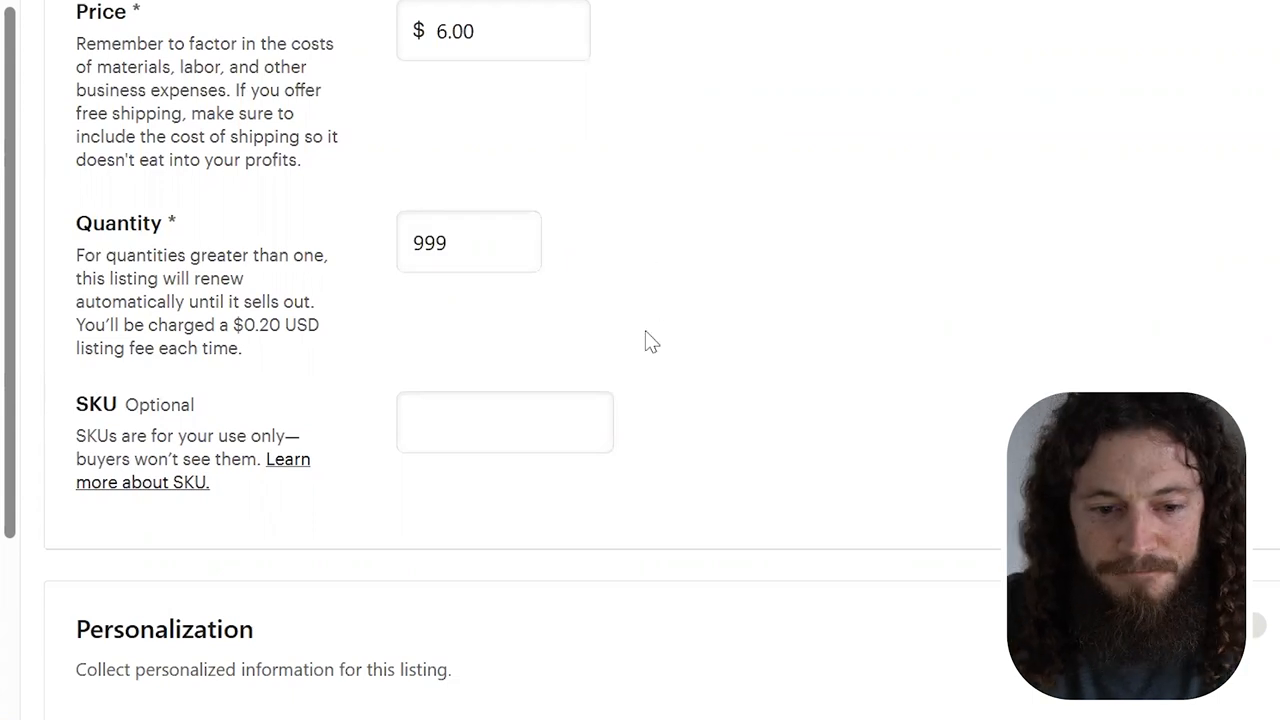
scroll("down", 3)
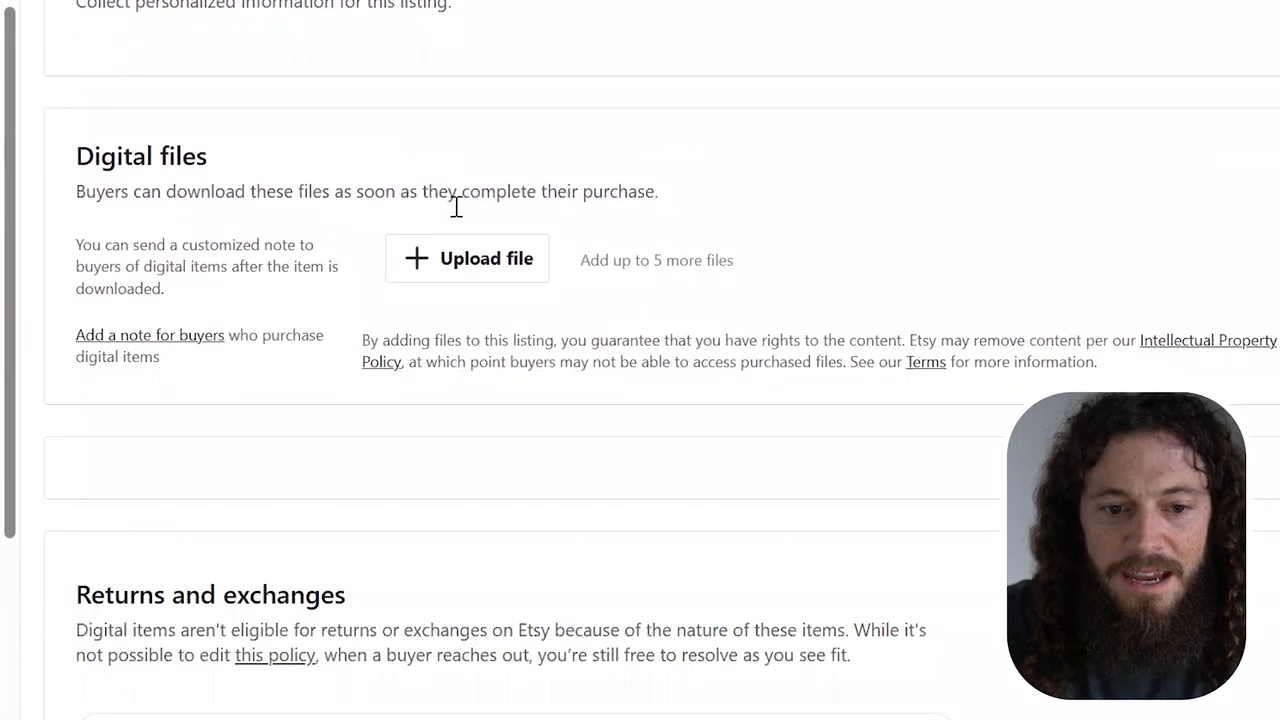
mouse_move(414, 292)
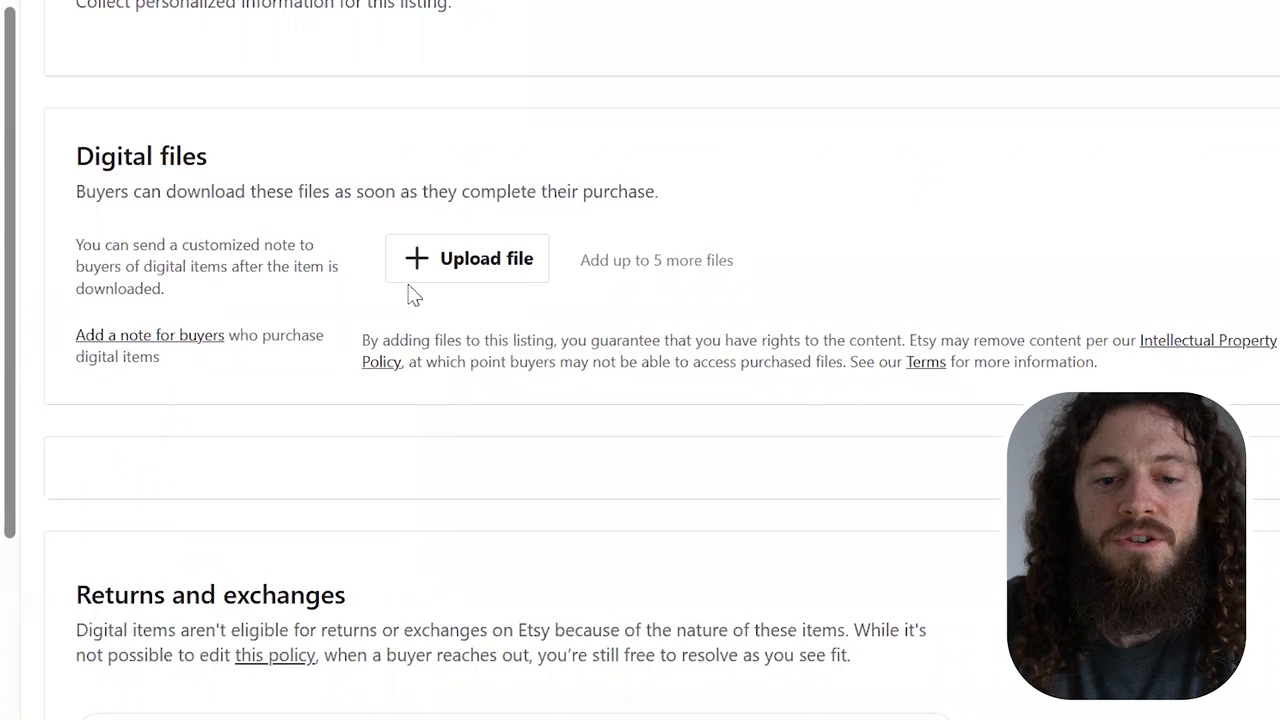
mouse_move(628, 248)
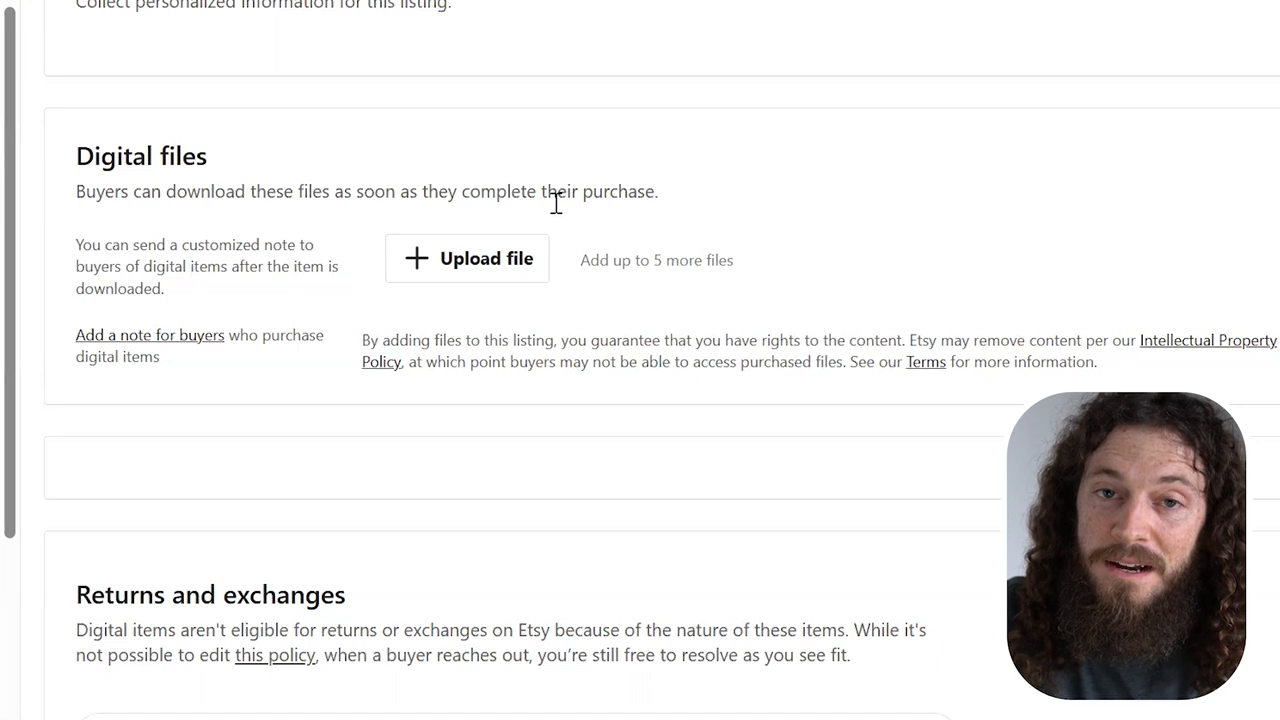
mouse_move(536, 220)
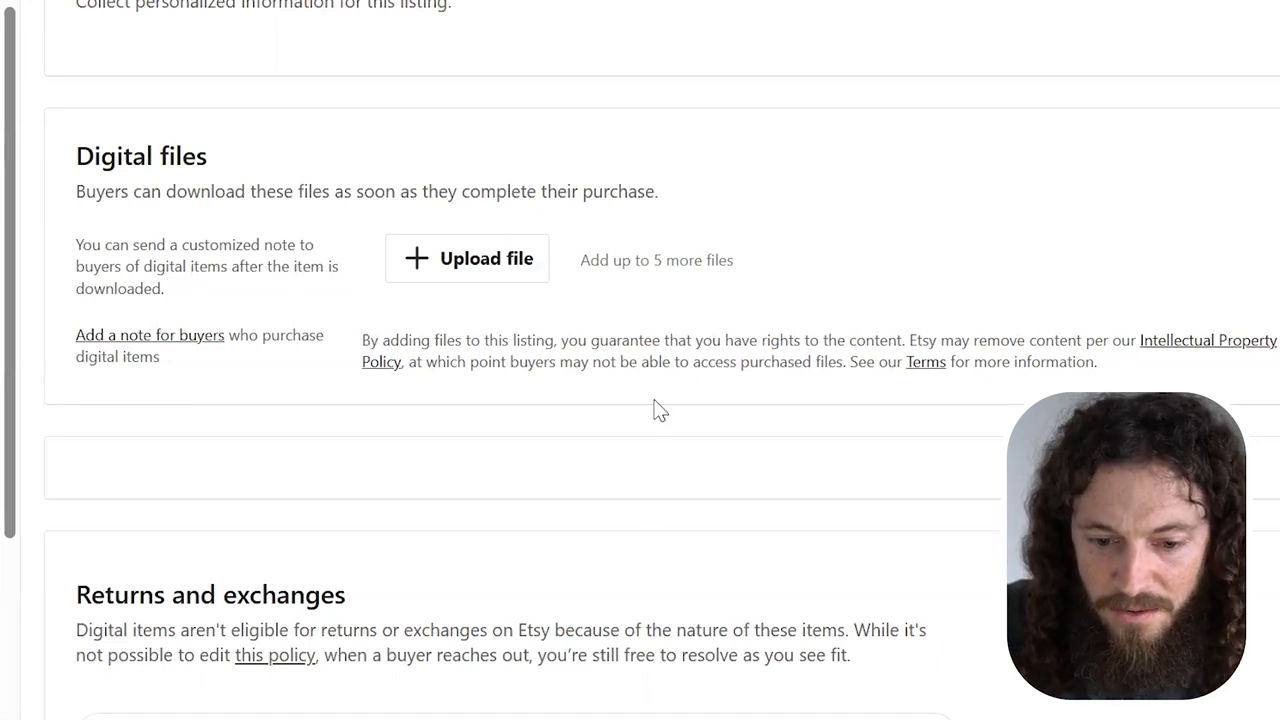
Move the five Mountain Landscape JPG prints into their folder and compress it to a zip
left_click(468, 258)
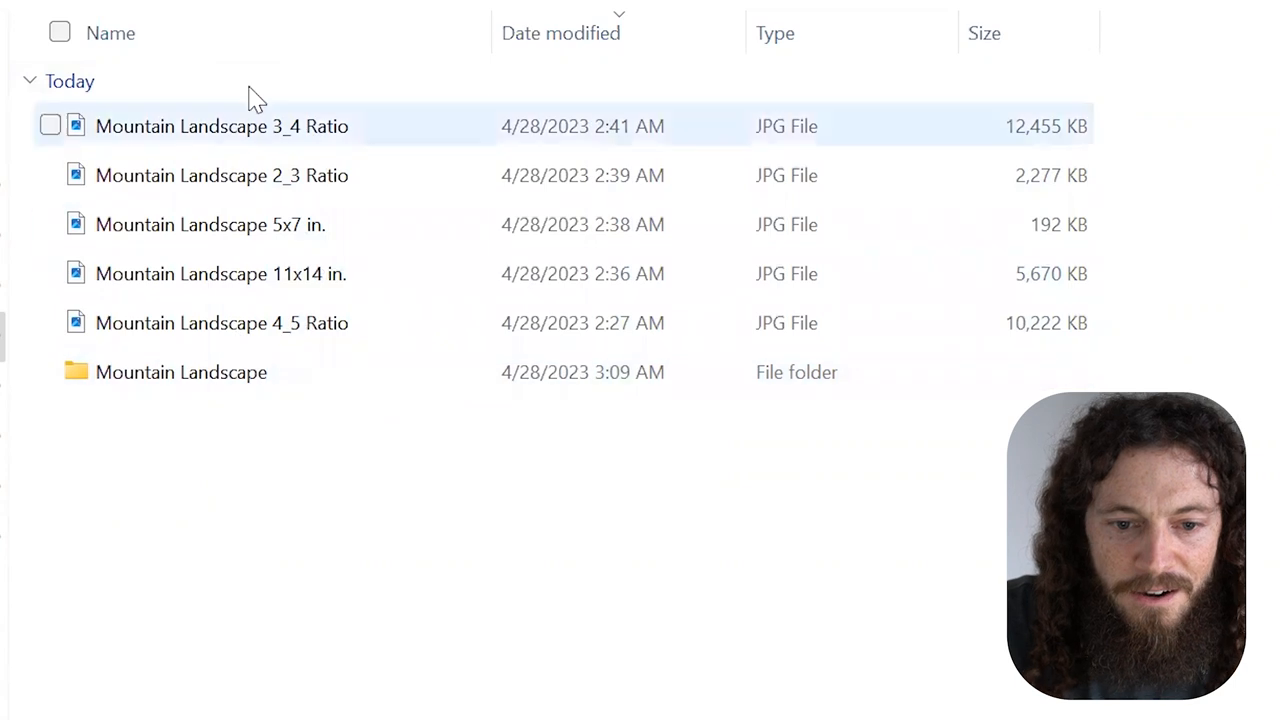
left_click(222, 176)
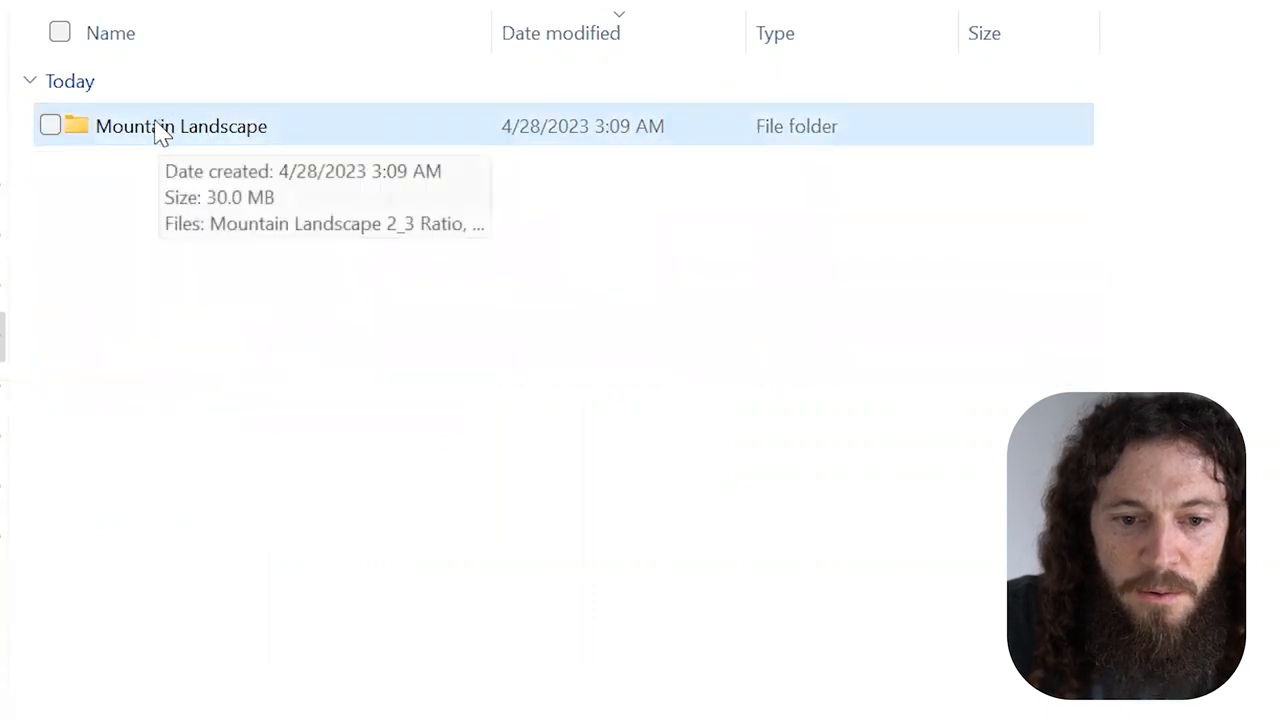
right_click(180, 126)
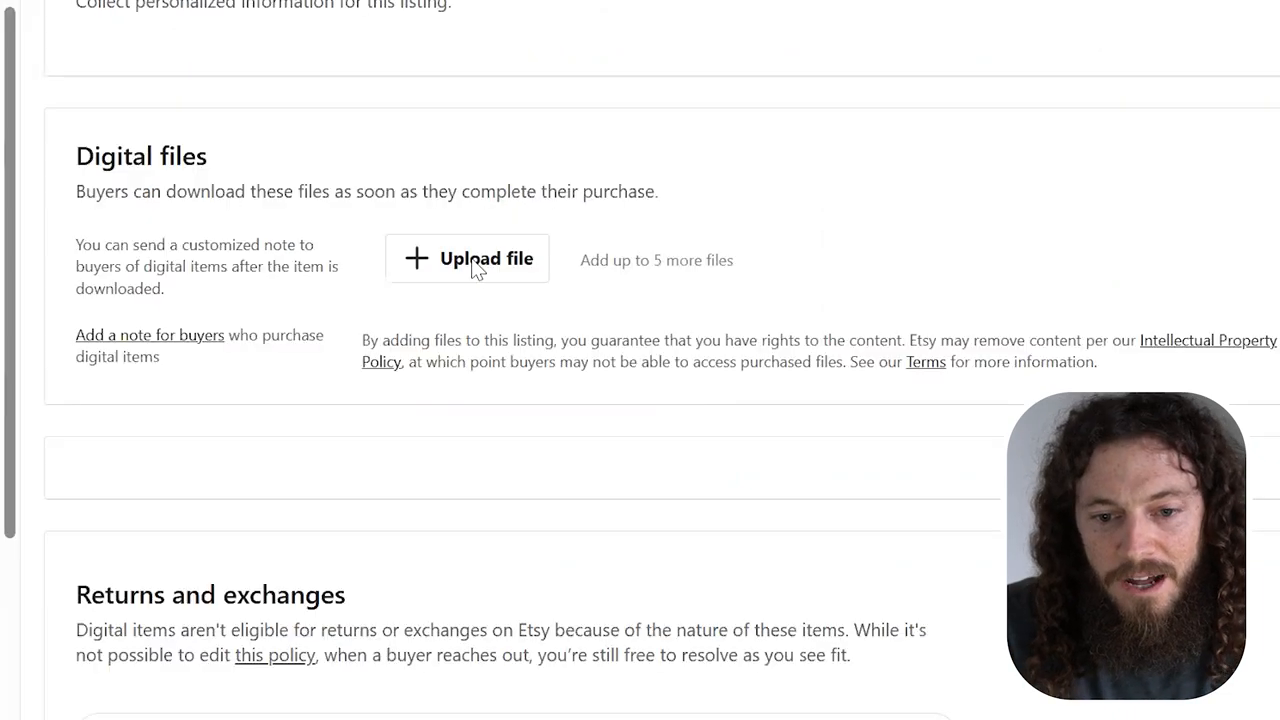
Start the digital file upload, then leave it and go to My Drive in Google Drive
left_click(468, 260)
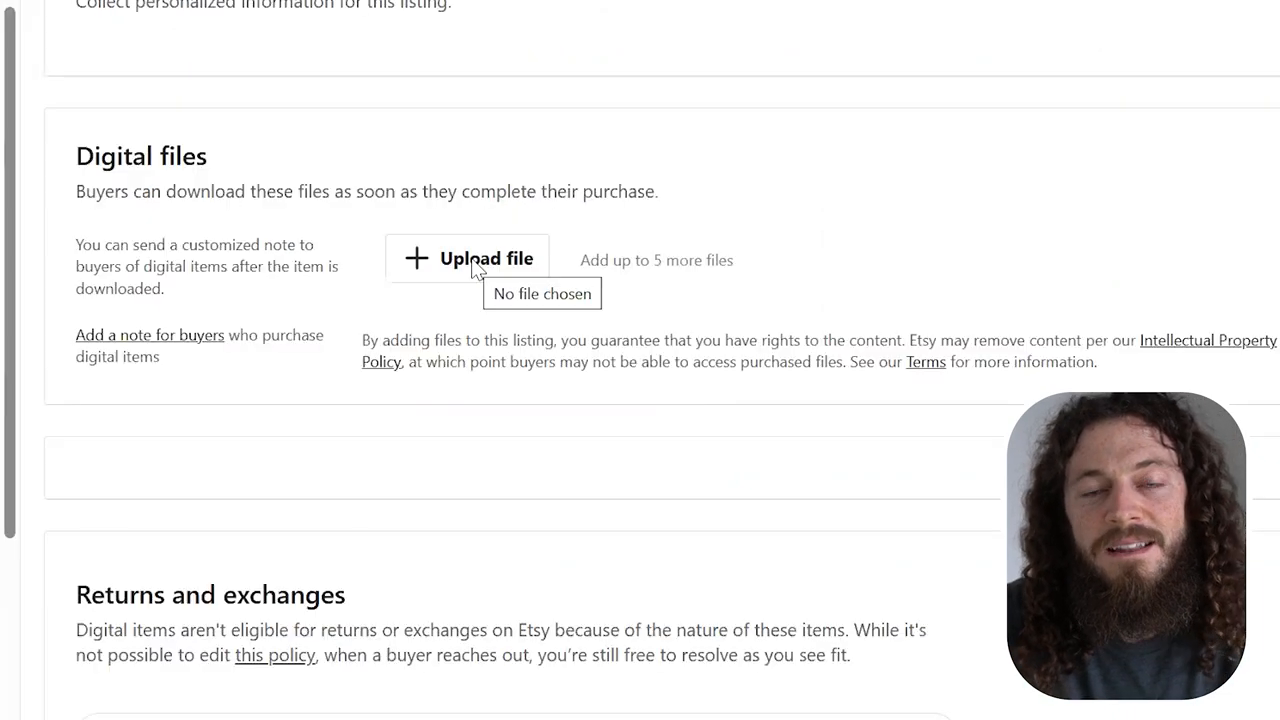
left_click(484, 258)
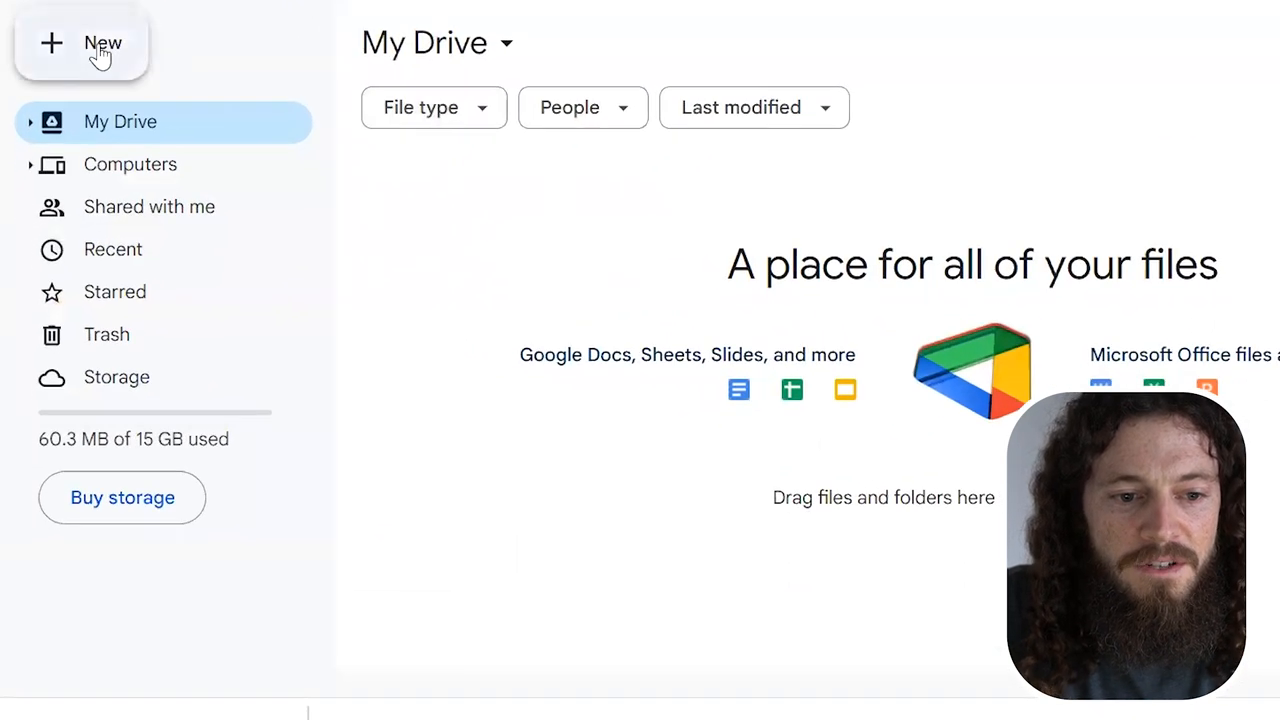
Upload Mountain Landscape.zip from the computer to Google Drive
left_click(80, 44)
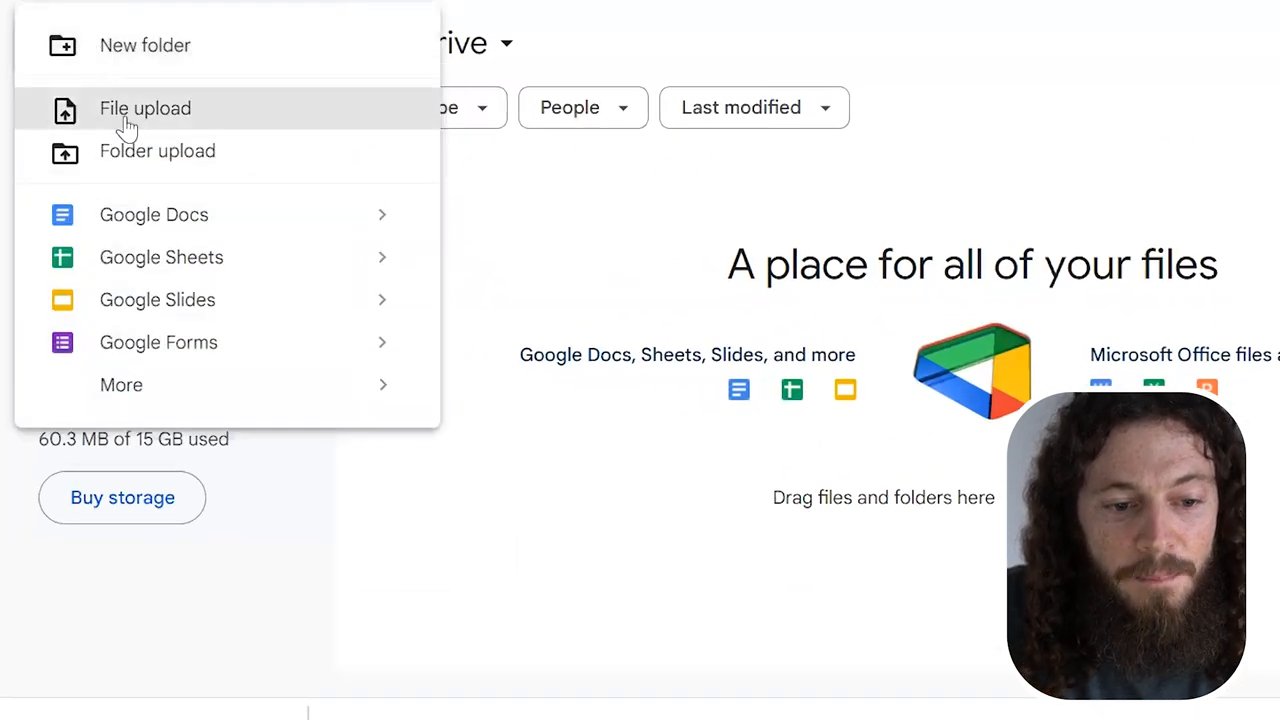
left_click(144, 108)
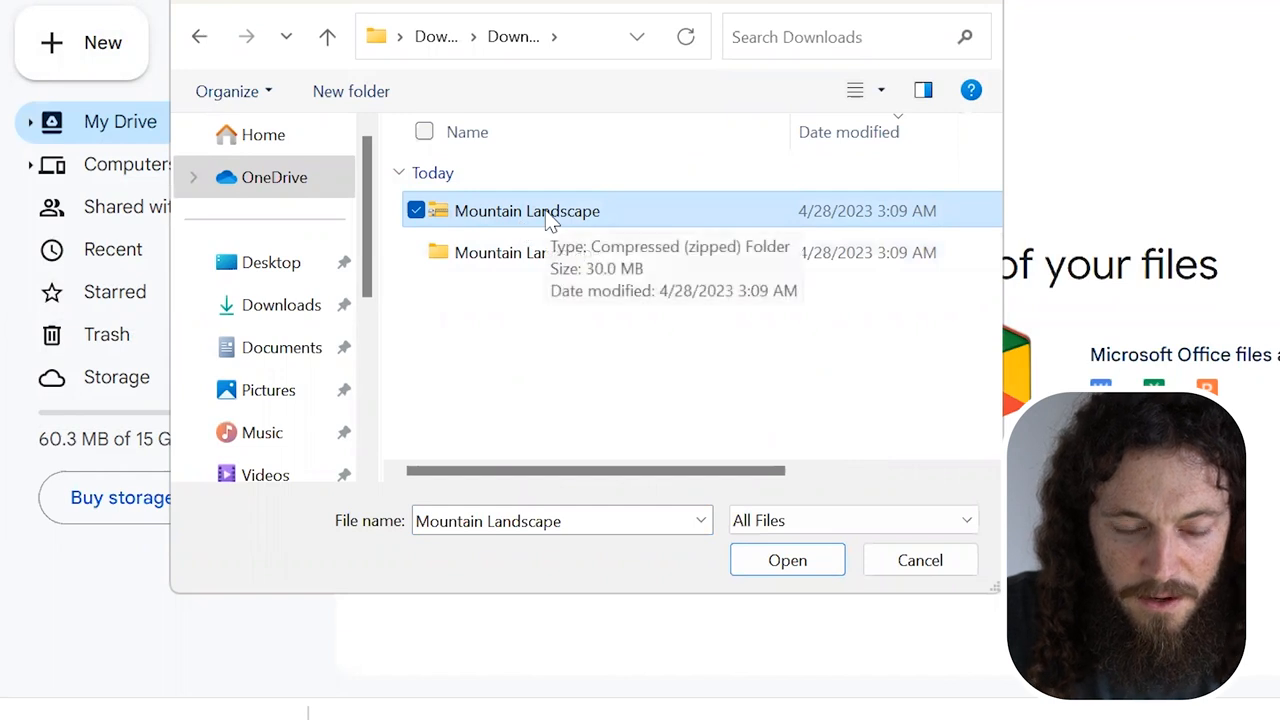
left_click(788, 560)
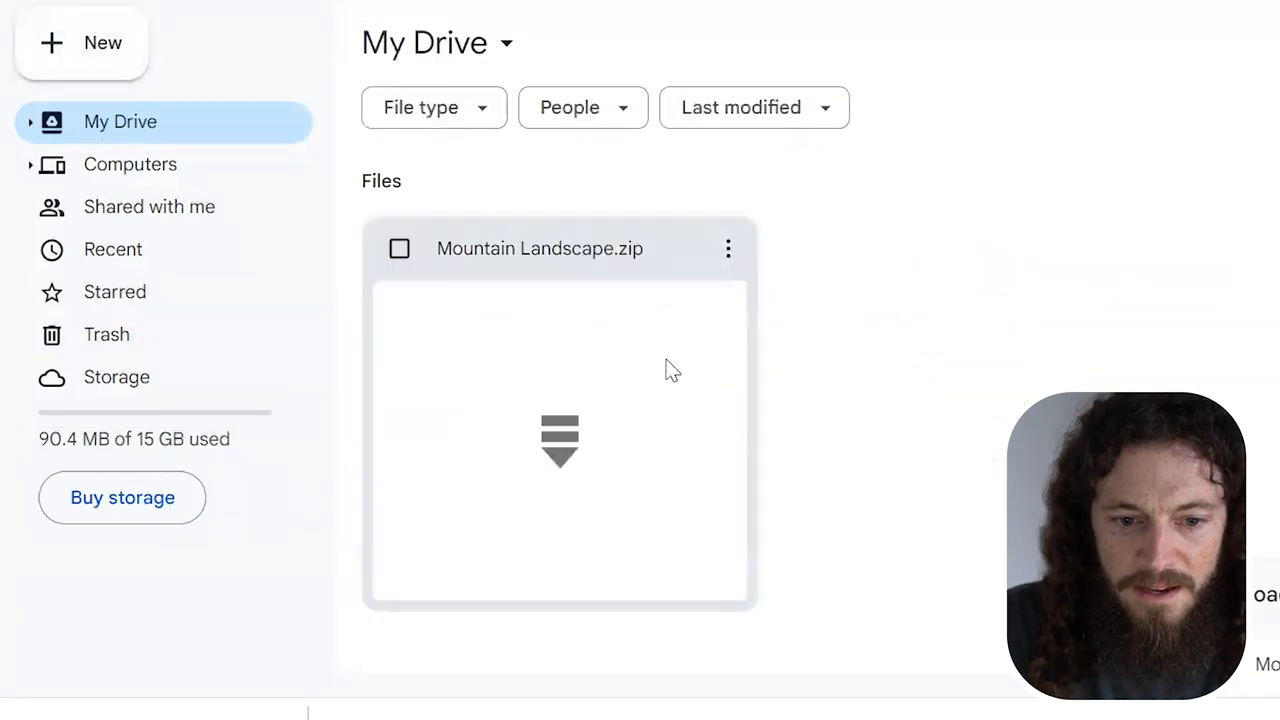
Share the uploaded zip with General access set to Anyone with the link
right_click(540, 248)
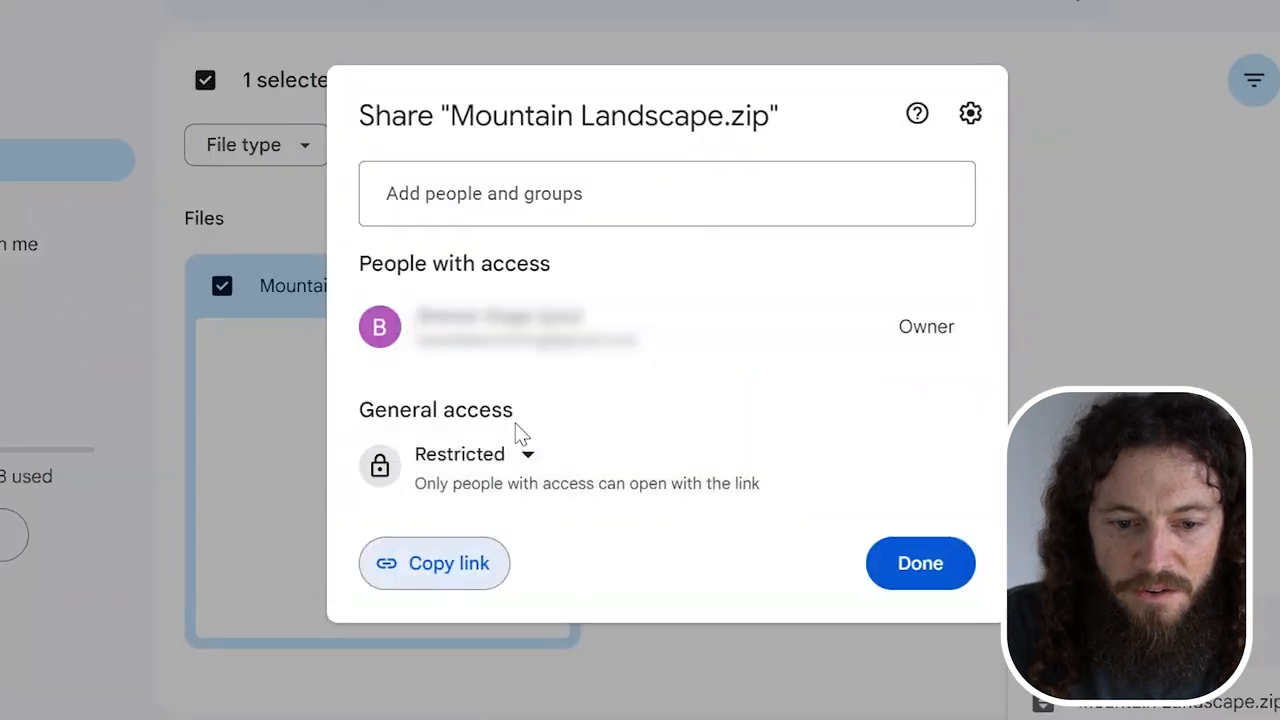
left_click(460, 452)
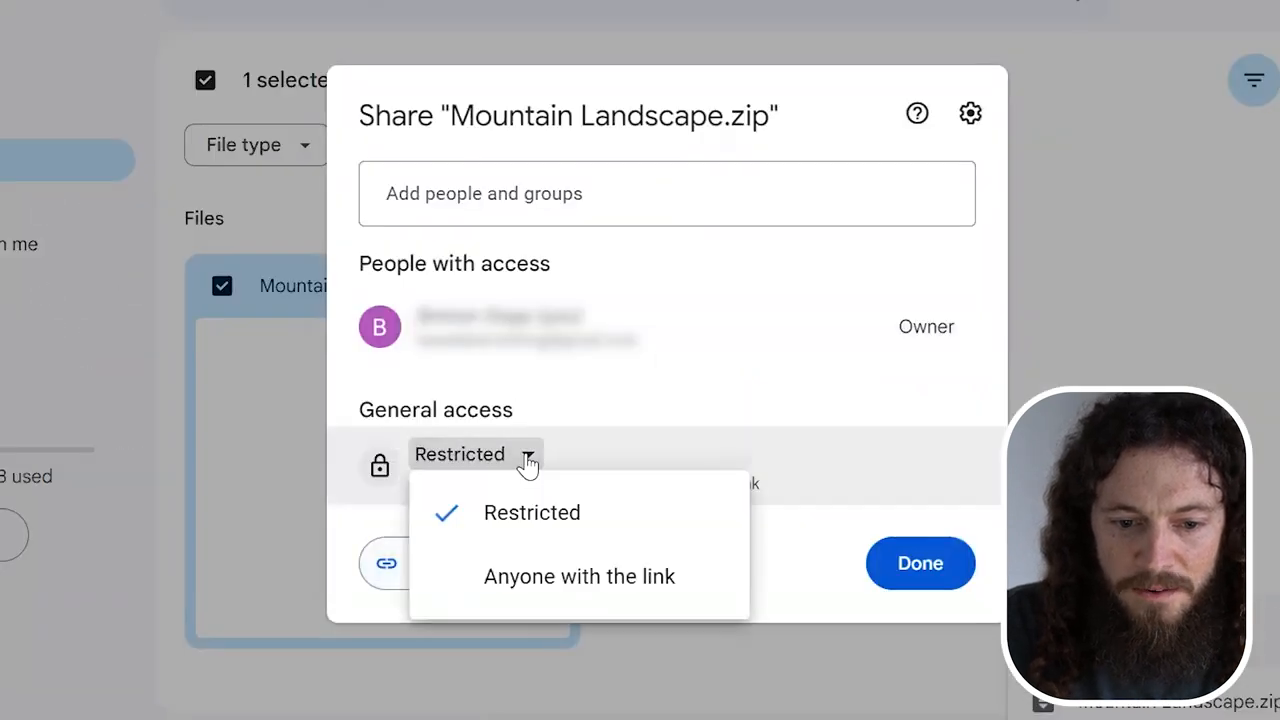
left_click(580, 576)
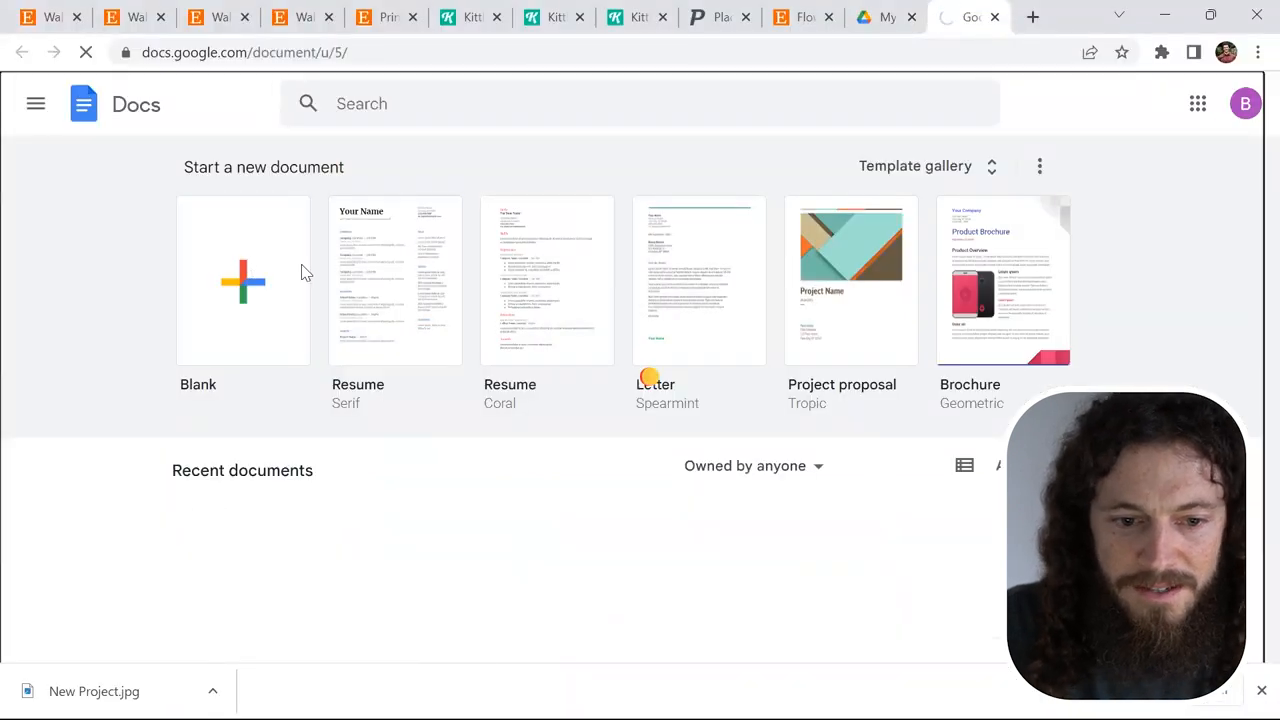
In a new blank doc, write the thank-you line and 'Click here to download your files!'
left_click(242, 280)
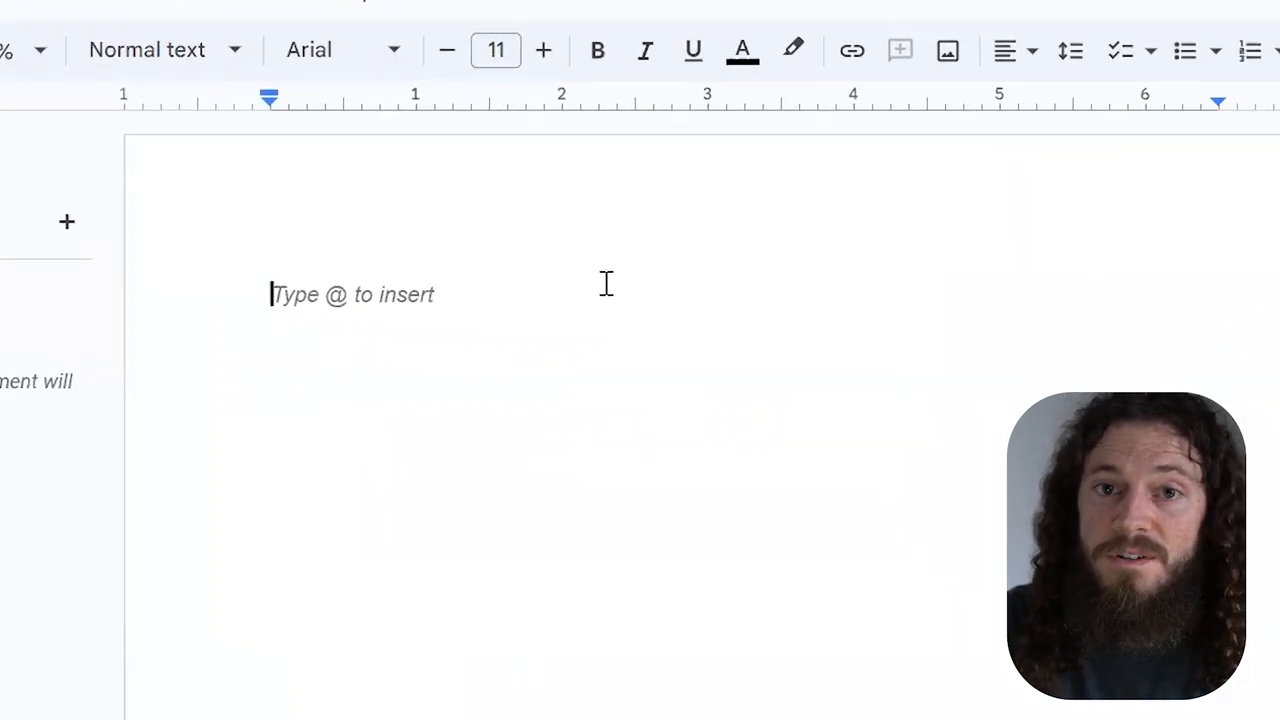
type("Thank you so much for supporting our shop!")
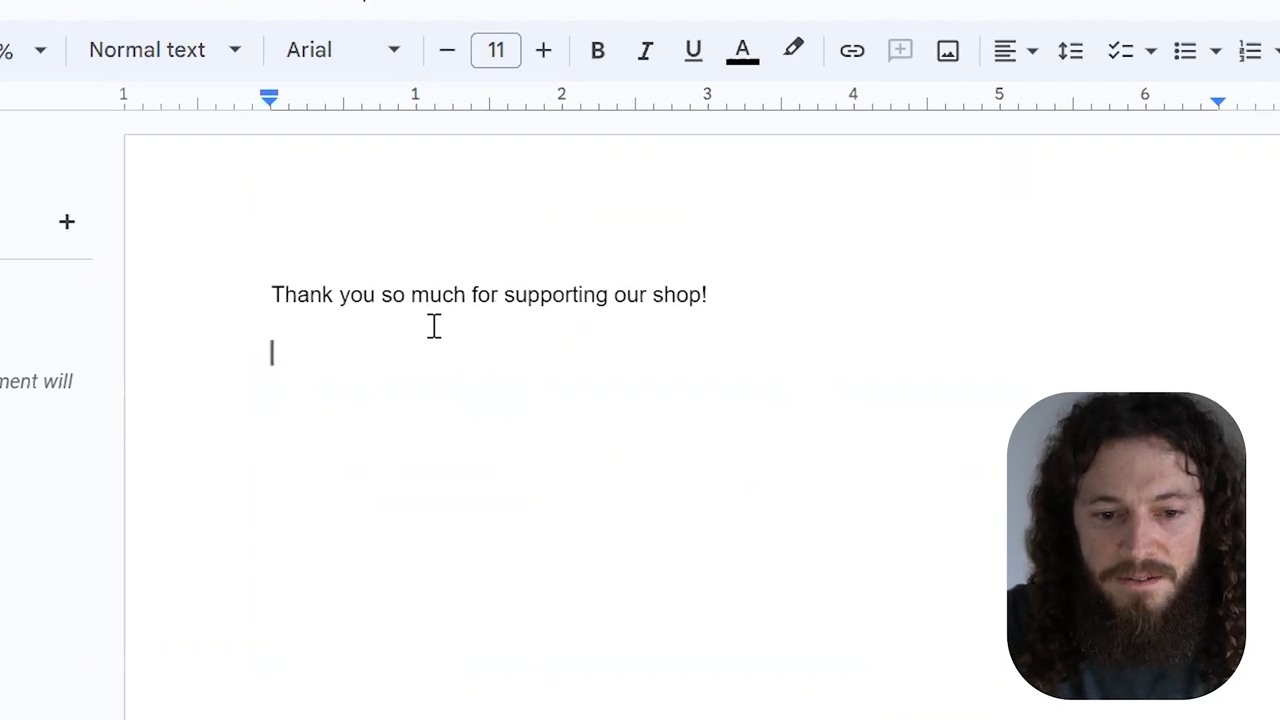
type("Click here to download your files!")
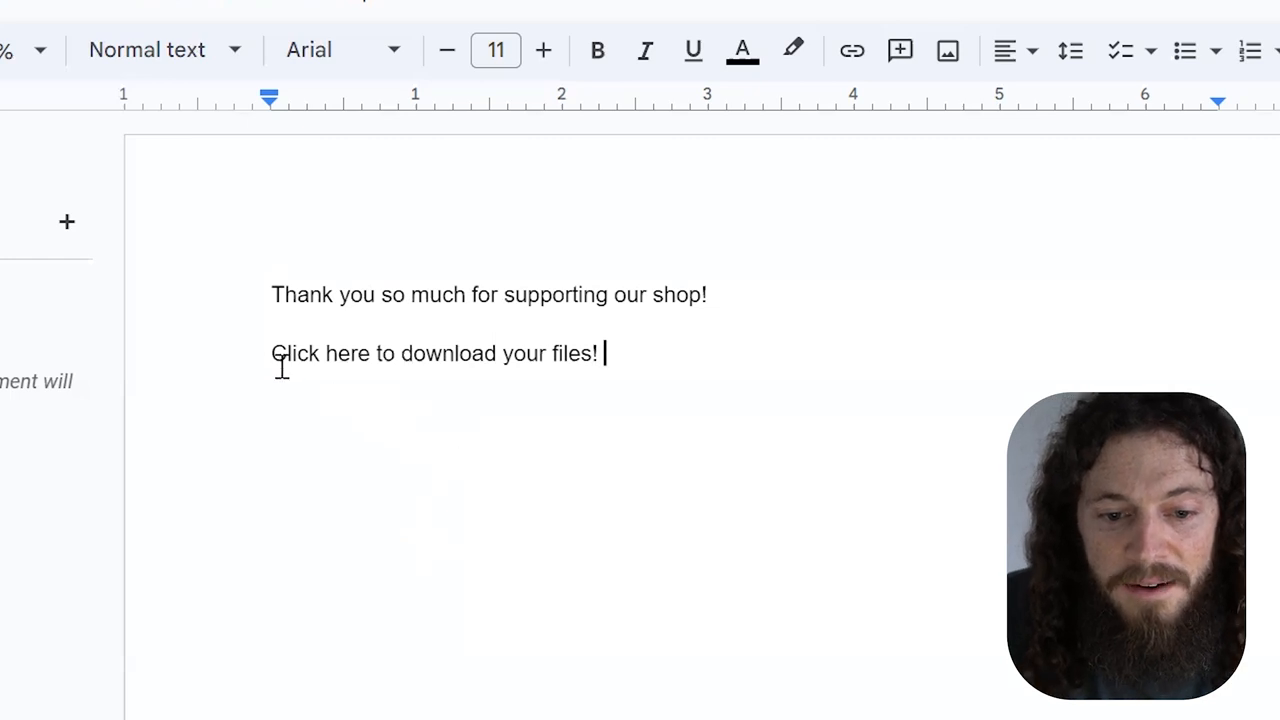
Link the download line to the shared Drive zip URL
left_click_drag(272, 352, 600, 352)
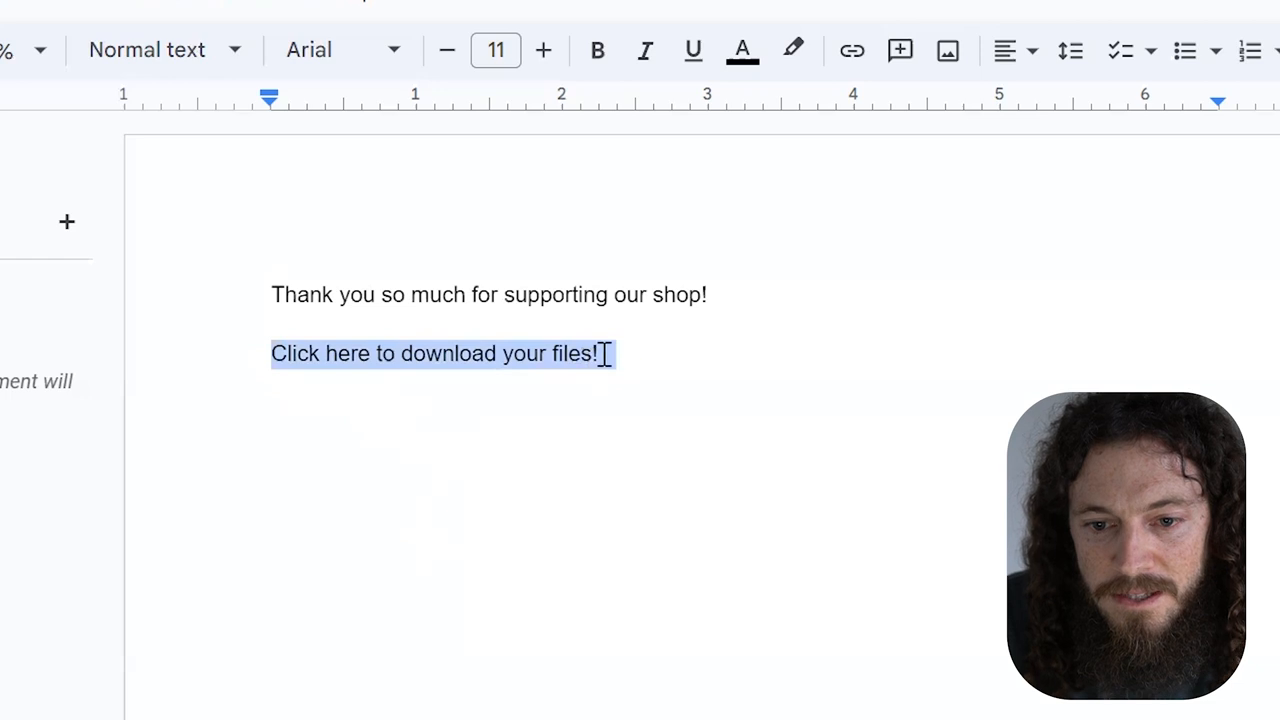
left_click(852, 50)
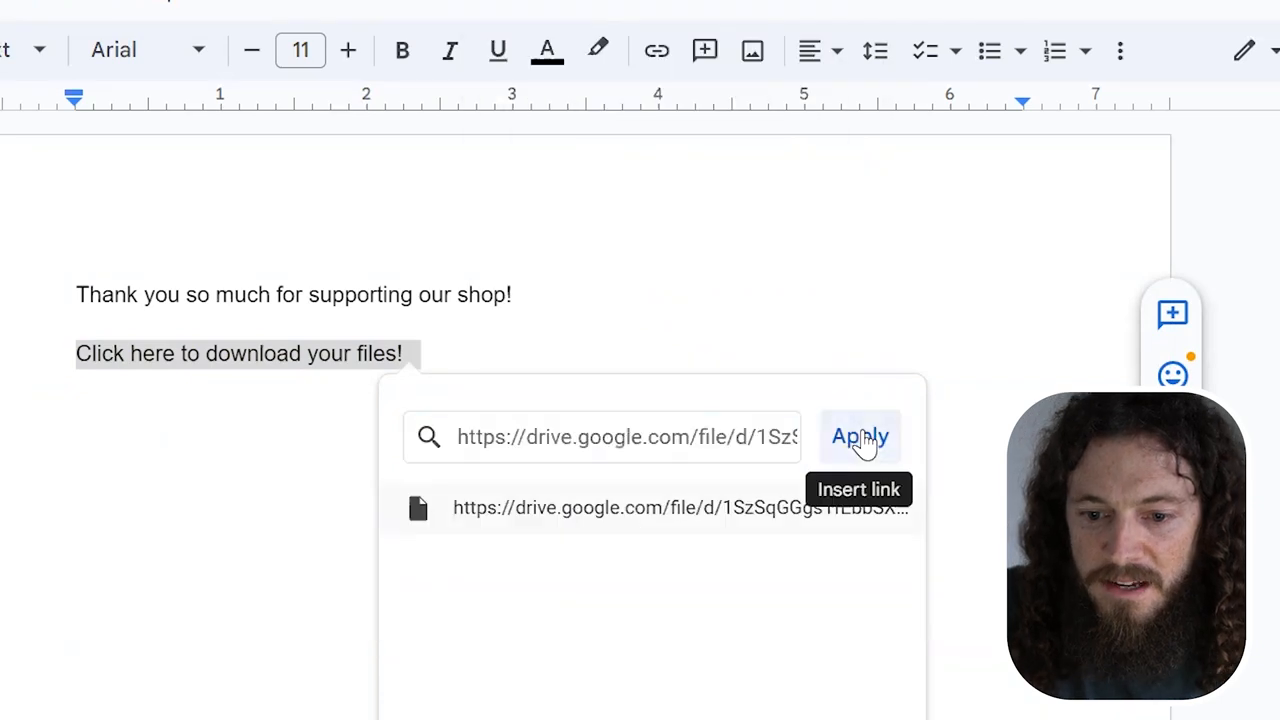
left_click(860, 436)
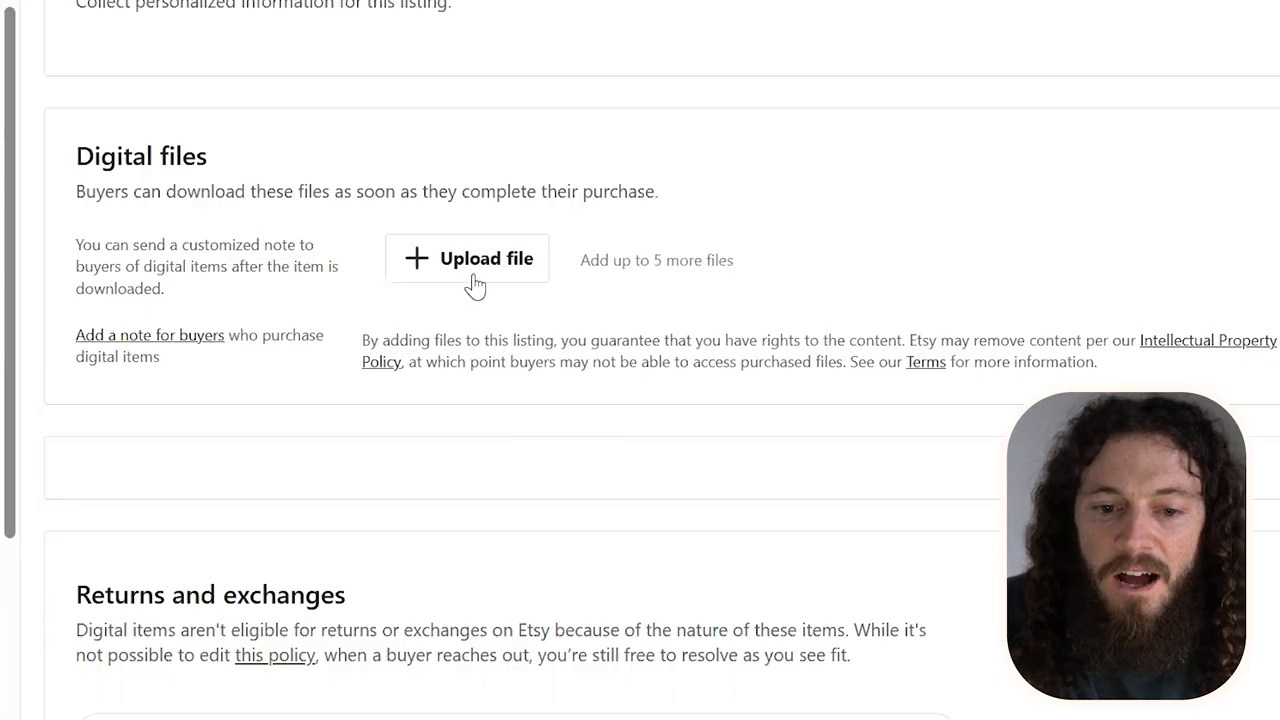
mouse_move(550, 306)
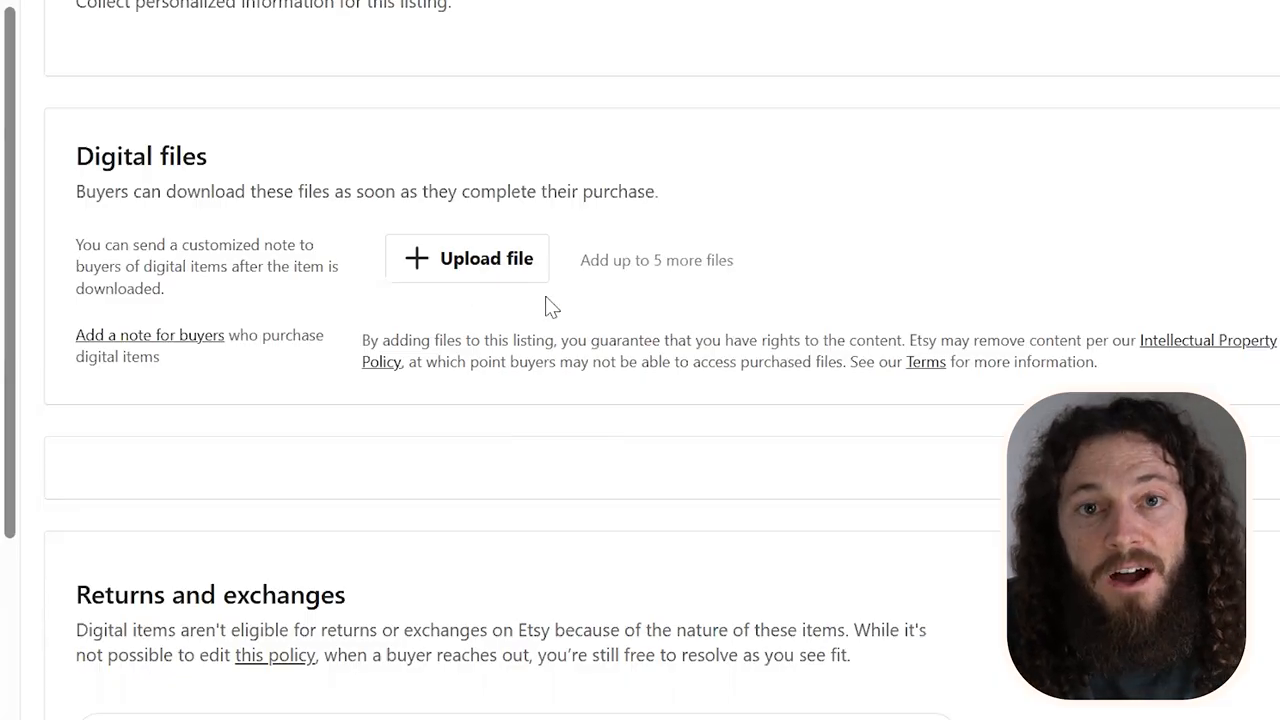
Upload Untitleddocument.pdf as the listing's downloadable digital file
left_click(466, 258)
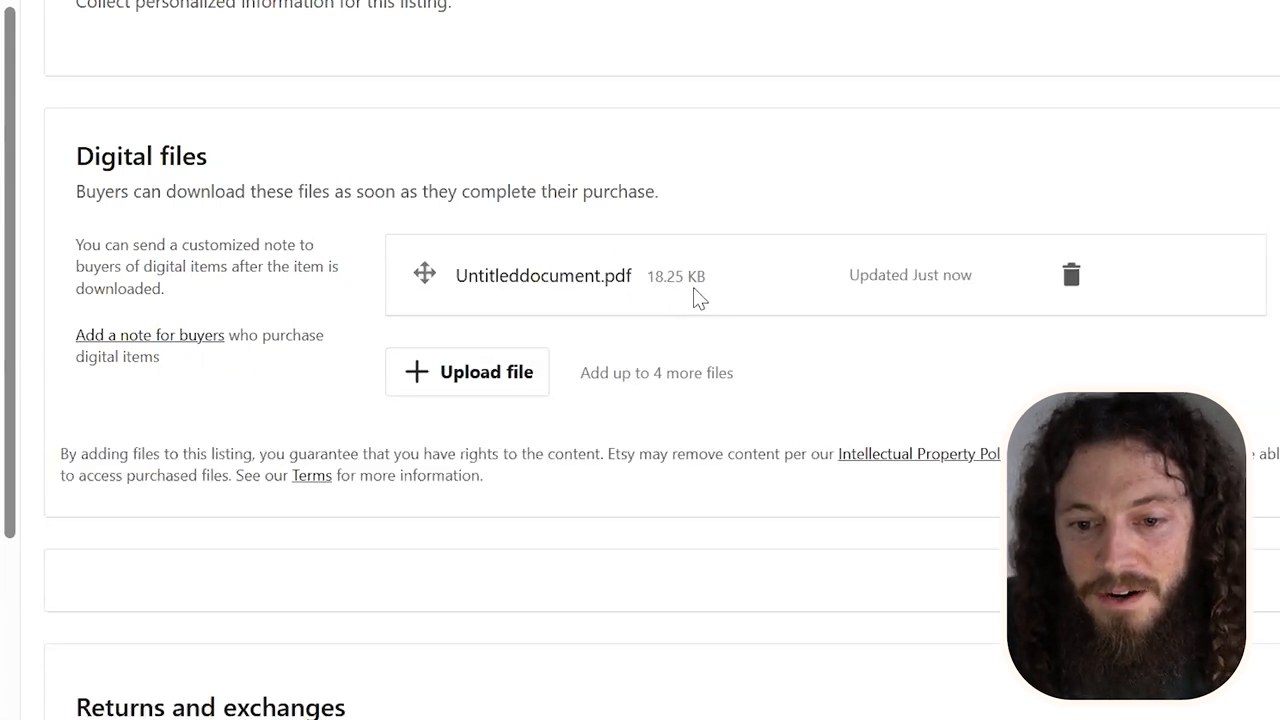
mouse_move(650, 304)
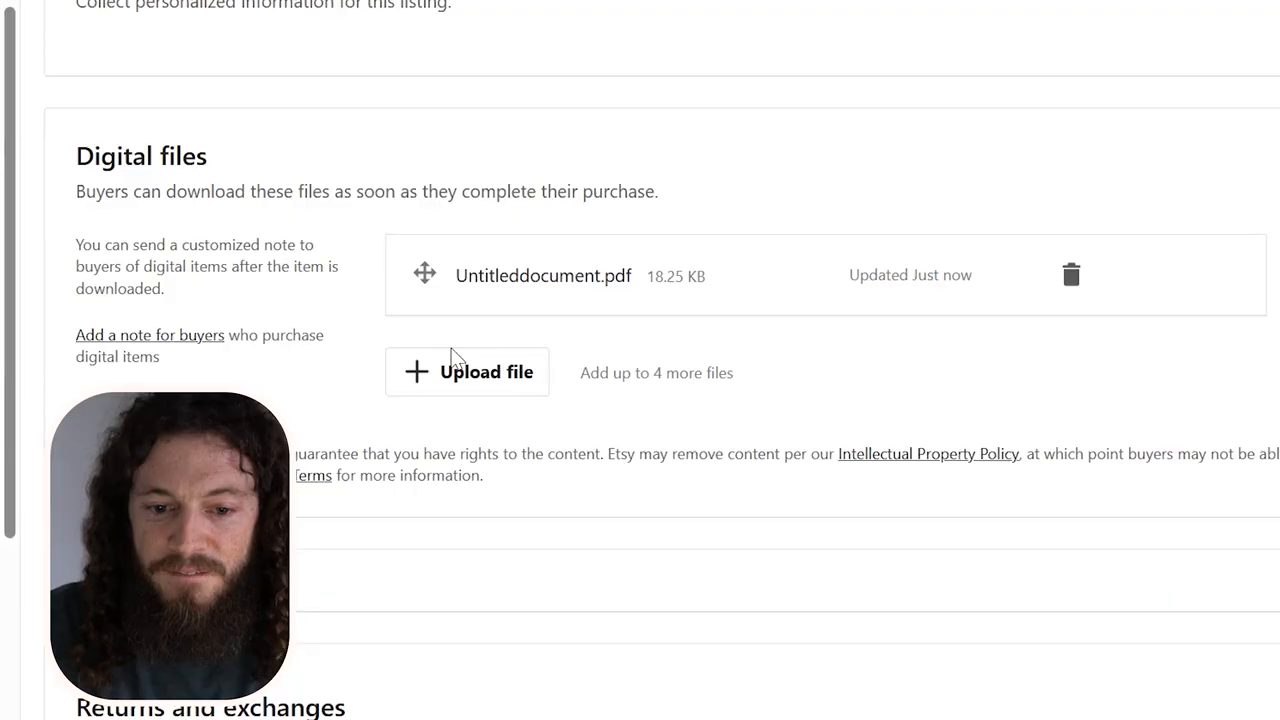
mouse_move(496, 362)
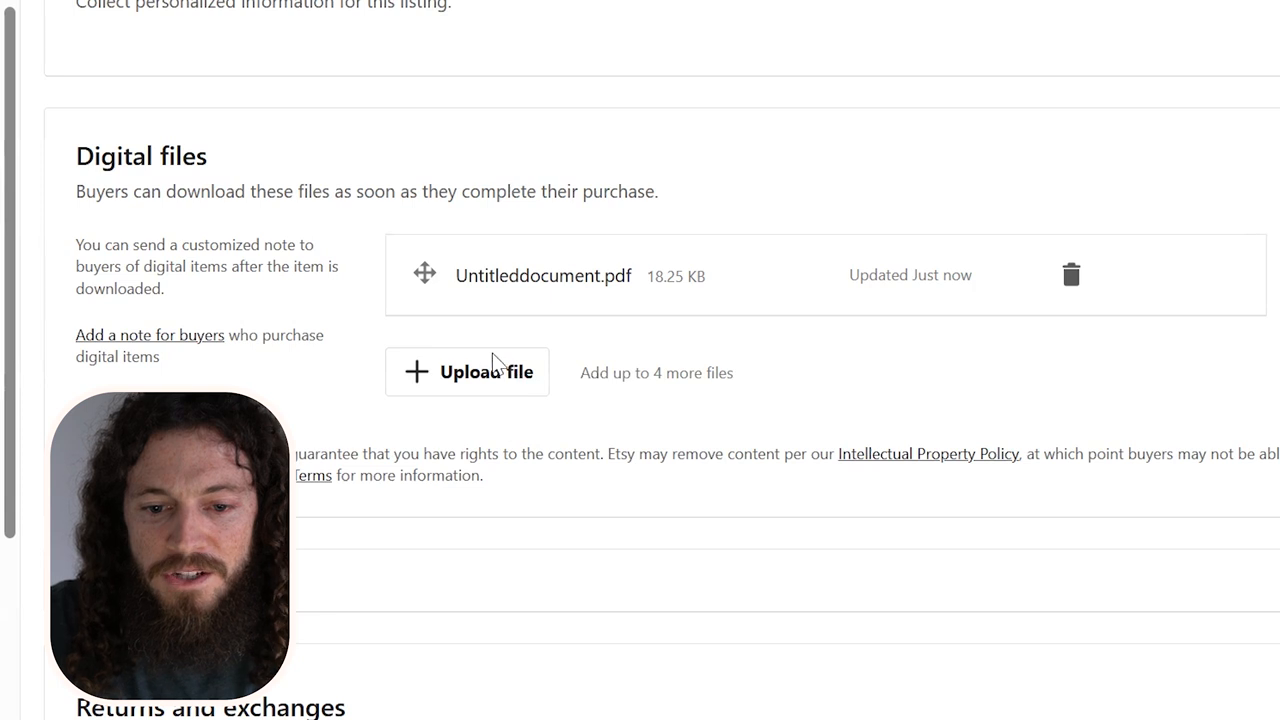